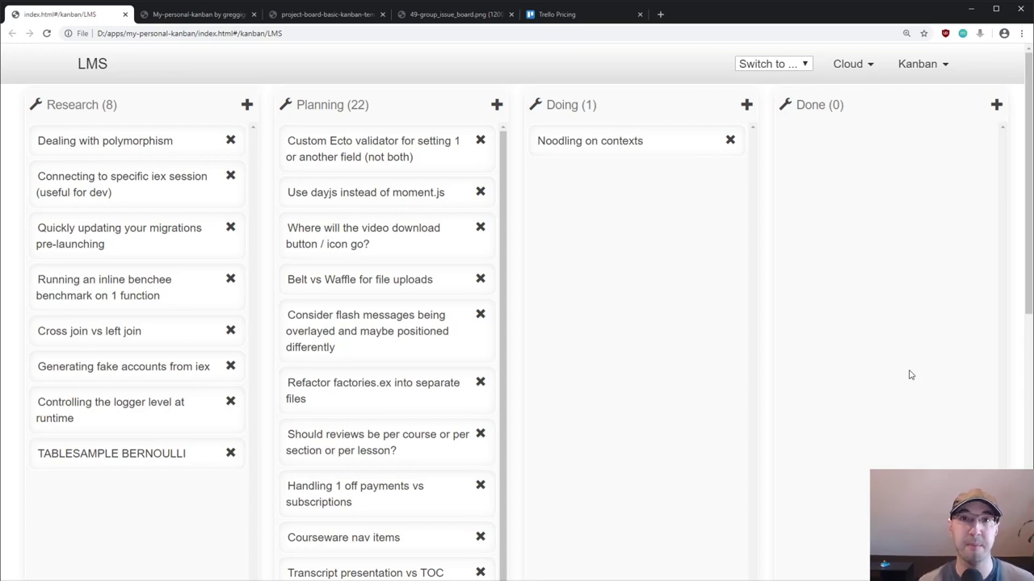
pyautogui.moveTo(950, 396)
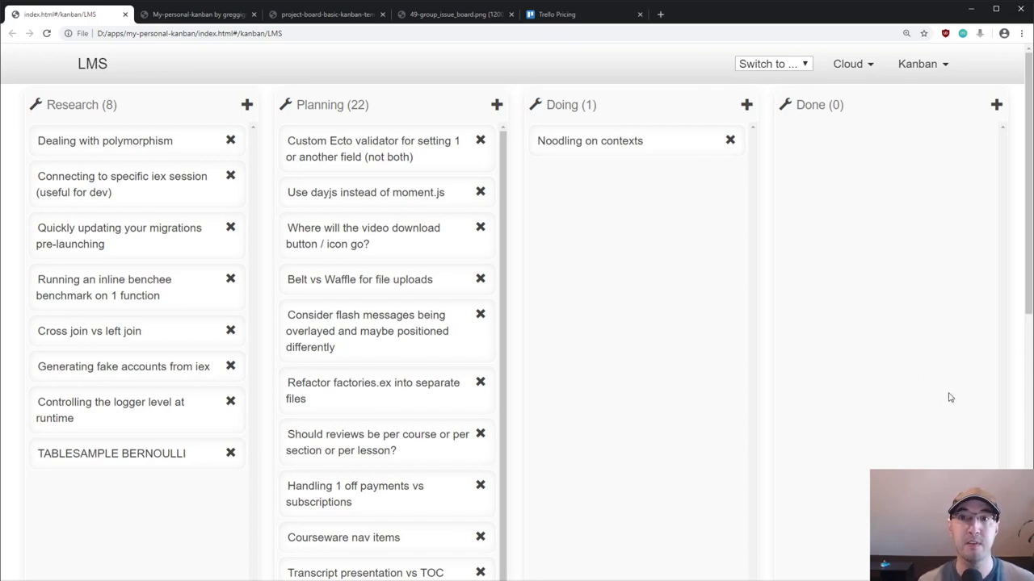
pyautogui.moveTo(924, 386)
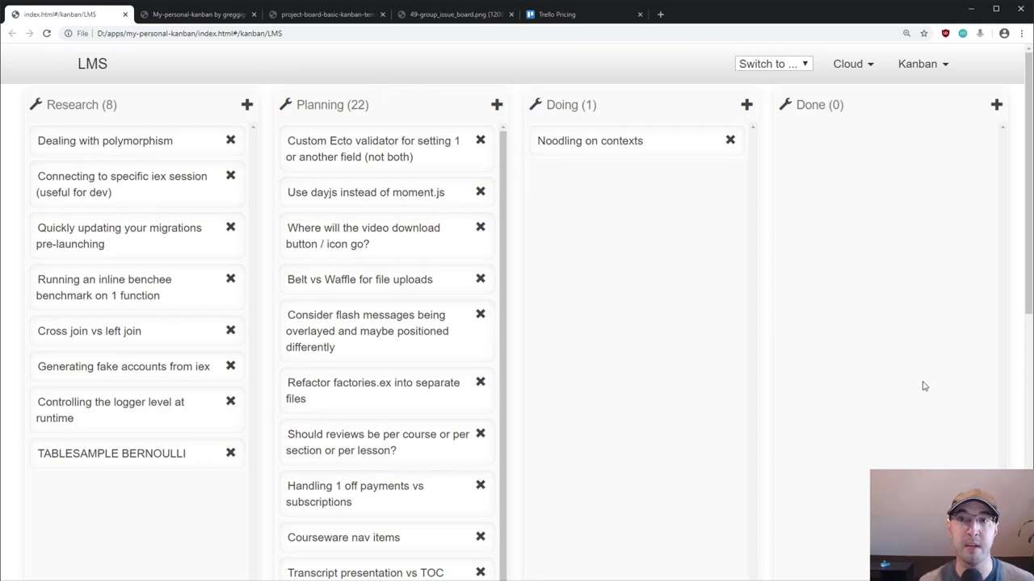
pyautogui.moveTo(189, 15)
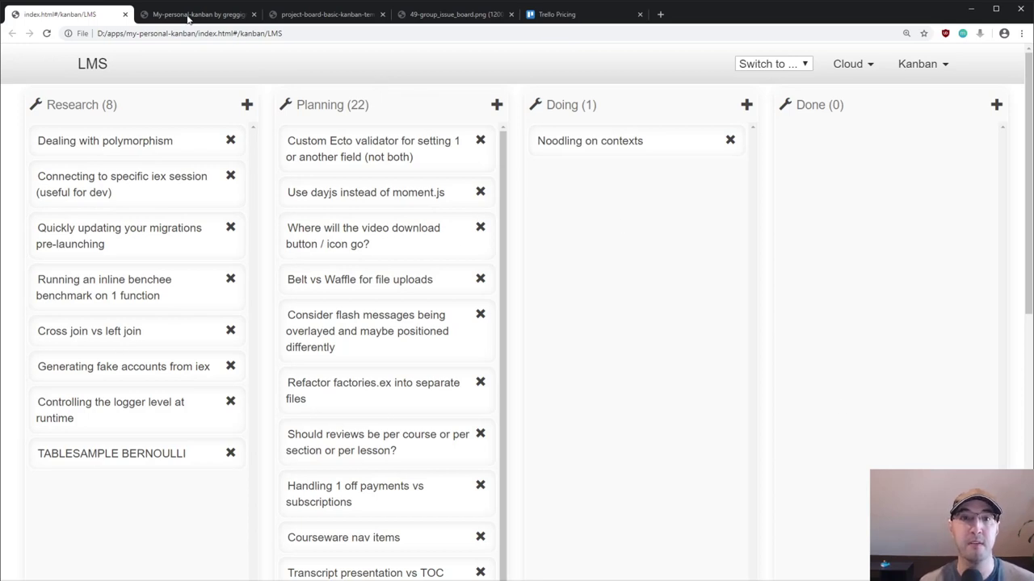
# Visit the My Personal Kanban project page and its source repository, then return to the LMS board.
pyautogui.click(194, 13)
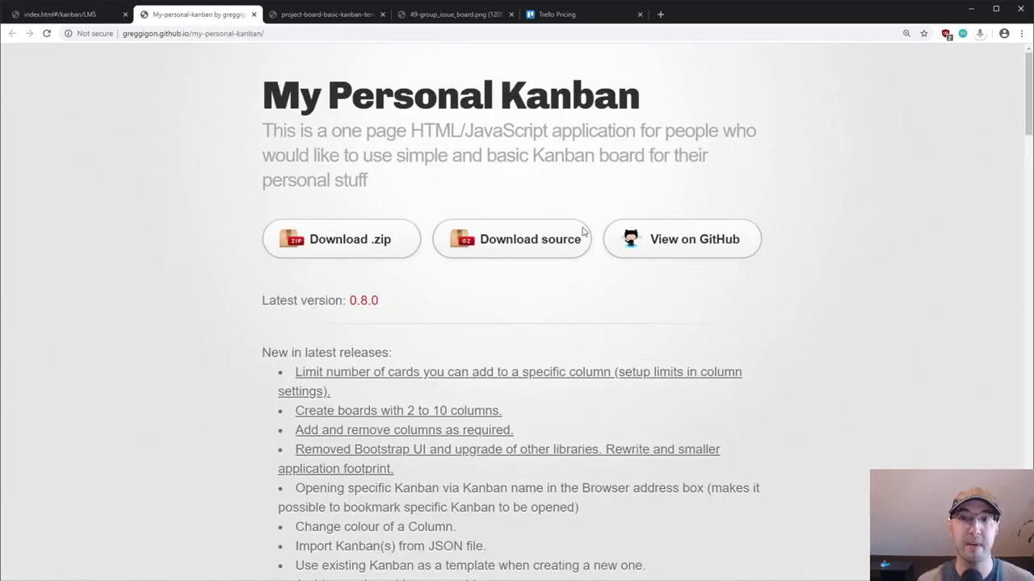
pyautogui.click(680, 239)
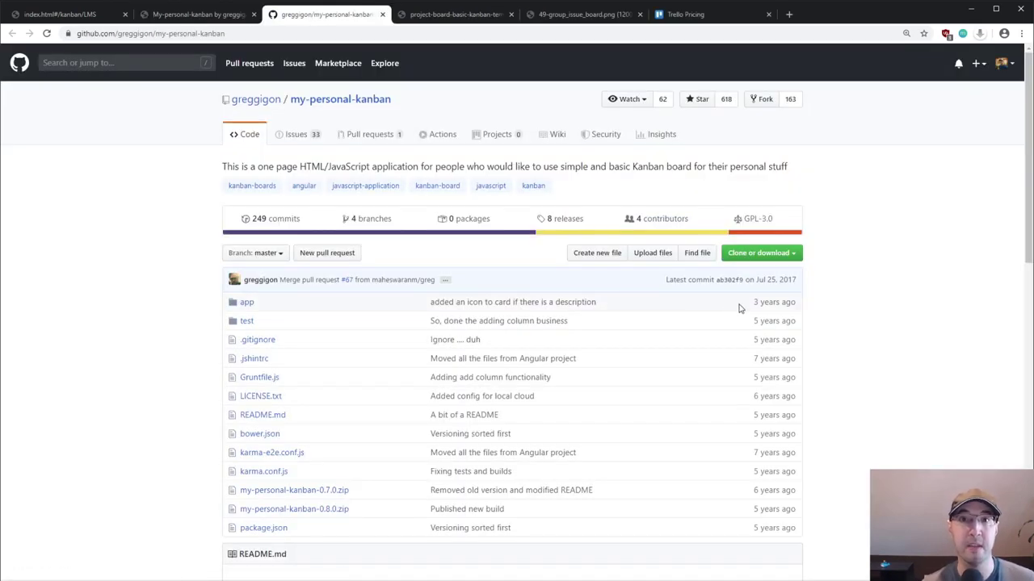
pyautogui.click(64, 14)
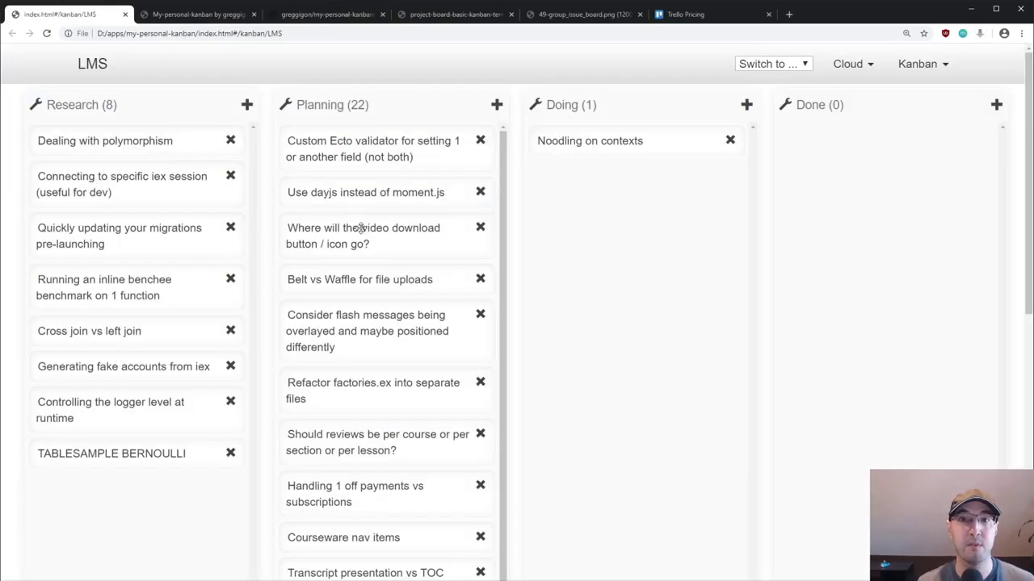
pyautogui.moveTo(933, 397)
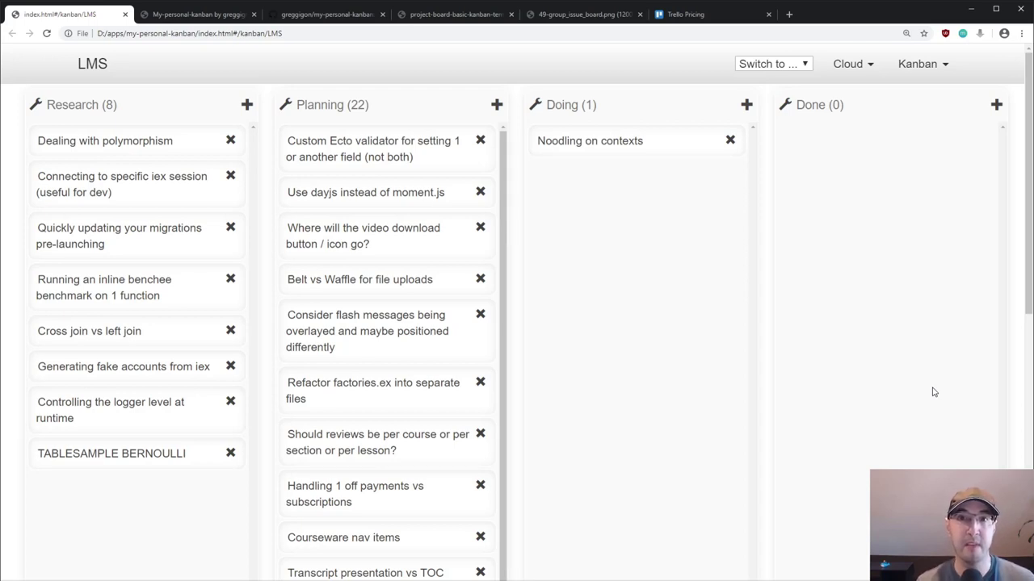
pyautogui.moveTo(690, 323)
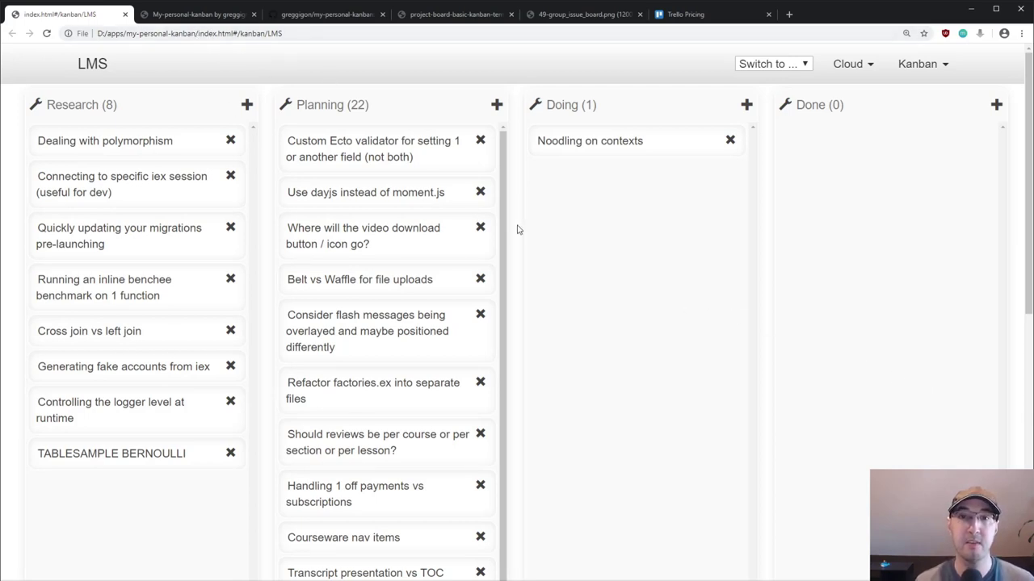
pyautogui.moveTo(896, 386)
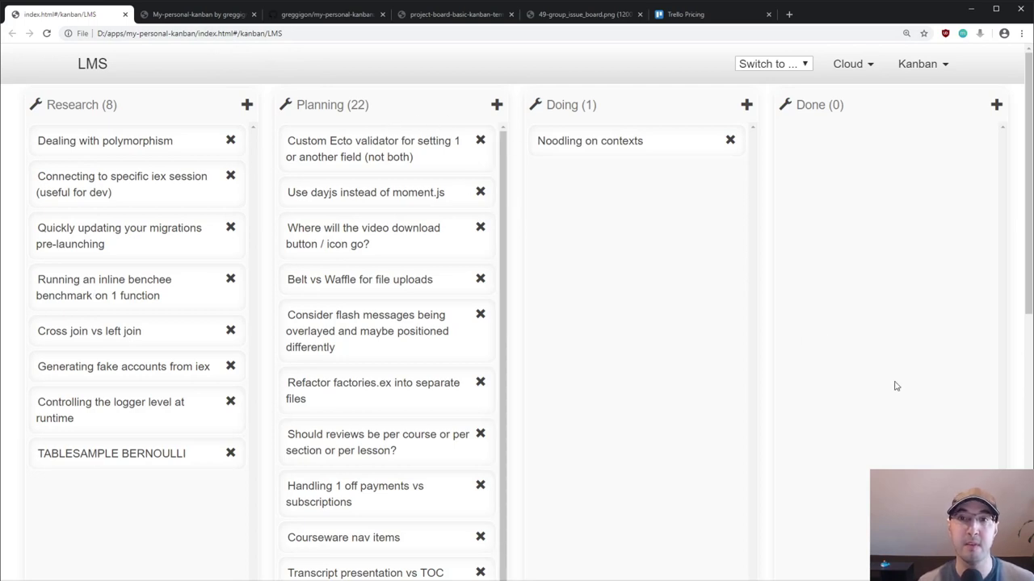
pyautogui.moveTo(907, 414)
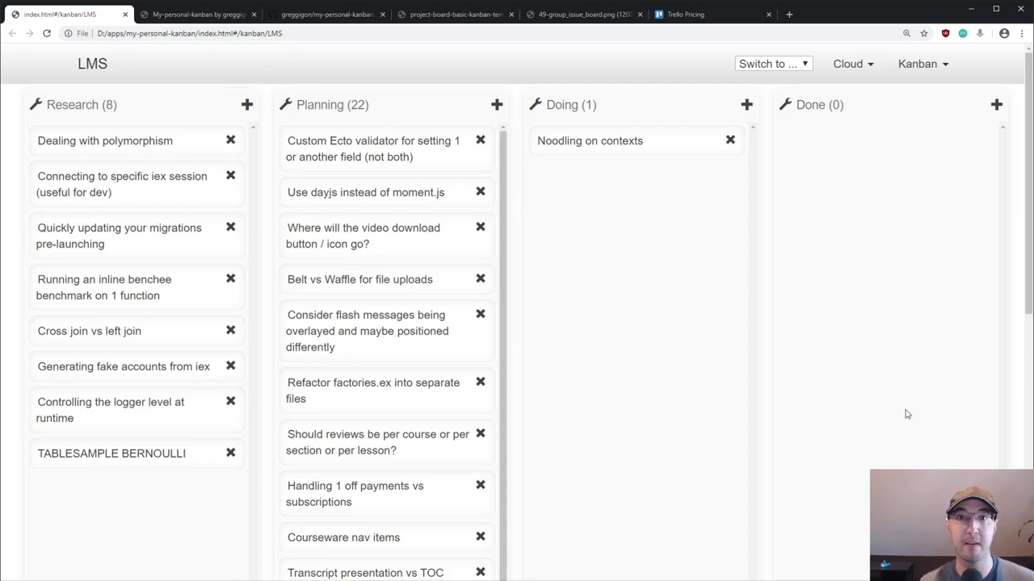
pyautogui.moveTo(908, 419)
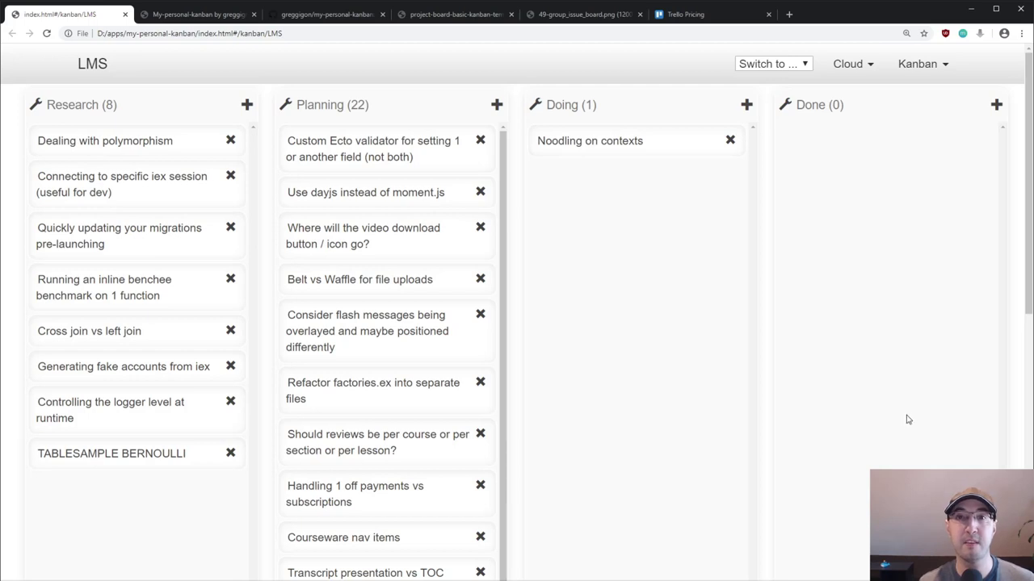
pyautogui.moveTo(896, 425)
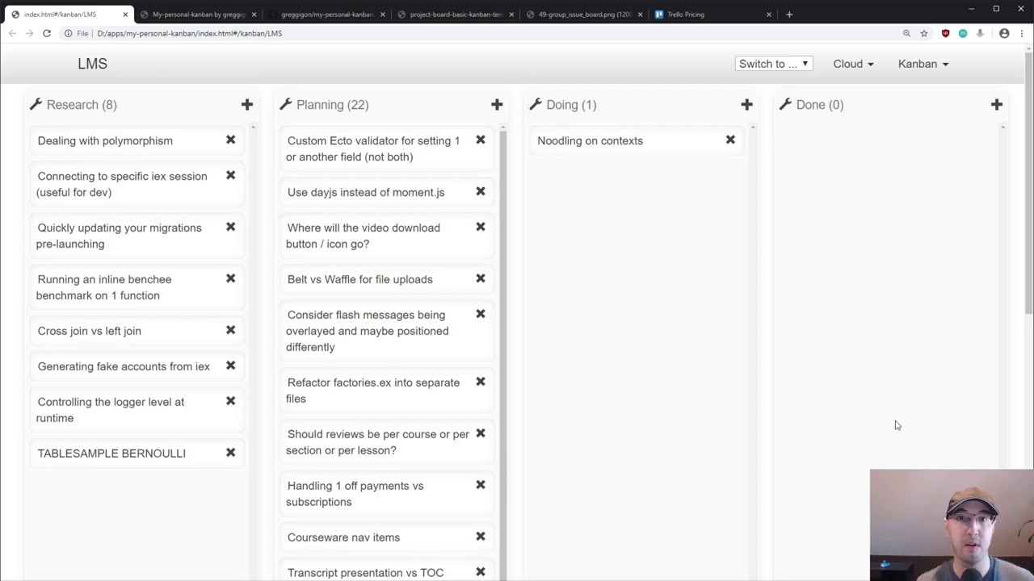
pyautogui.moveTo(497, 261)
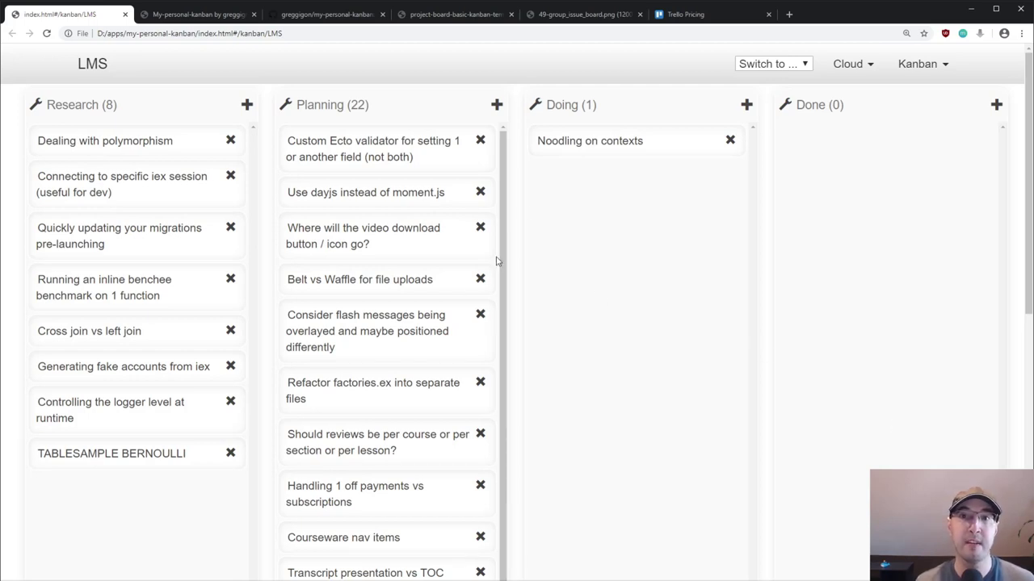
pyautogui.moveTo(652, 281)
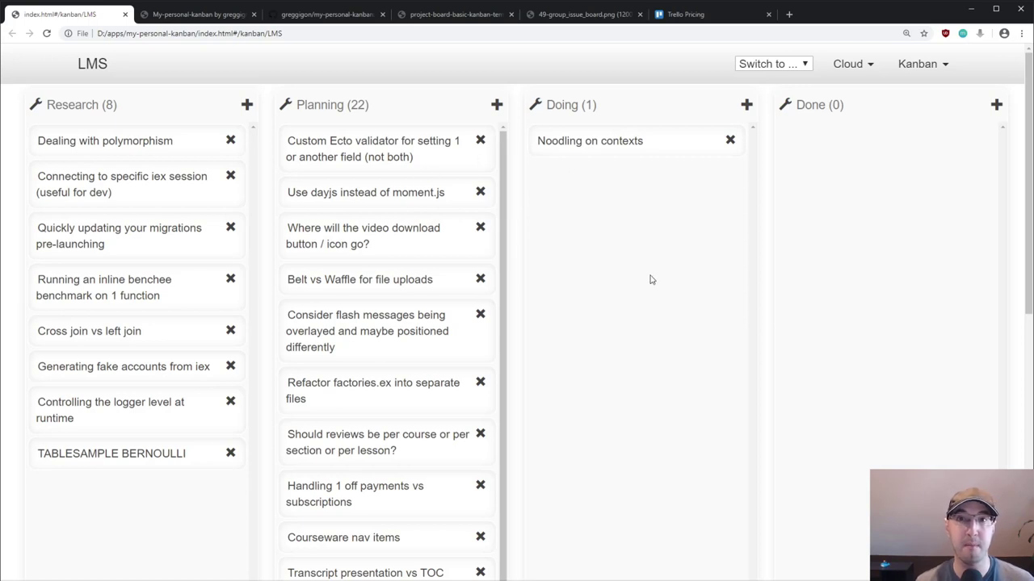
pyautogui.moveTo(795, 314)
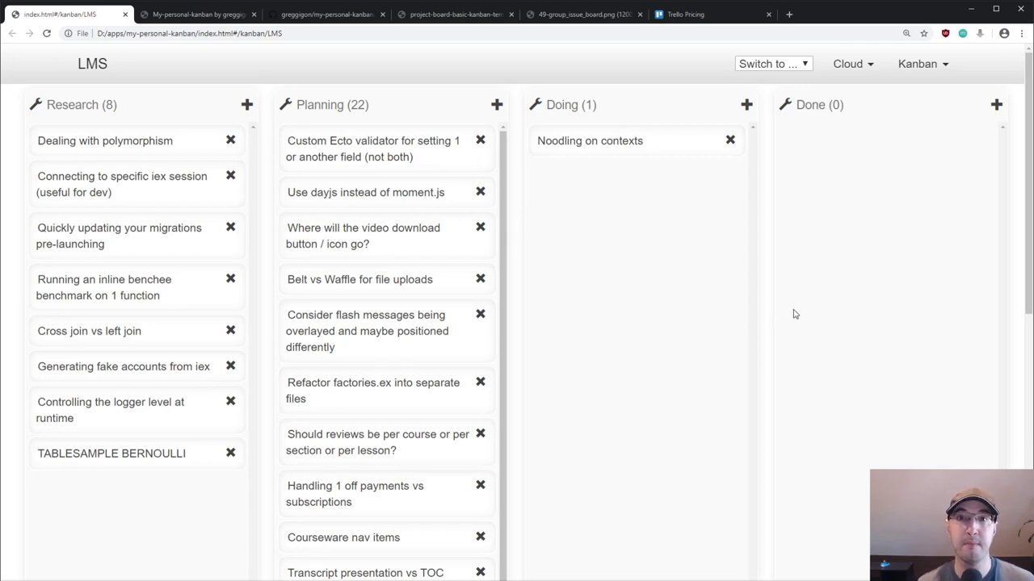
pyautogui.moveTo(796, 322)
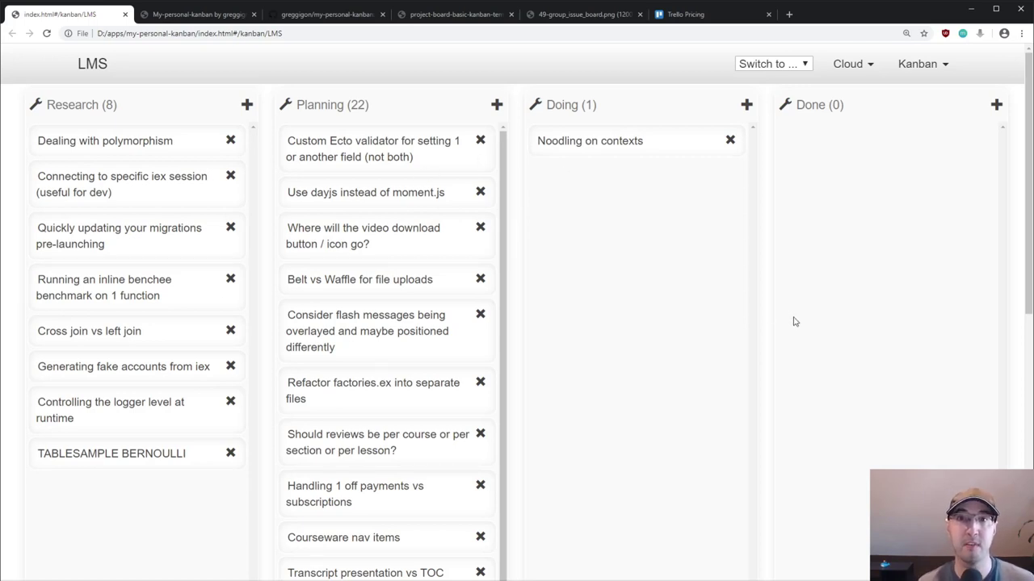
# Bring up the LMS board management options, then open README.md from Vim's NERDTree.
pyautogui.click(922, 64)
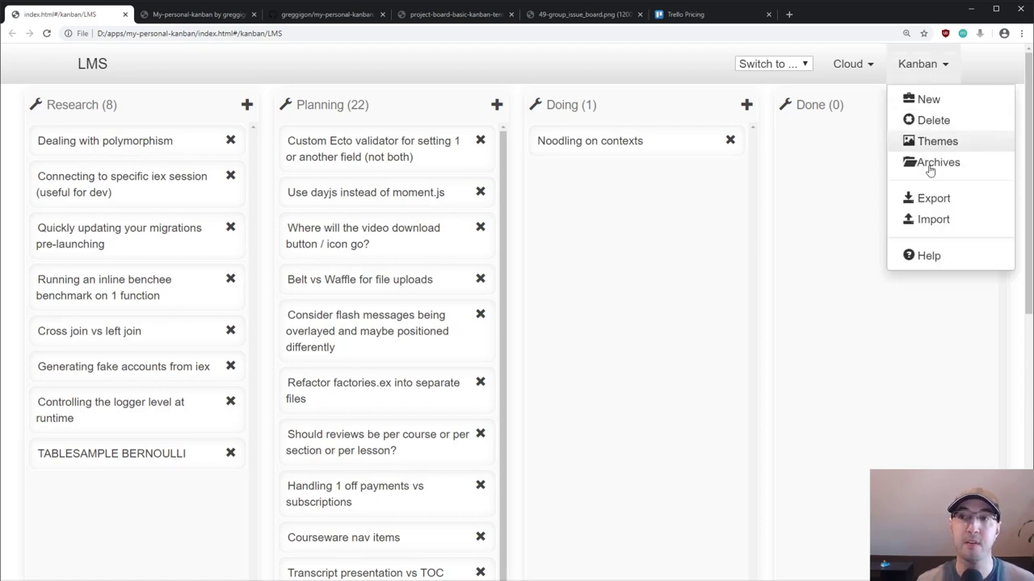
pyautogui.moveTo(934, 198)
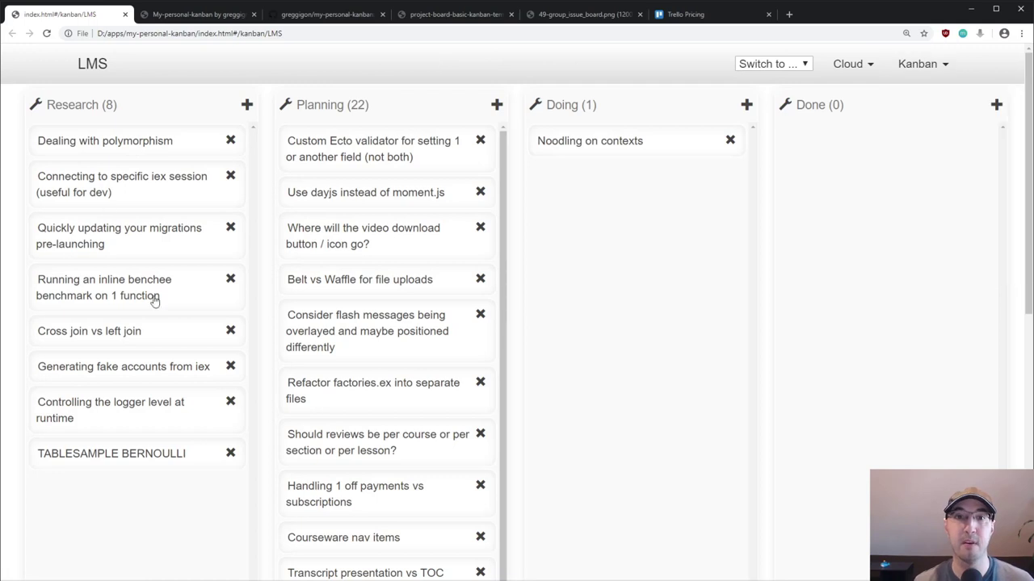
pyautogui.click(922, 63)
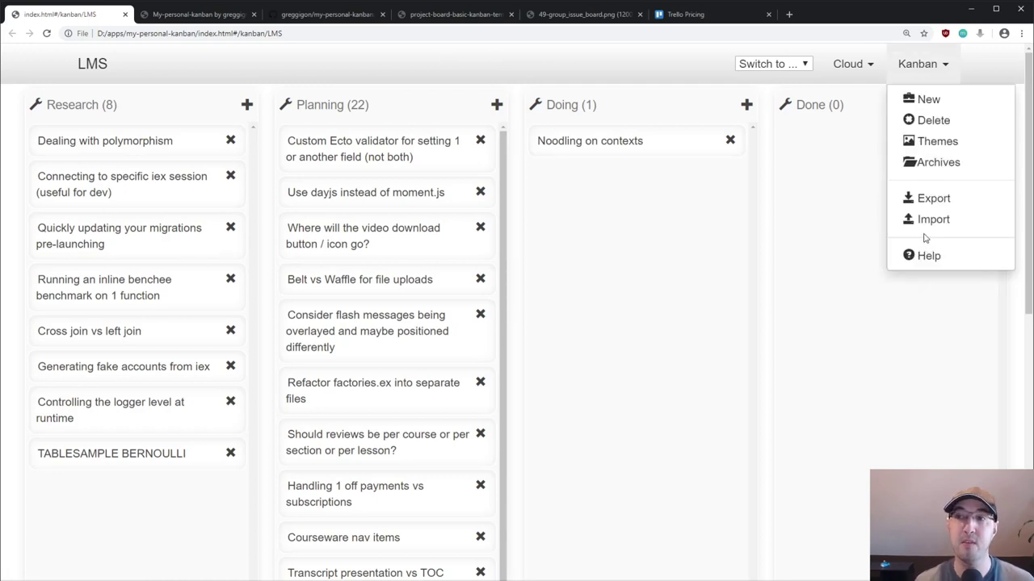
pyautogui.click(743, 330)
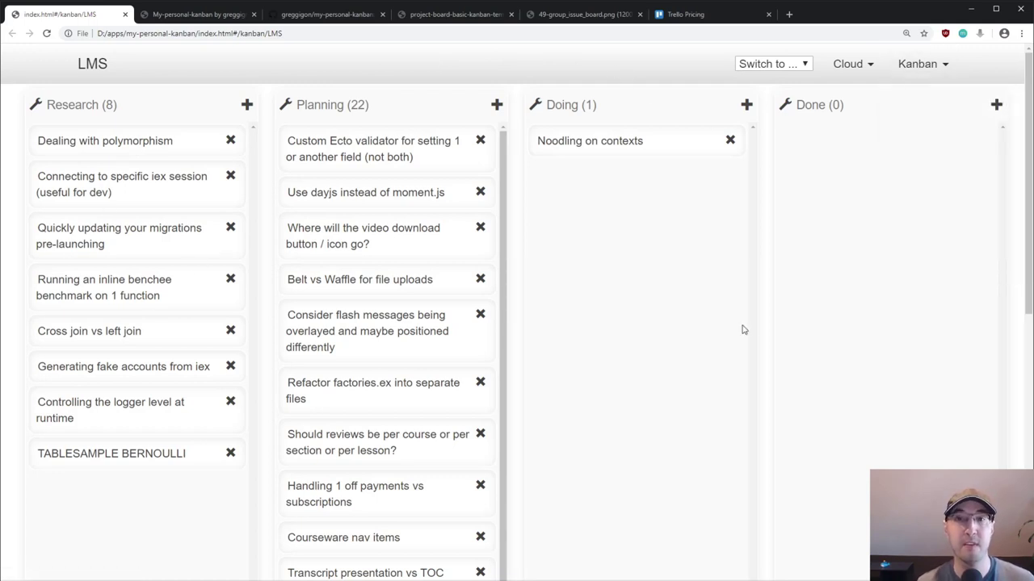
pyautogui.moveTo(802, 386)
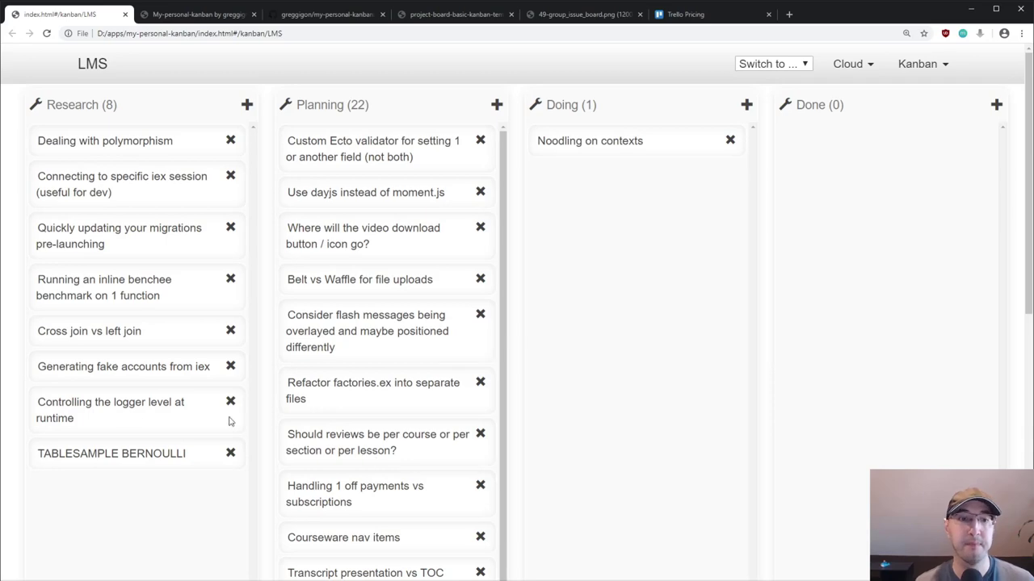
pyautogui.press('alt+tab')
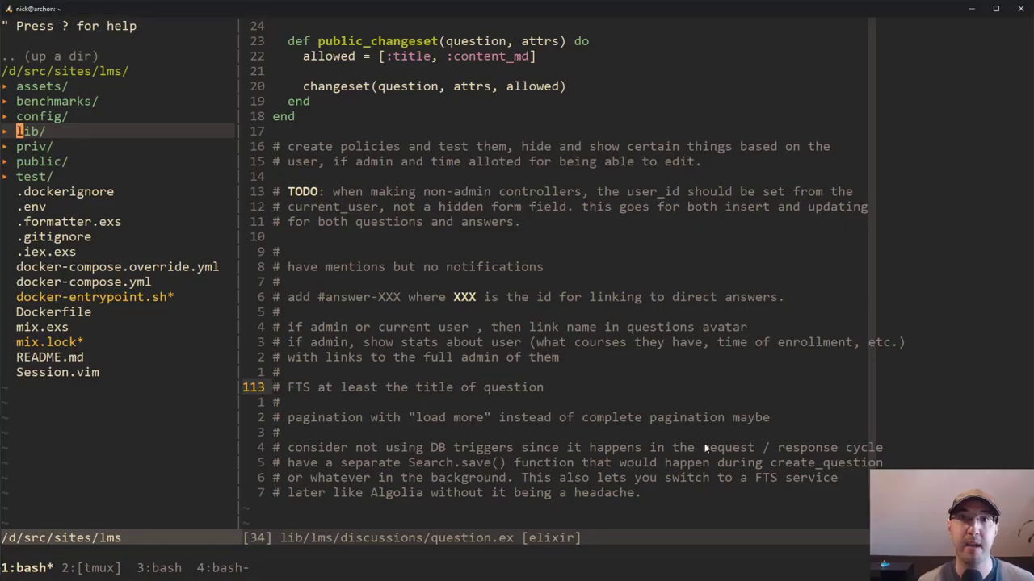
pyautogui.moveTo(736, 431)
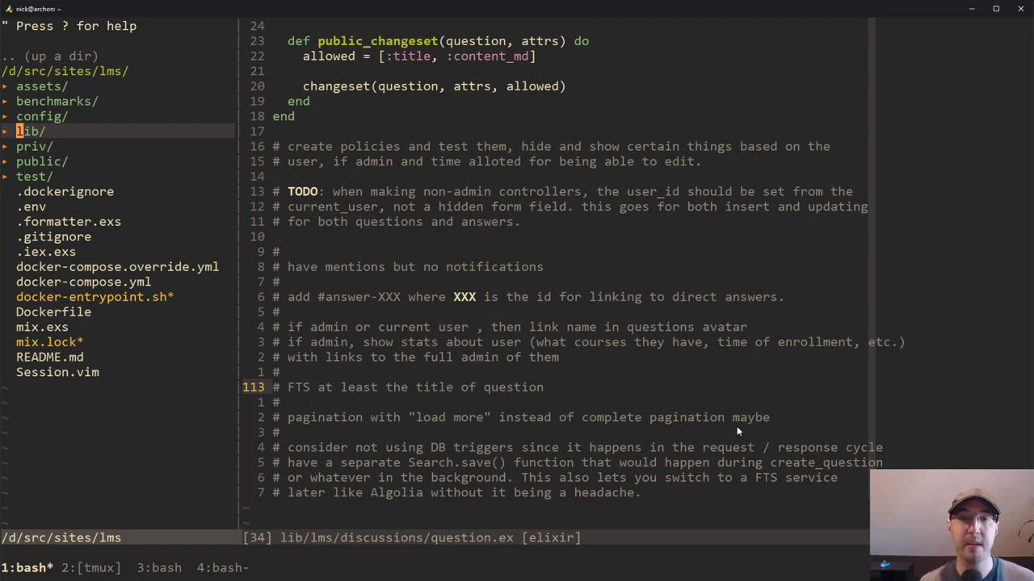
pyautogui.moveTo(434, 267)
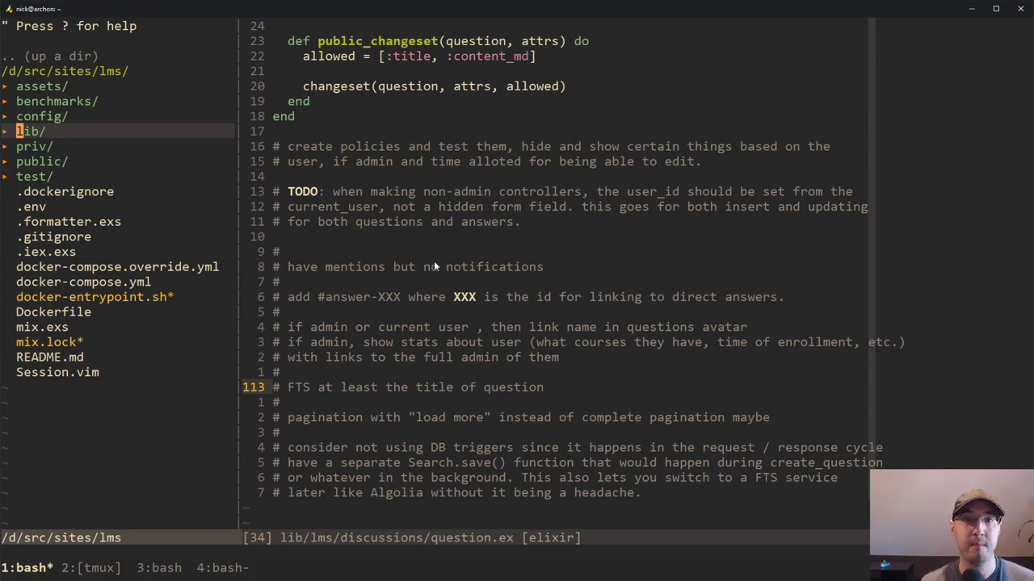
pyautogui.moveTo(703, 324)
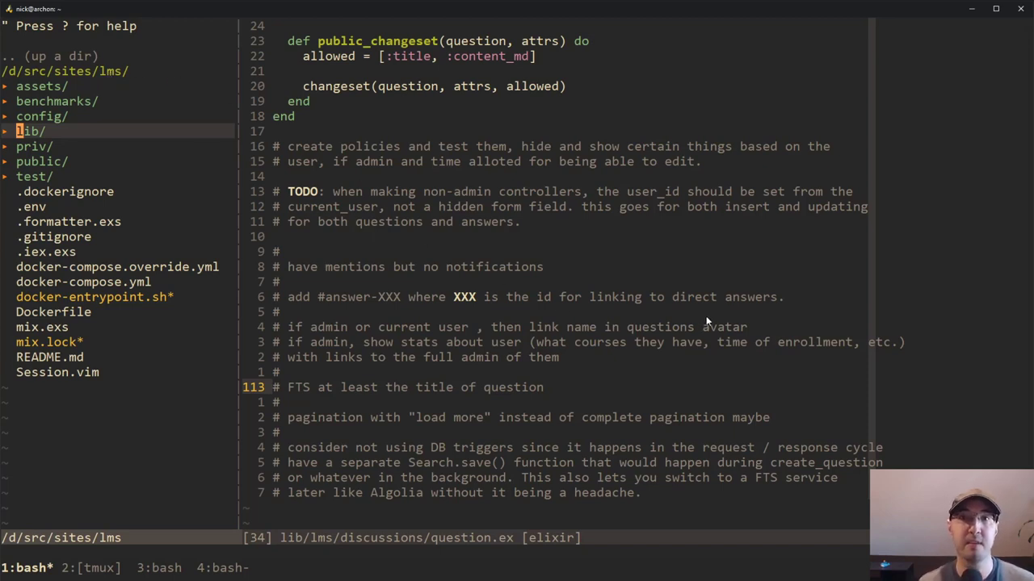
pyautogui.moveTo(715, 327)
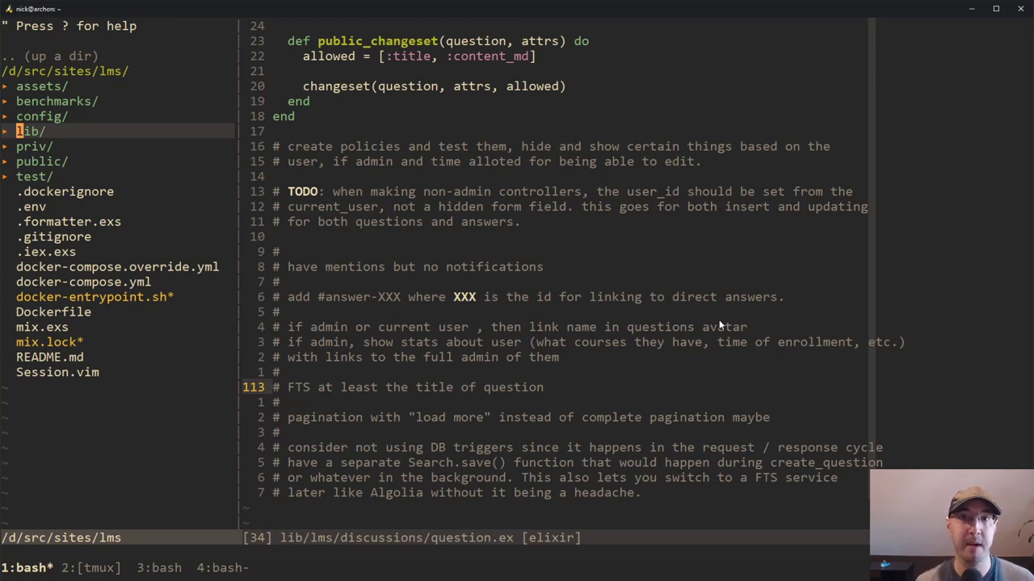
pyautogui.moveTo(539, 269)
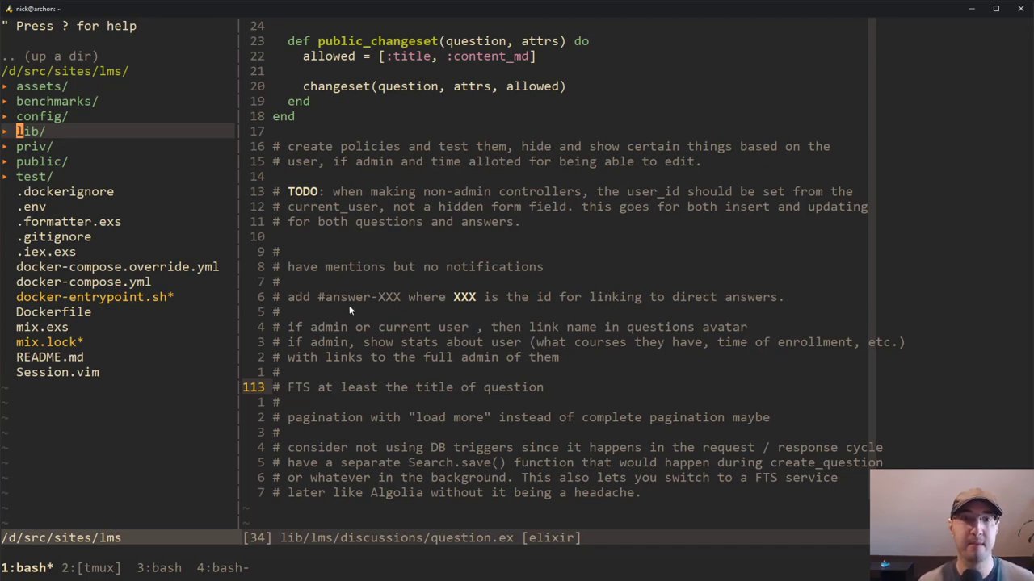
pyautogui.moveTo(443, 295)
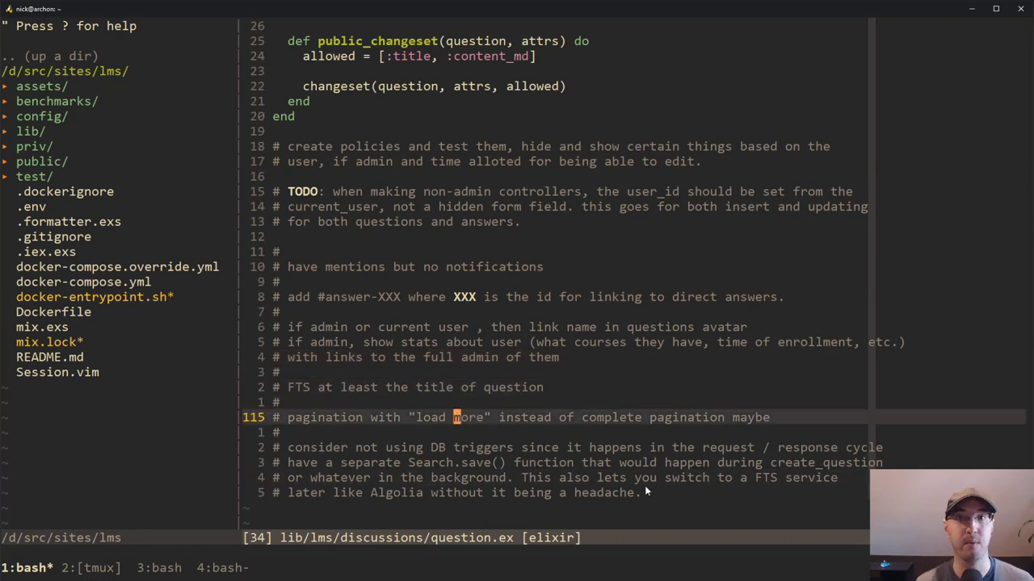
pyautogui.moveTo(666, 479)
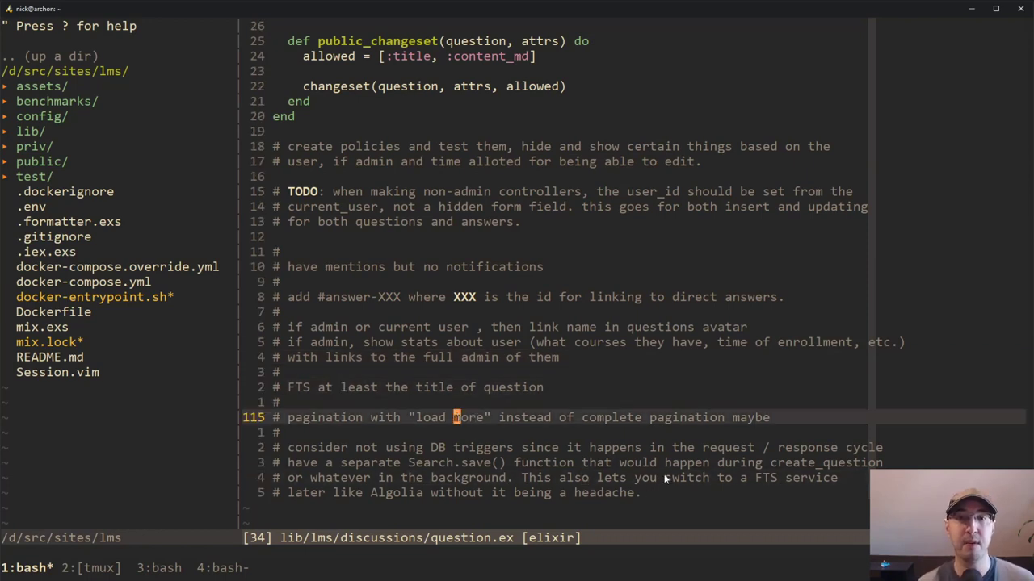
pyautogui.moveTo(632, 420)
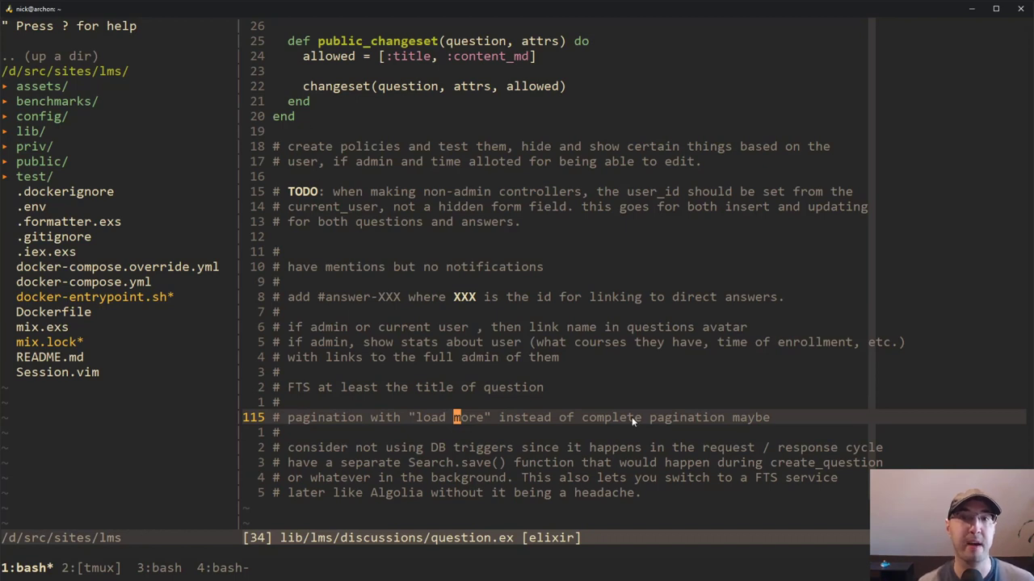
pyautogui.moveTo(410, 290)
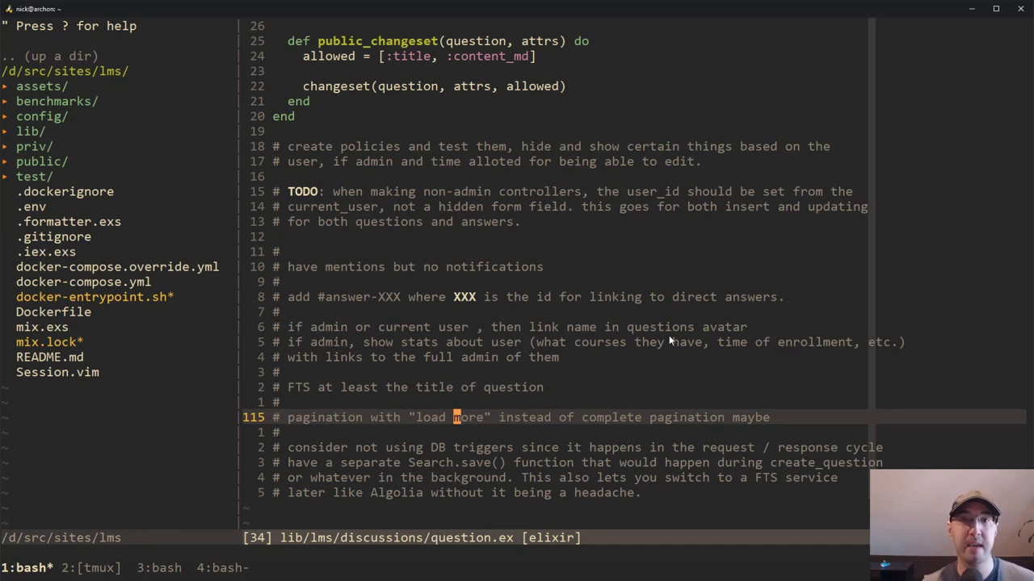
pyautogui.moveTo(109, 237)
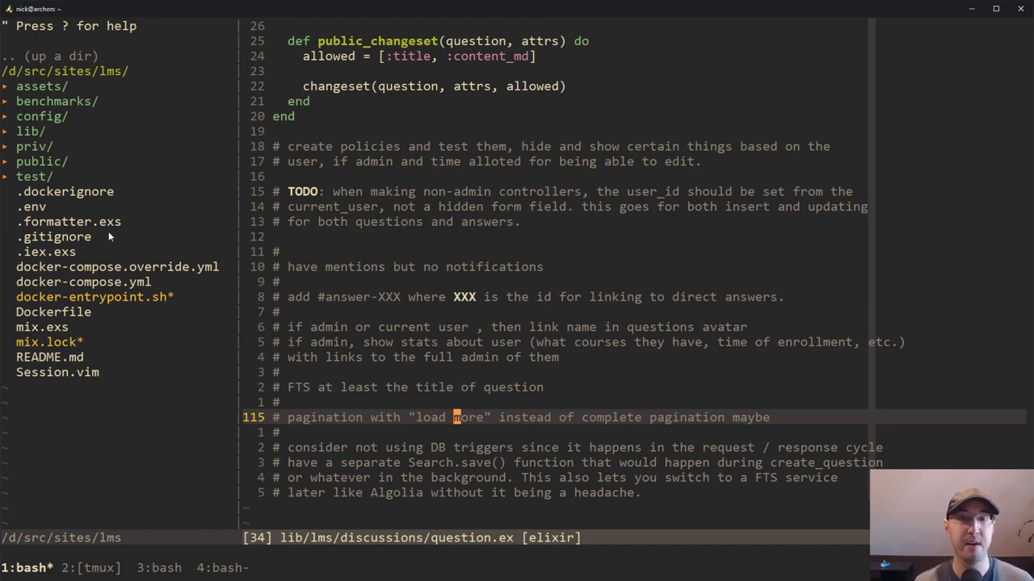
pyautogui.moveTo(698, 396)
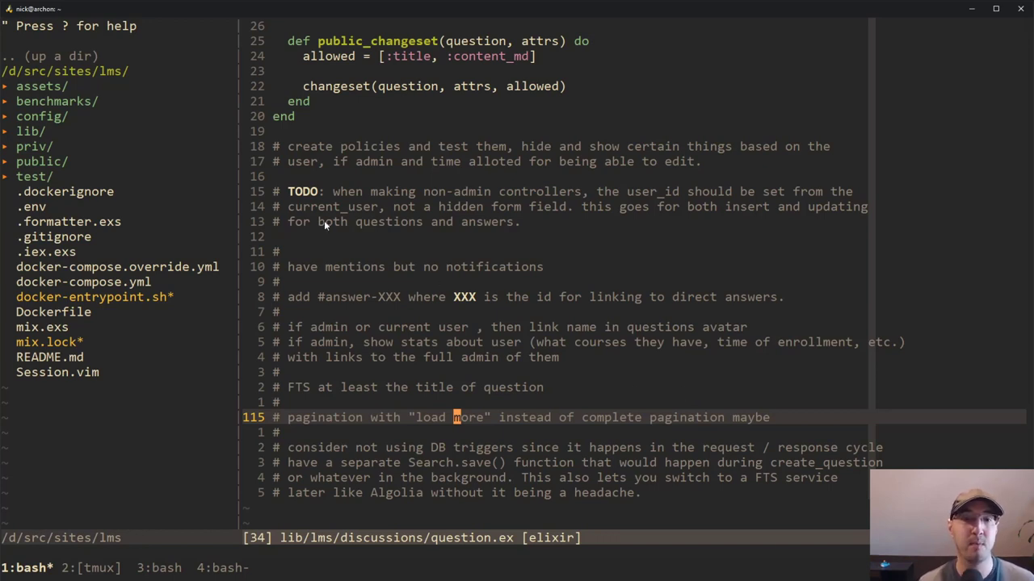
pyautogui.moveTo(606, 394)
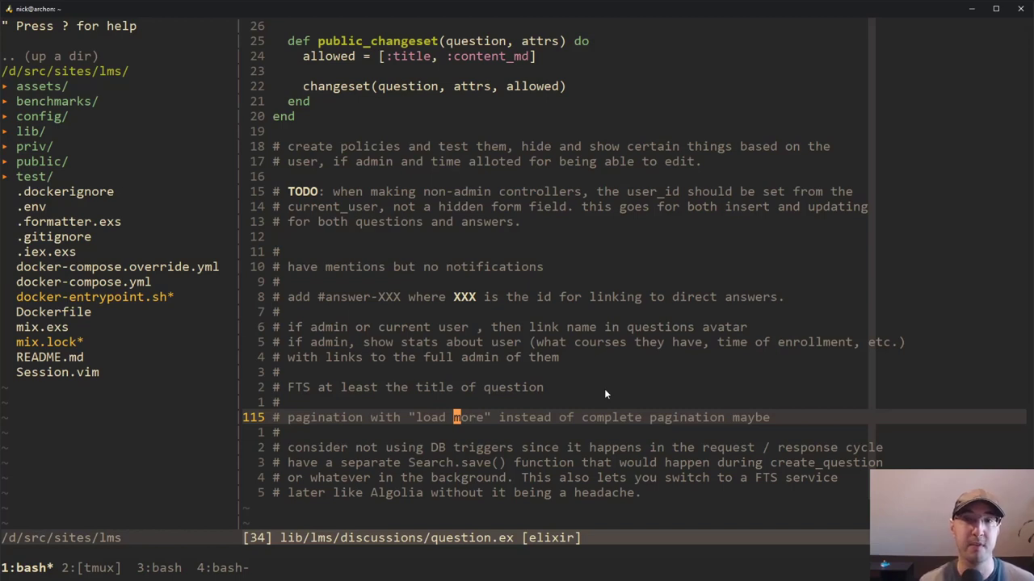
pyautogui.moveTo(268, 286)
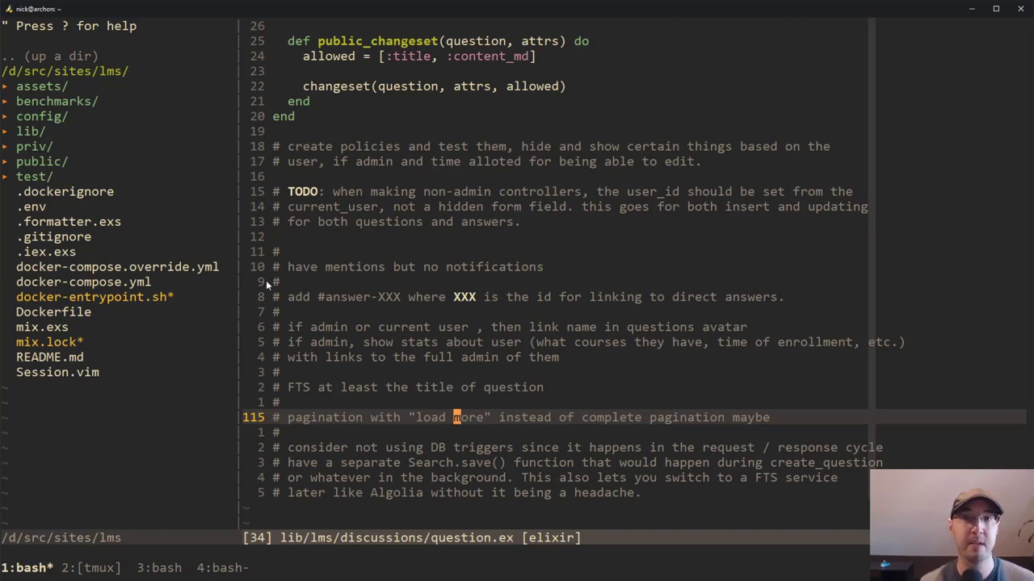
pyautogui.moveTo(598, 390)
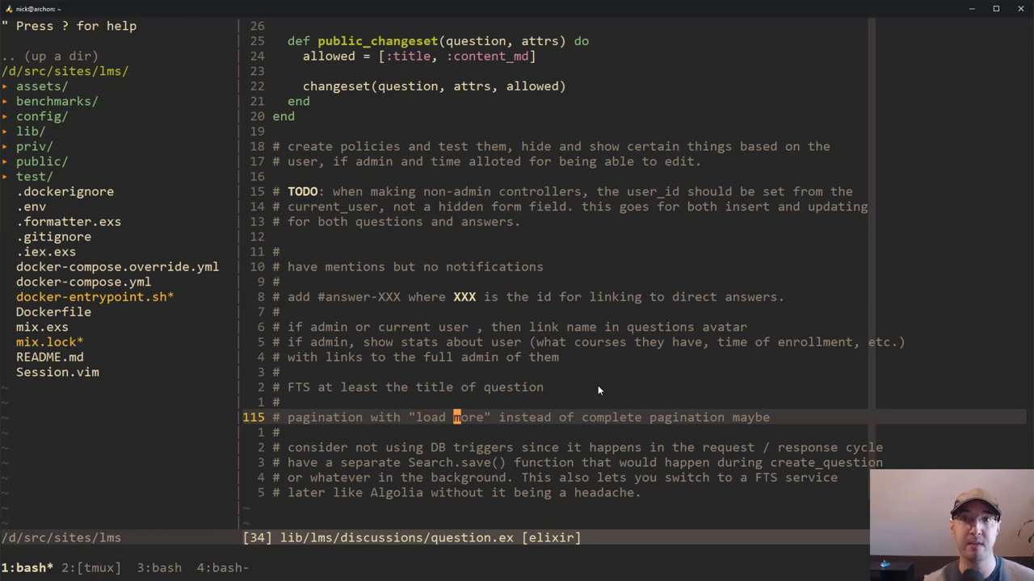
pyautogui.moveTo(553, 380)
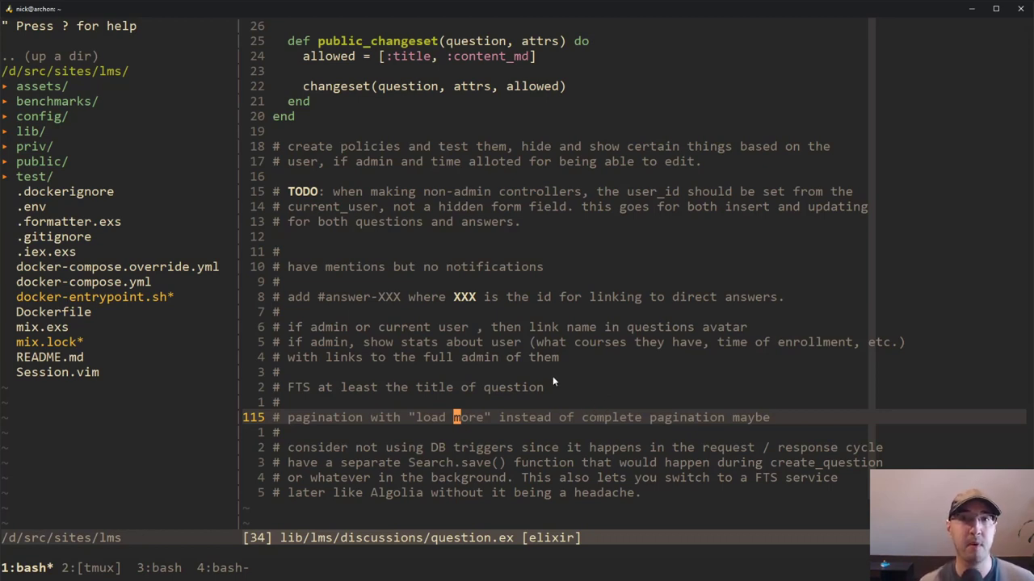
pyautogui.moveTo(320, 259)
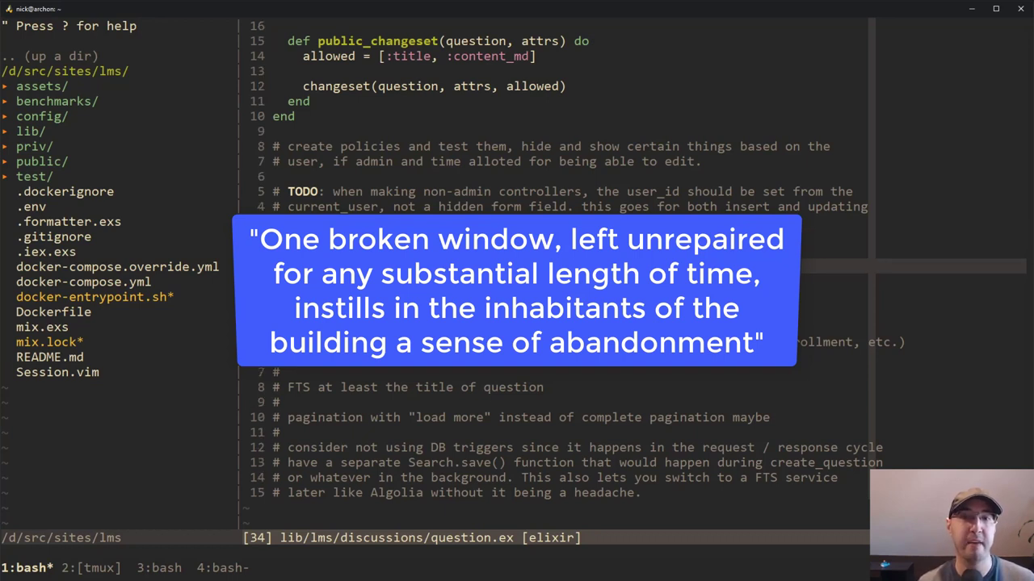
pyautogui.moveTo(630, 369)
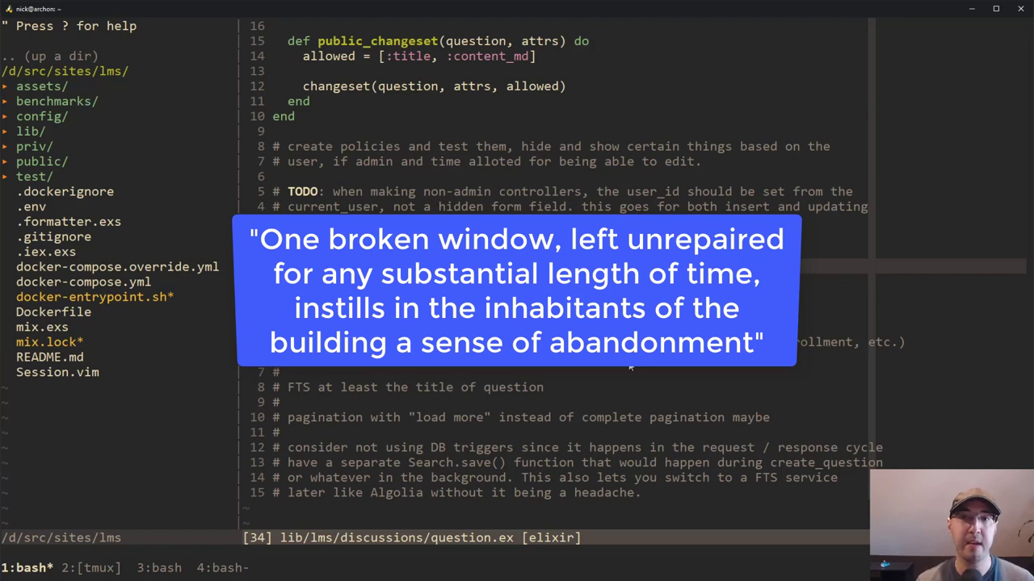
pyautogui.moveTo(202, 242)
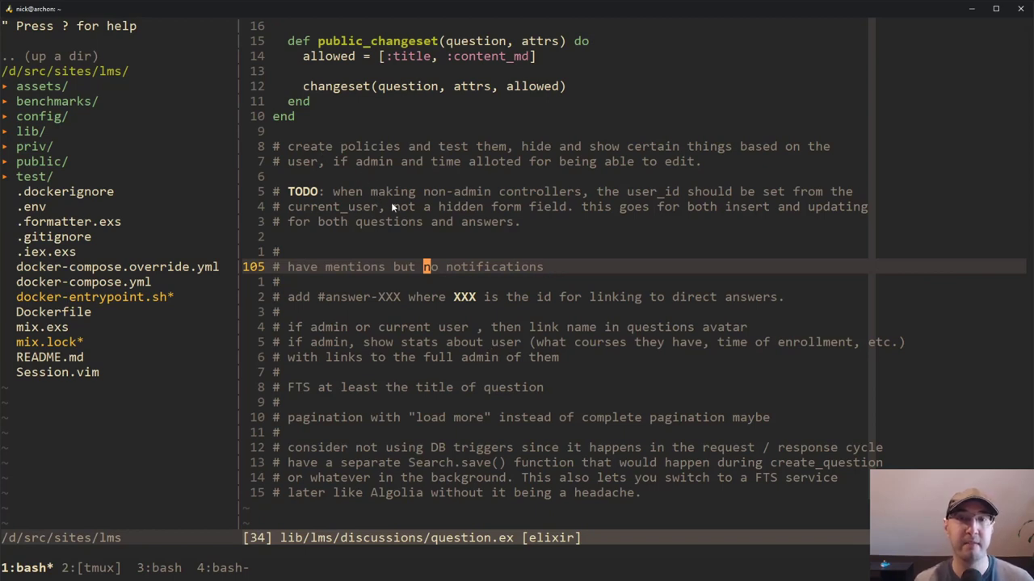
pyautogui.moveTo(616, 352)
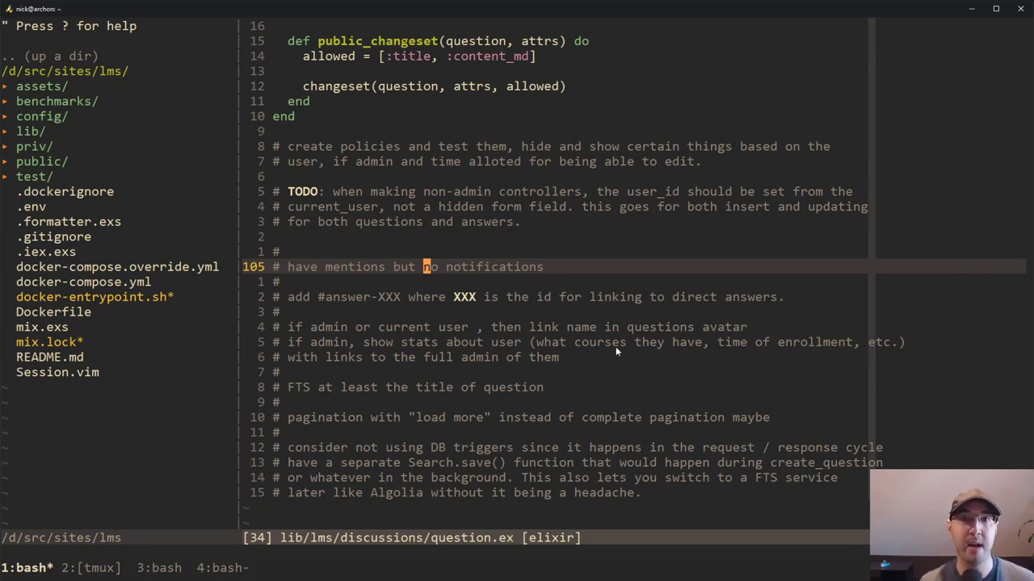
pyautogui.moveTo(602, 345)
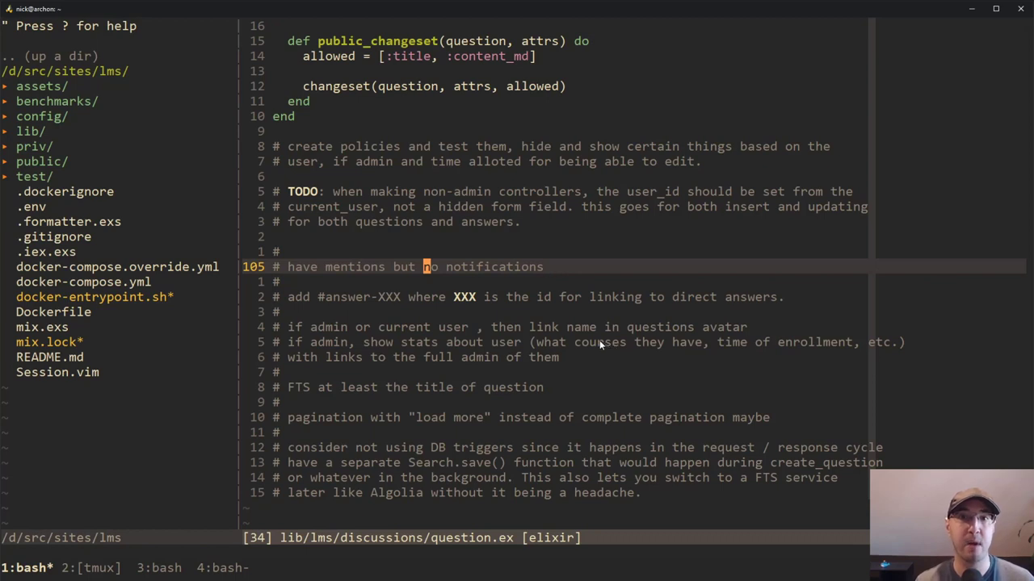
pyautogui.moveTo(337, 324)
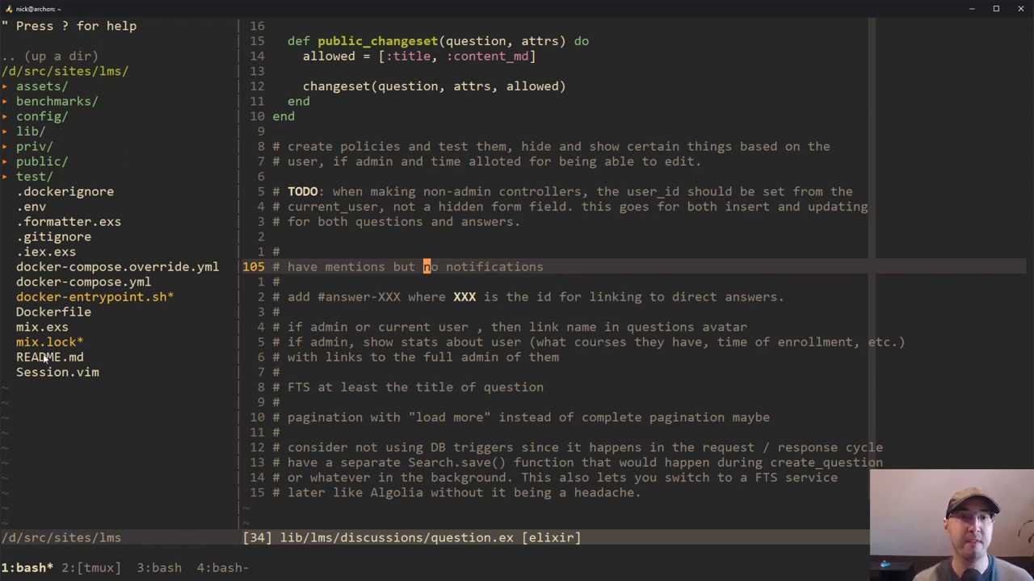
pyautogui.click(50, 357)
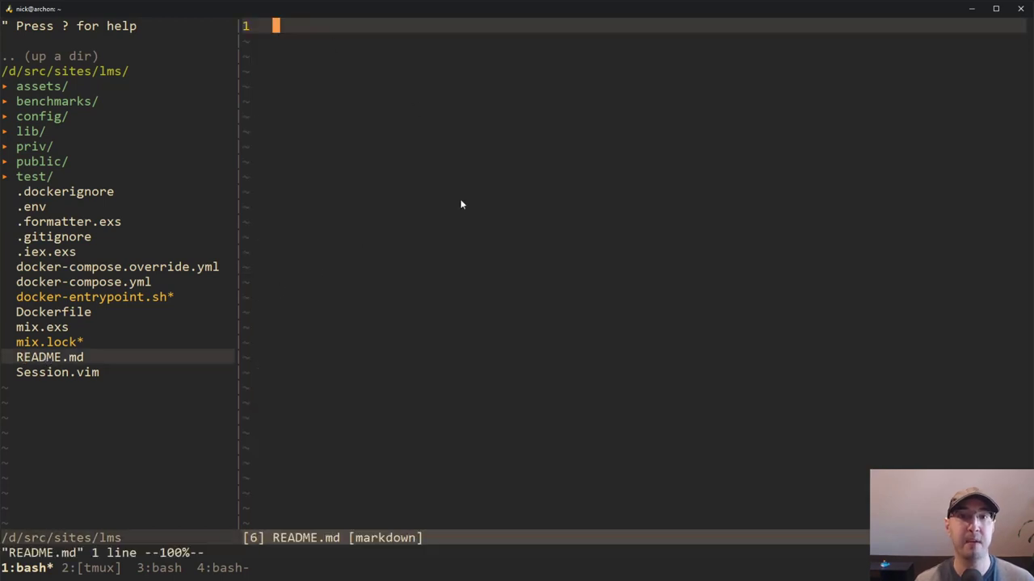
pyautogui.moveTo(501, 259)
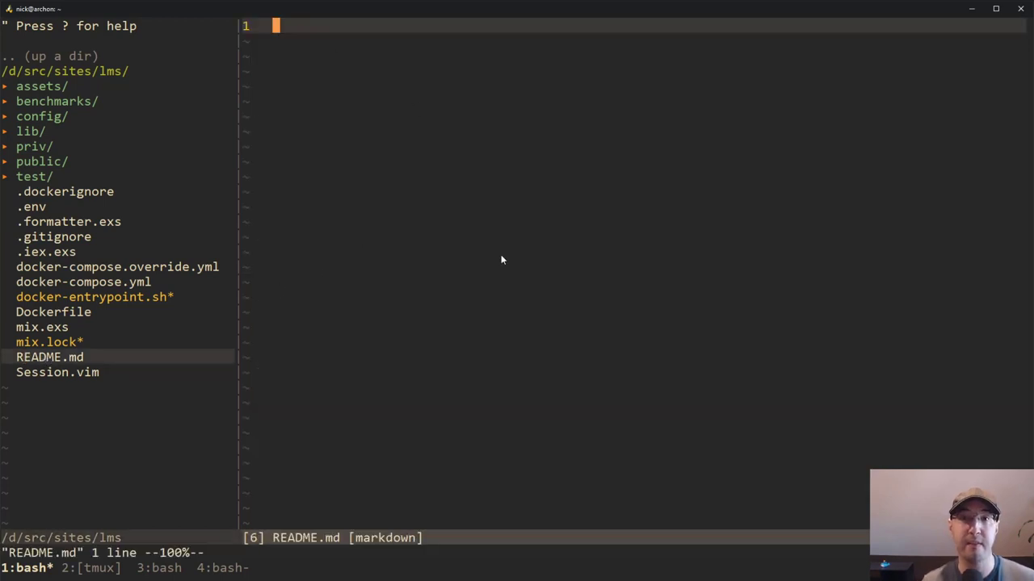
pyautogui.moveTo(482, 249)
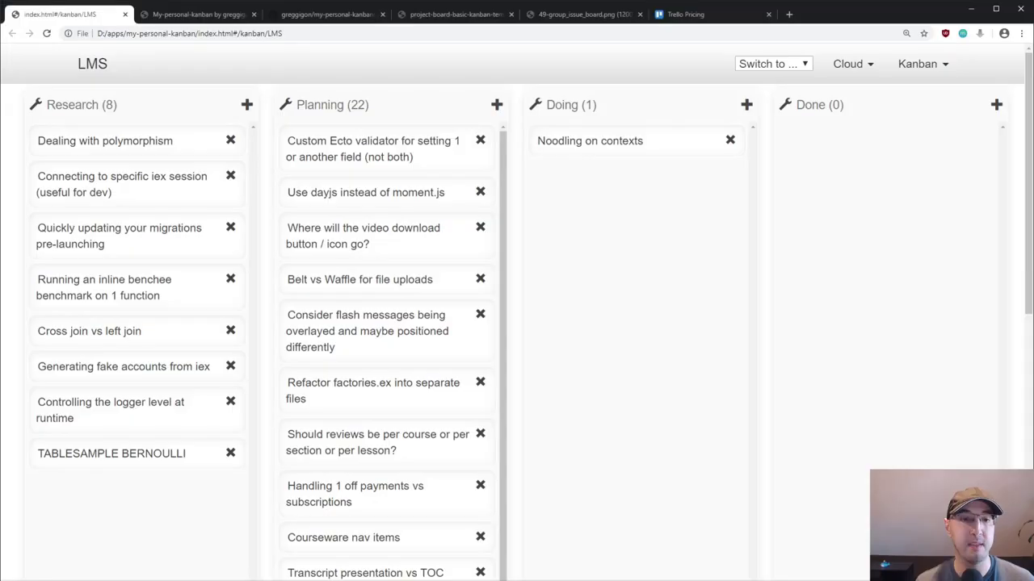
pyautogui.moveTo(195, 238)
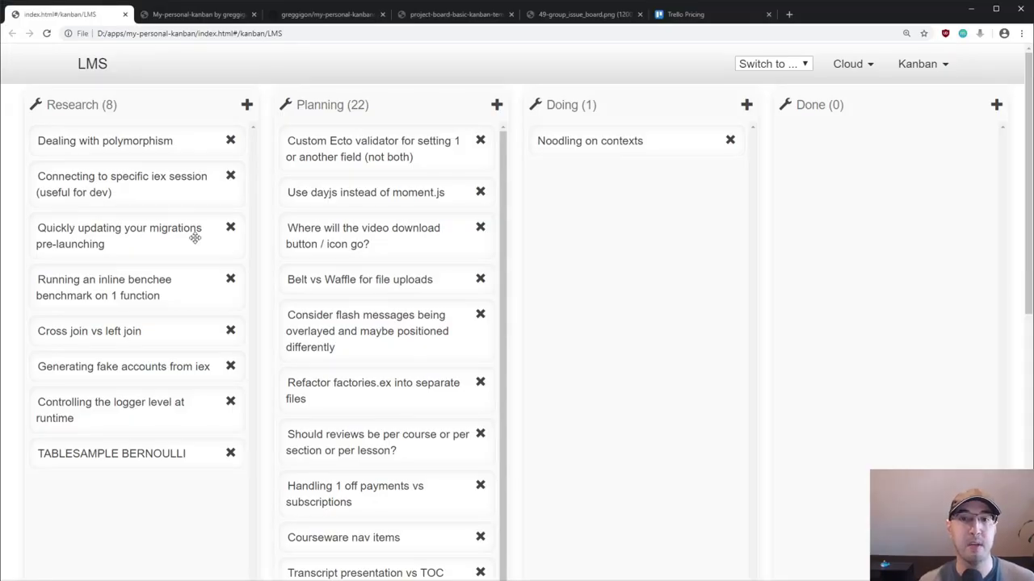
pyautogui.moveTo(403, 261)
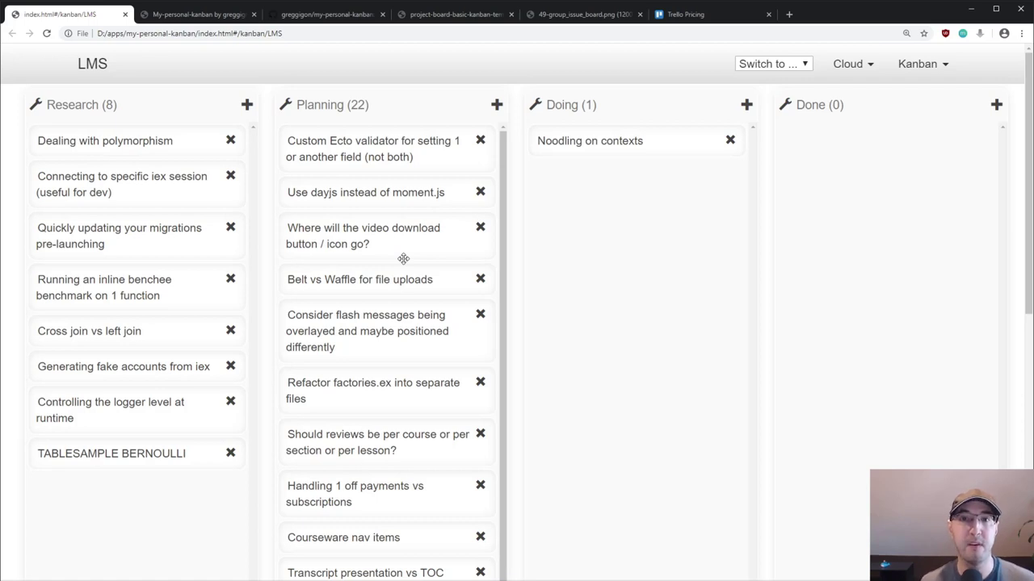
pyautogui.moveTo(131, 195)
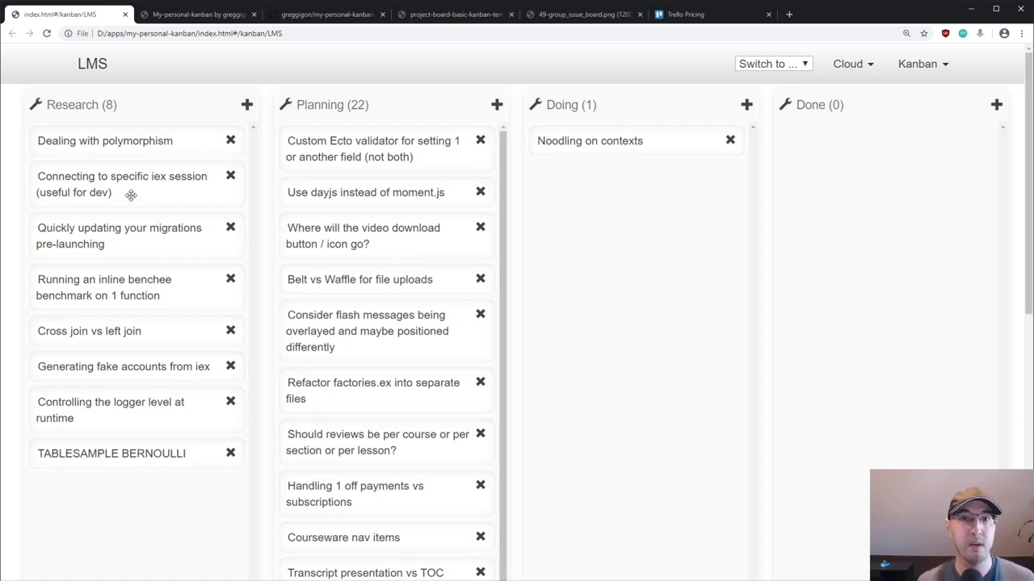
pyautogui.moveTo(385, 288)
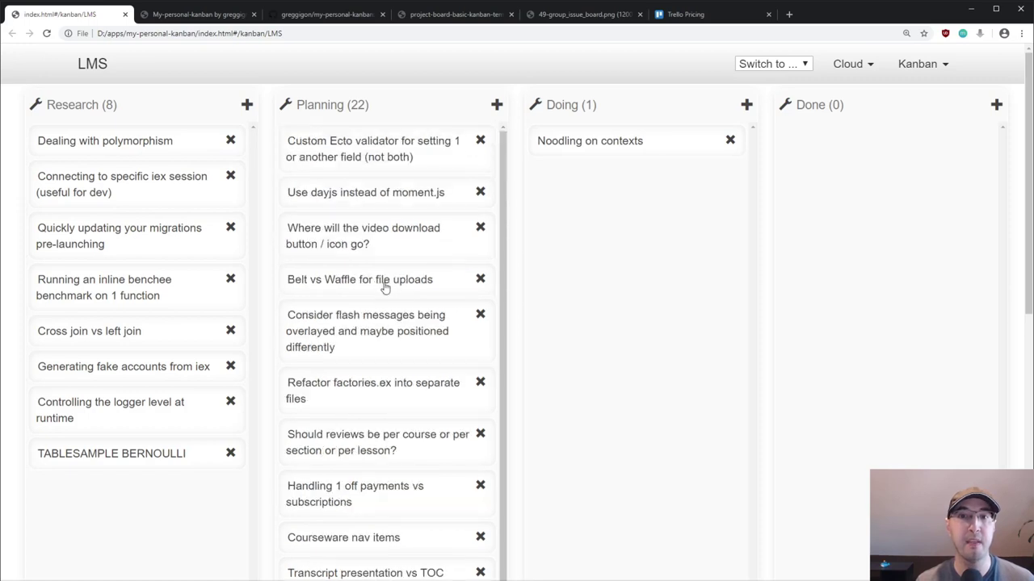
pyautogui.moveTo(395, 283)
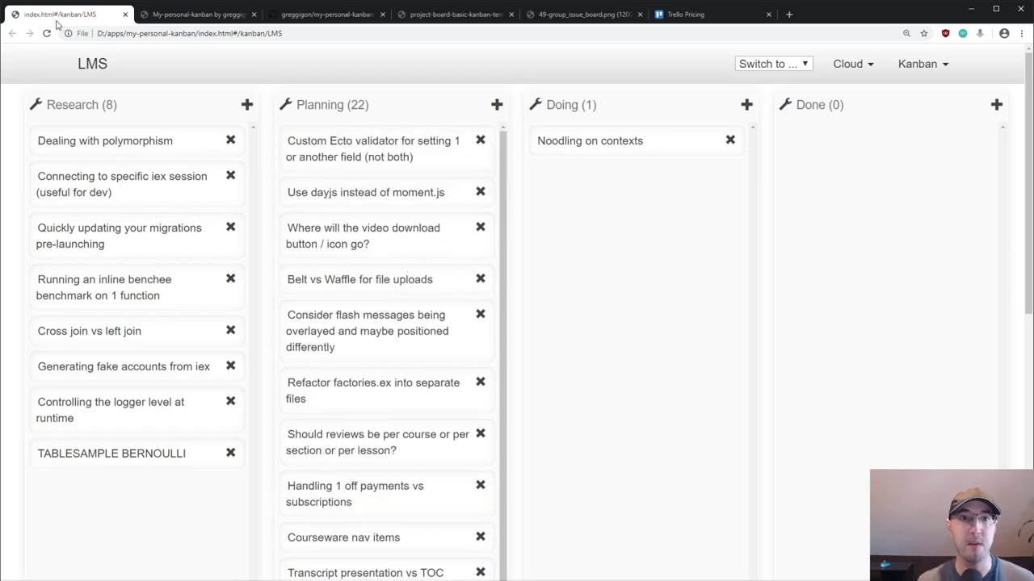
# Show the My Personal Kanban project homepage, then the GitHub Projects example board tab.
pyautogui.click(194, 14)
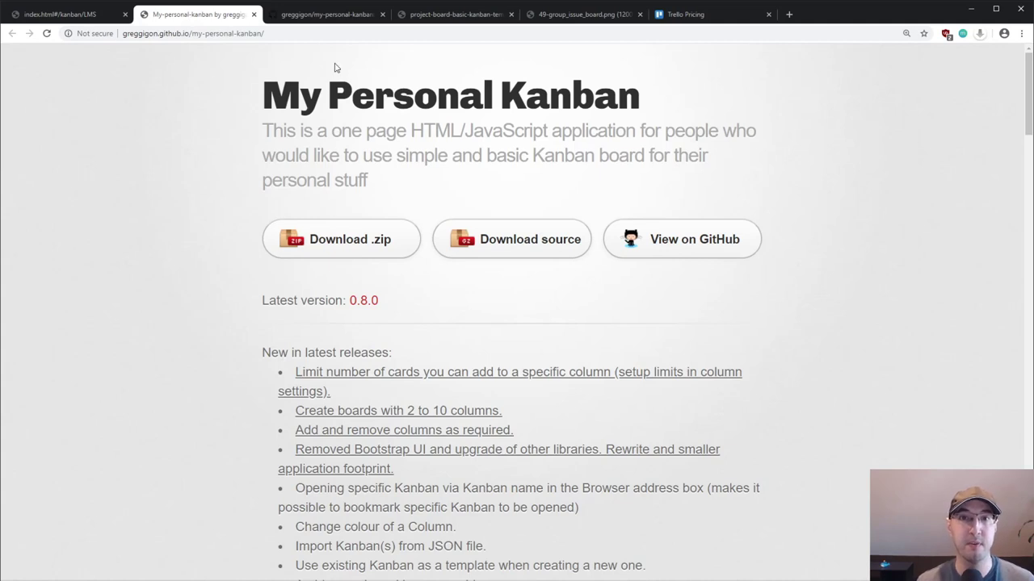
pyautogui.click(454, 14)
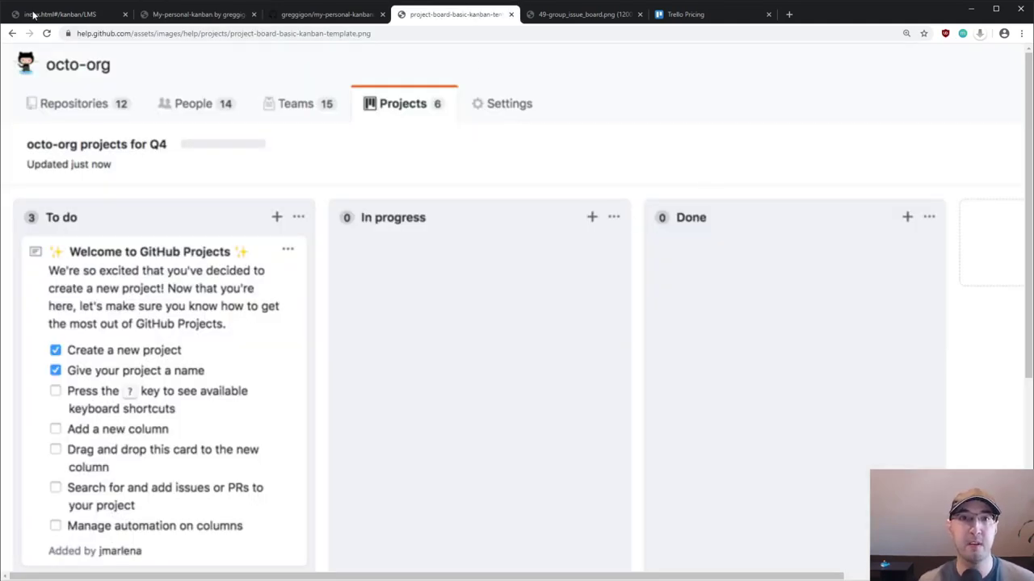
pyautogui.moveTo(498, 235)
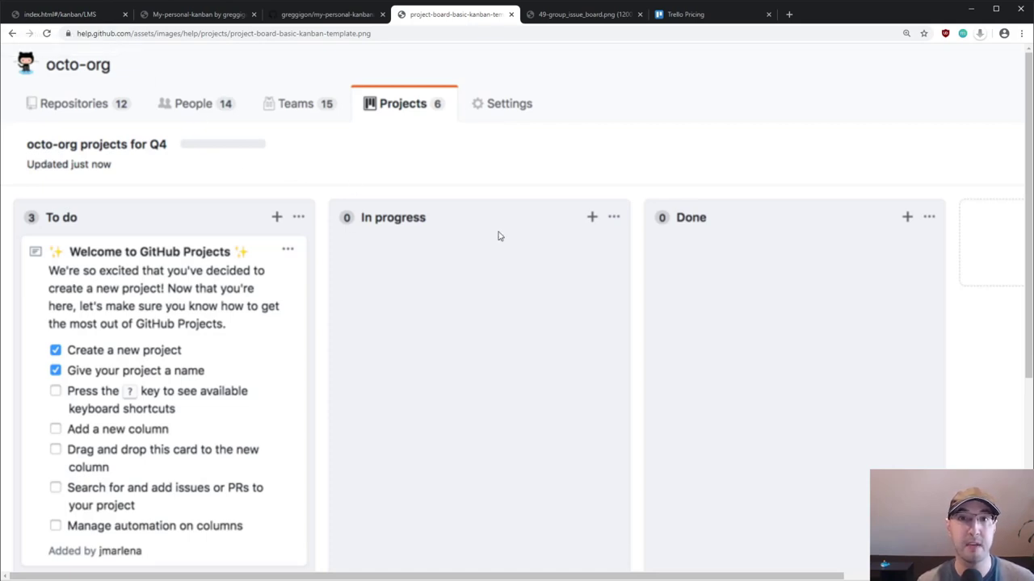
pyautogui.moveTo(409, 222)
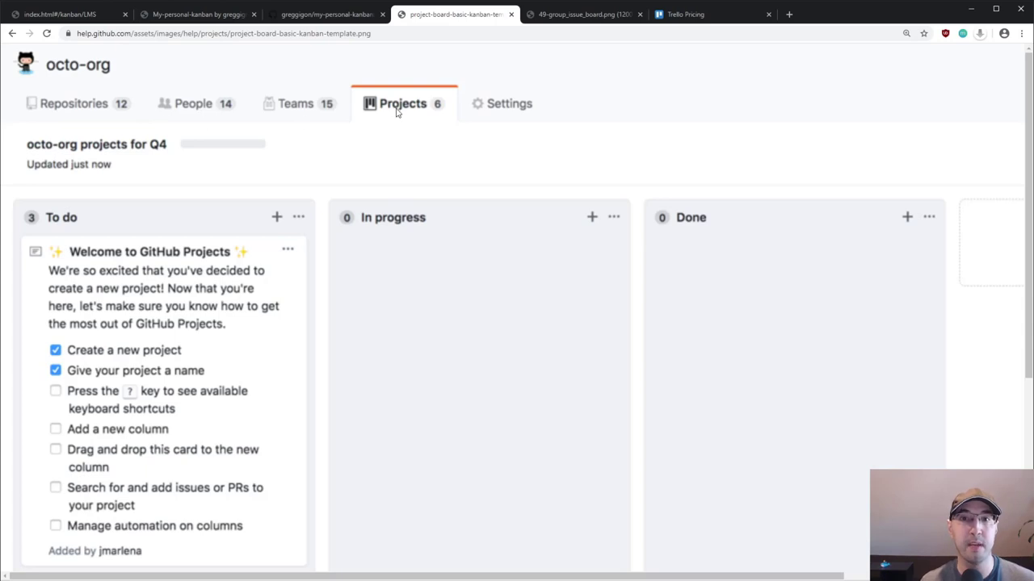
pyautogui.moveTo(499, 274)
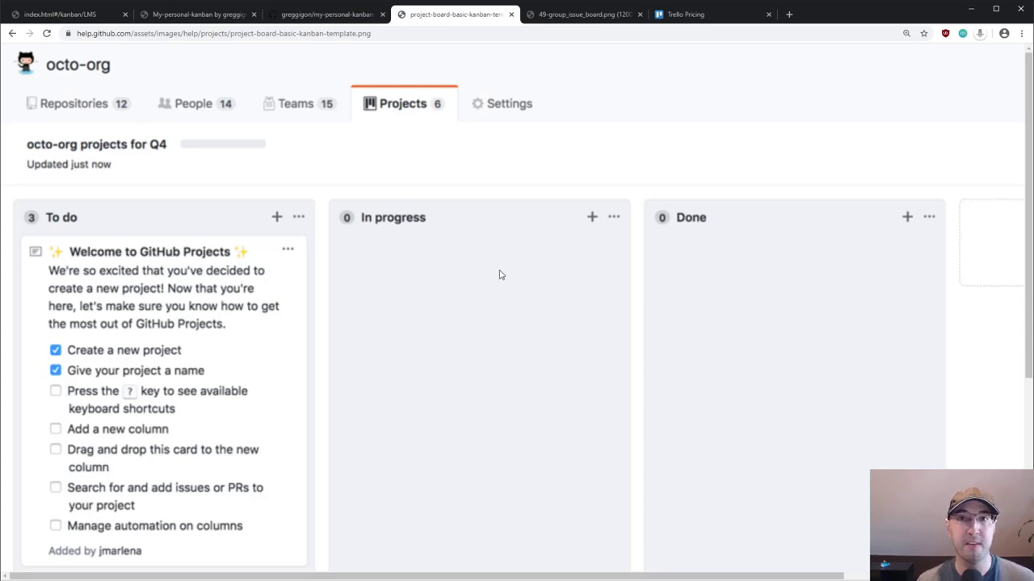
pyautogui.moveTo(116, 402)
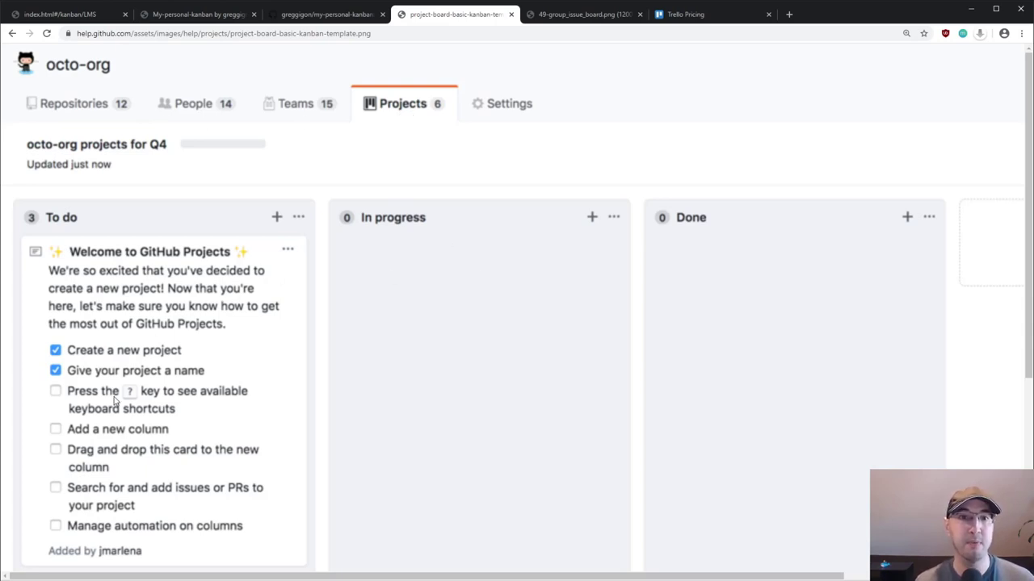
pyautogui.moveTo(680, 333)
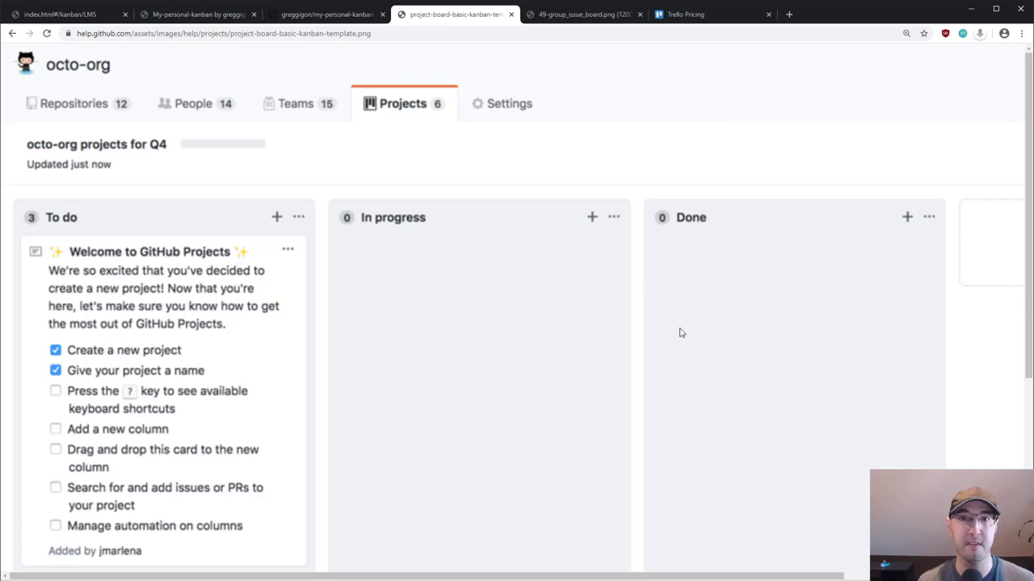
pyautogui.moveTo(125, 303)
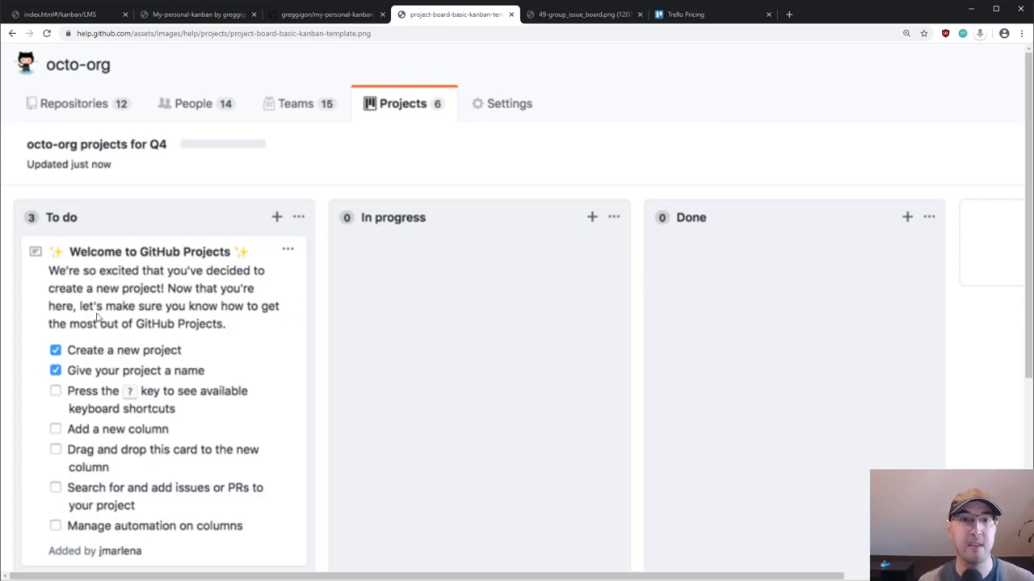
pyautogui.moveTo(457, 336)
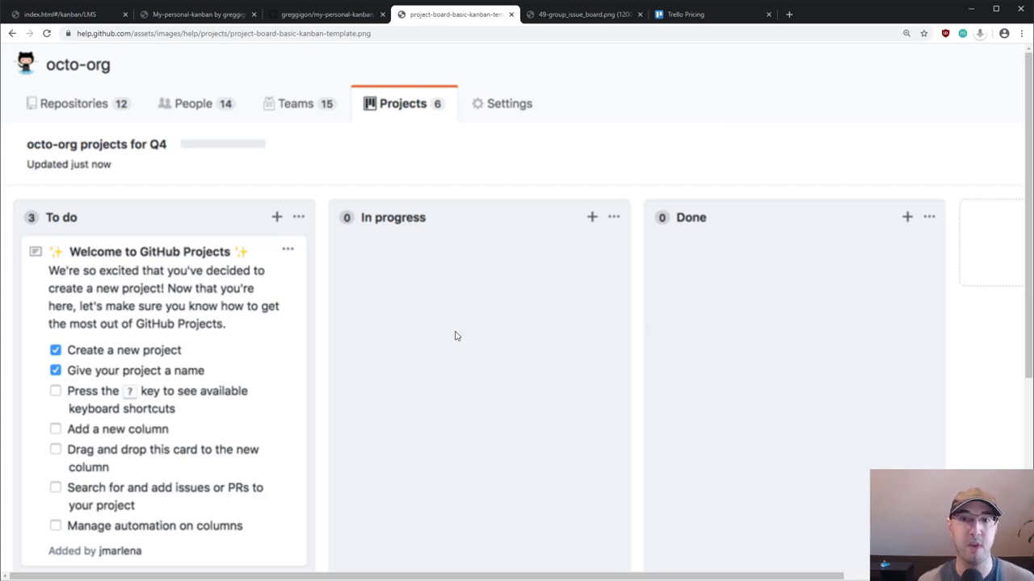
pyautogui.moveTo(644, 285)
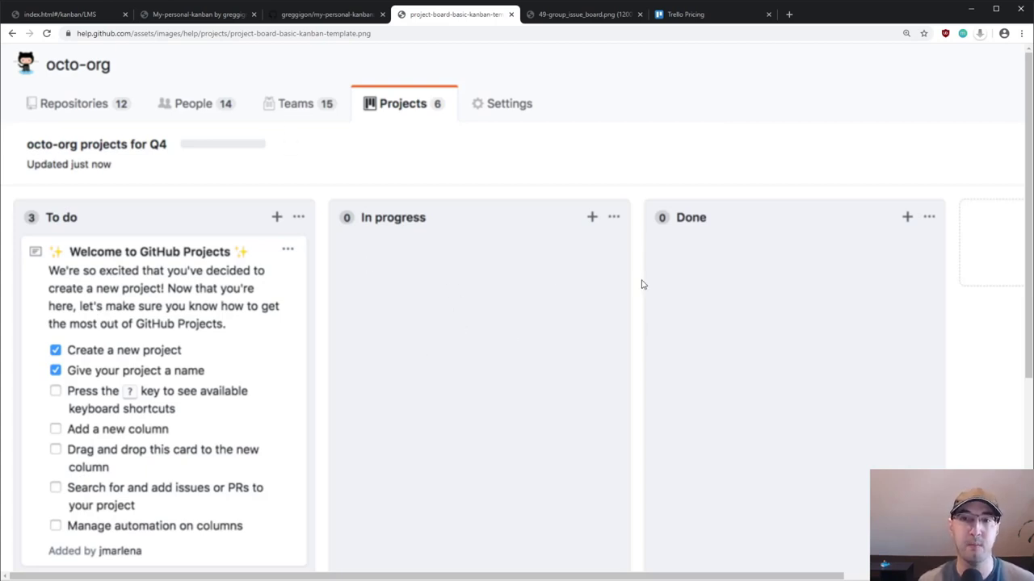
pyautogui.moveTo(556, 354)
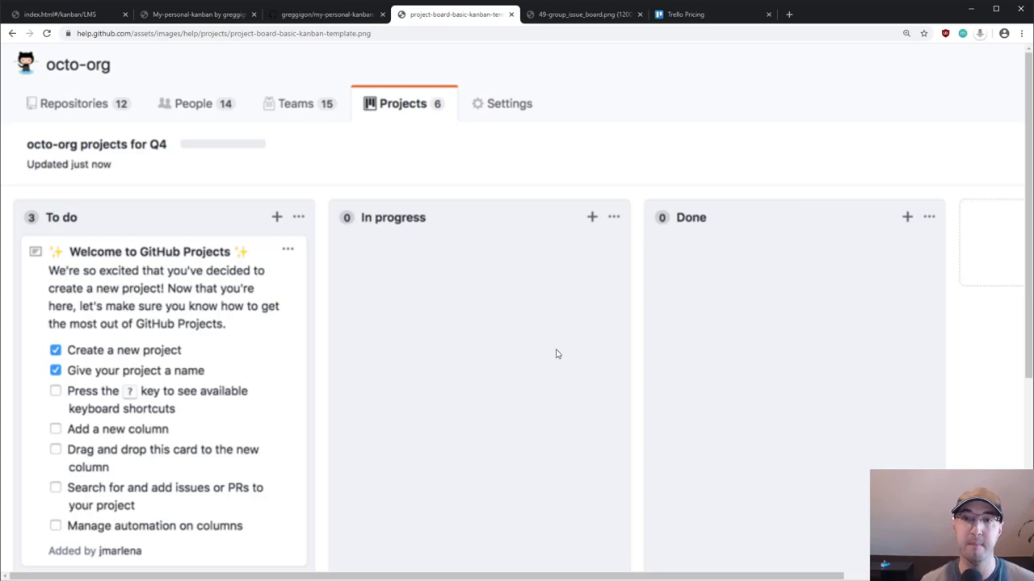
pyautogui.moveTo(537, 327)
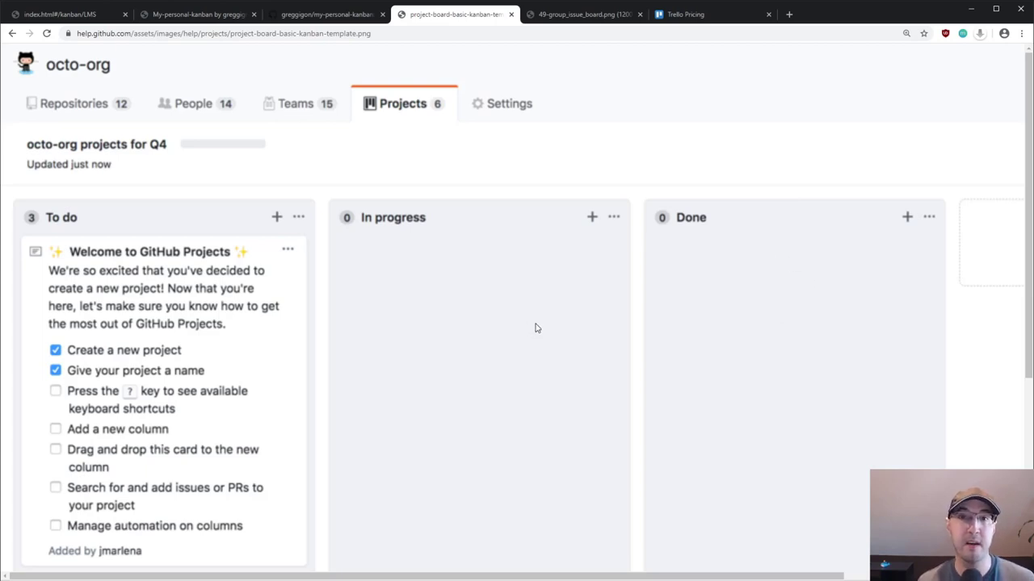
pyautogui.moveTo(190, 224)
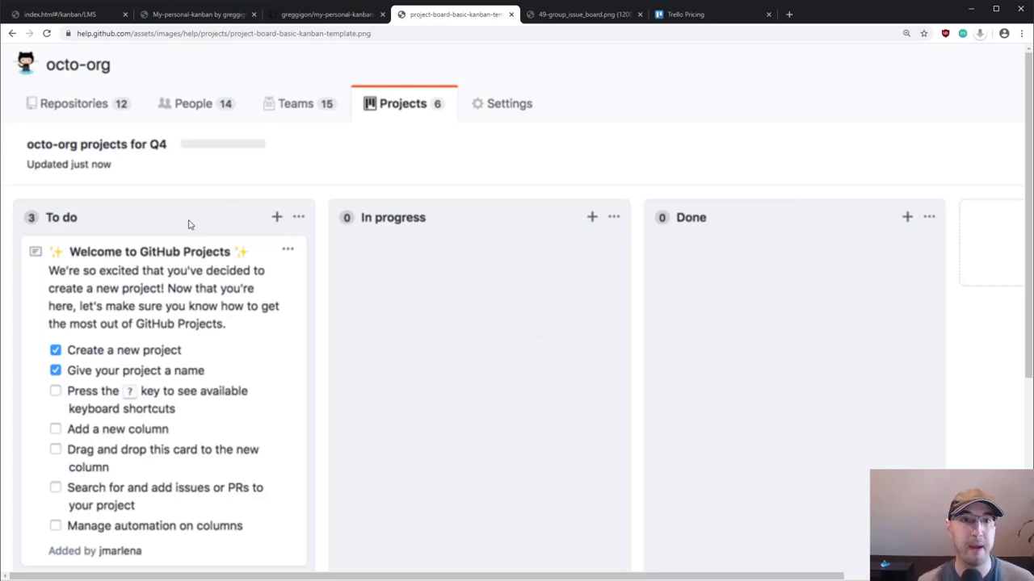
pyautogui.moveTo(163, 341)
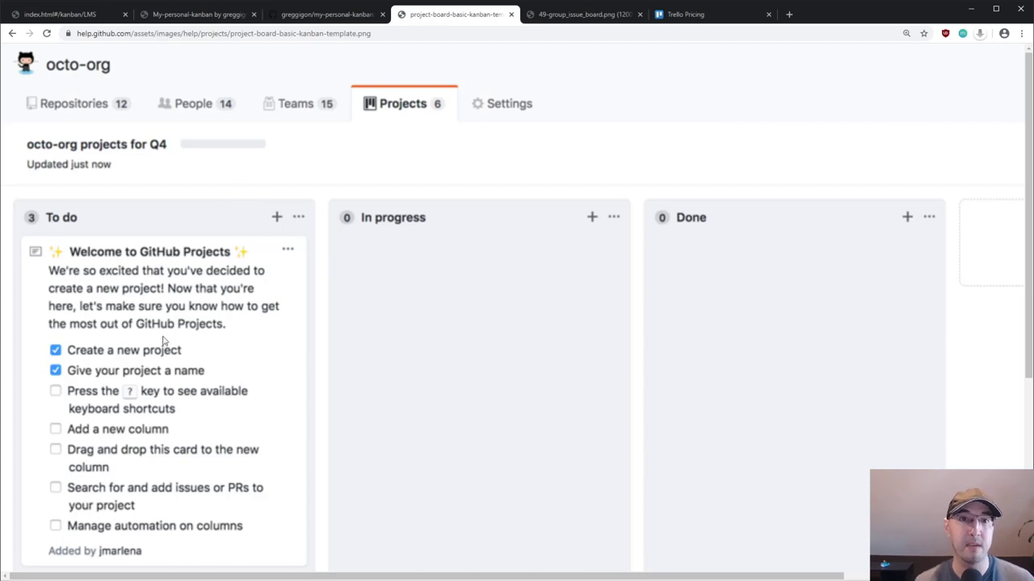
pyautogui.moveTo(414, 162)
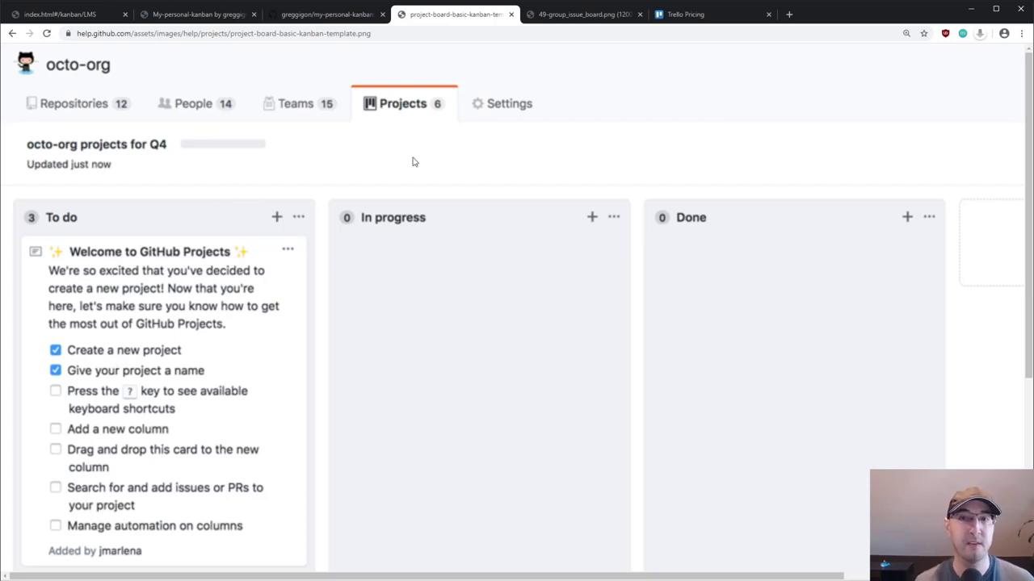
# Switch to the browser tab with the GitLab issue board screenshot.
pyautogui.click(582, 13)
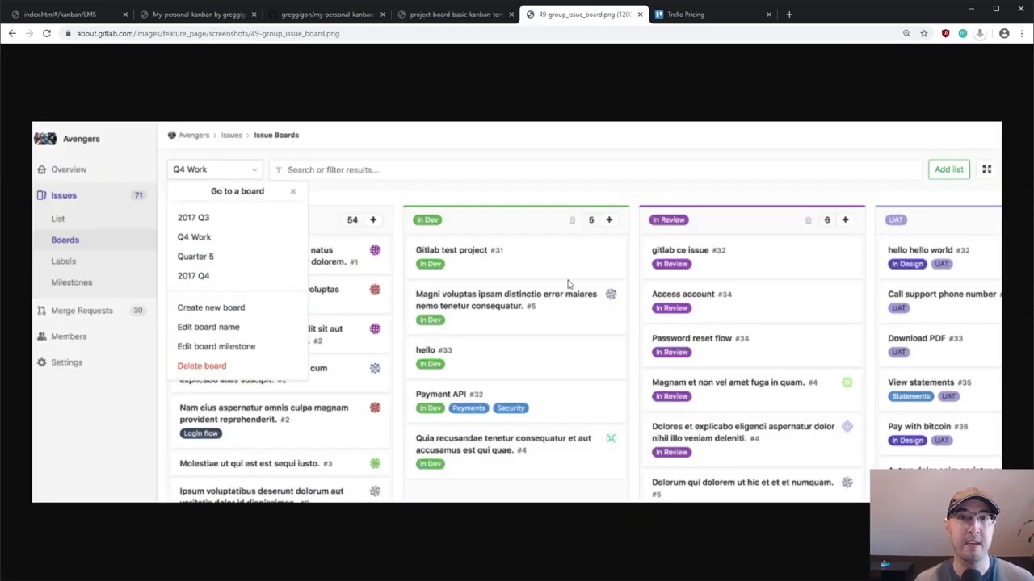
pyautogui.moveTo(277, 150)
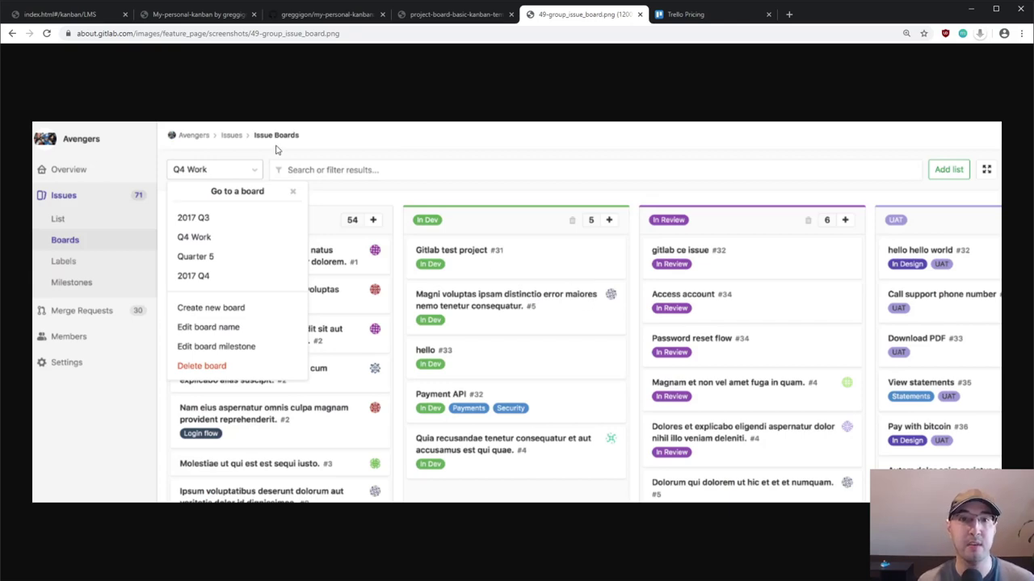
pyautogui.moveTo(881, 269)
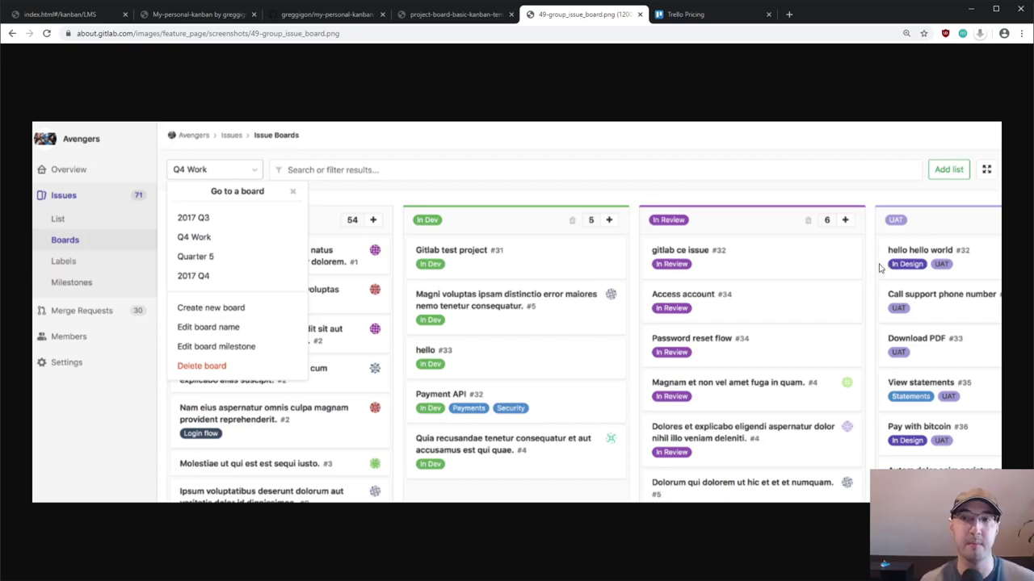
pyautogui.click(711, 14)
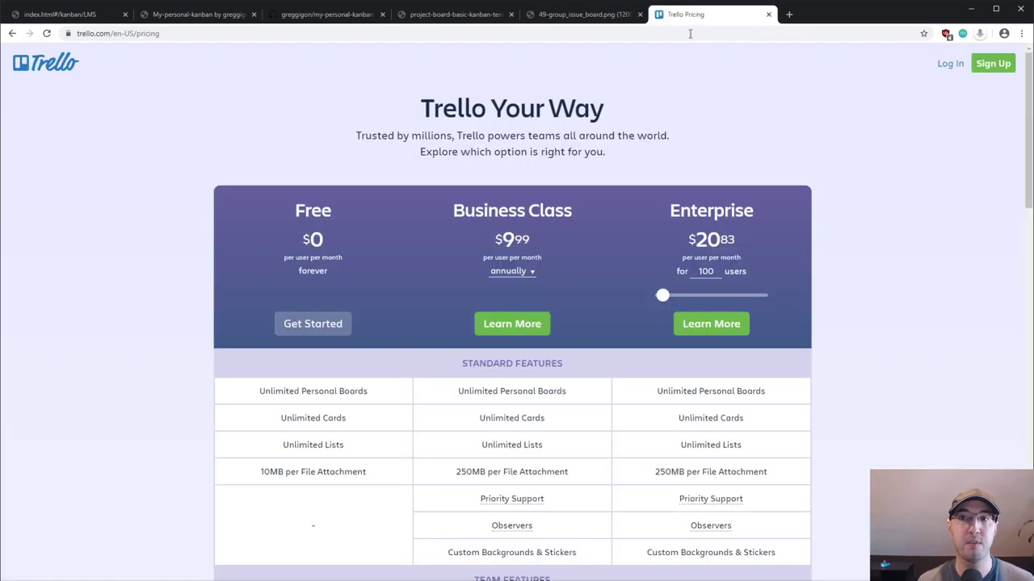
pyautogui.moveTo(315, 465)
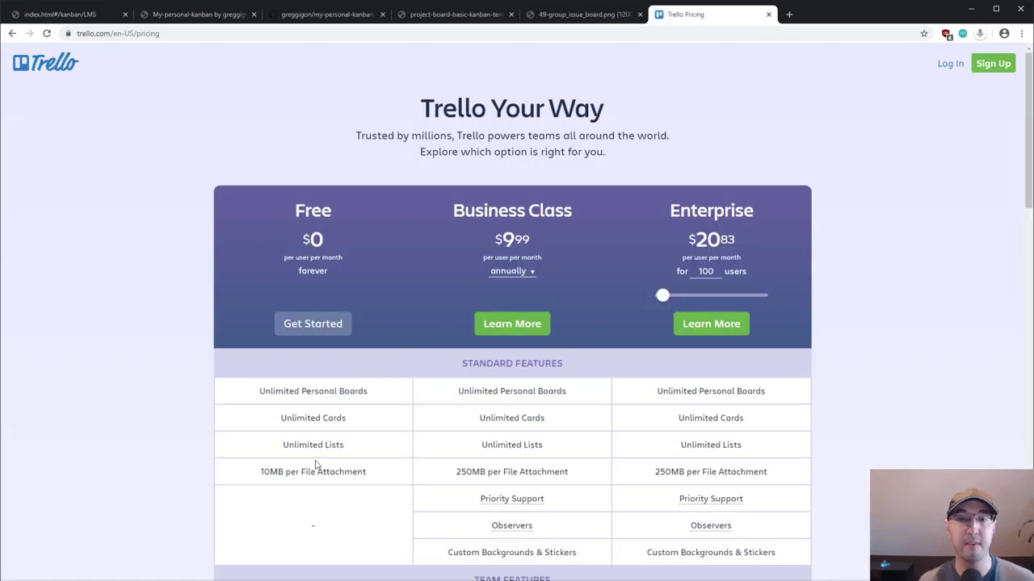
pyautogui.moveTo(553, 362)
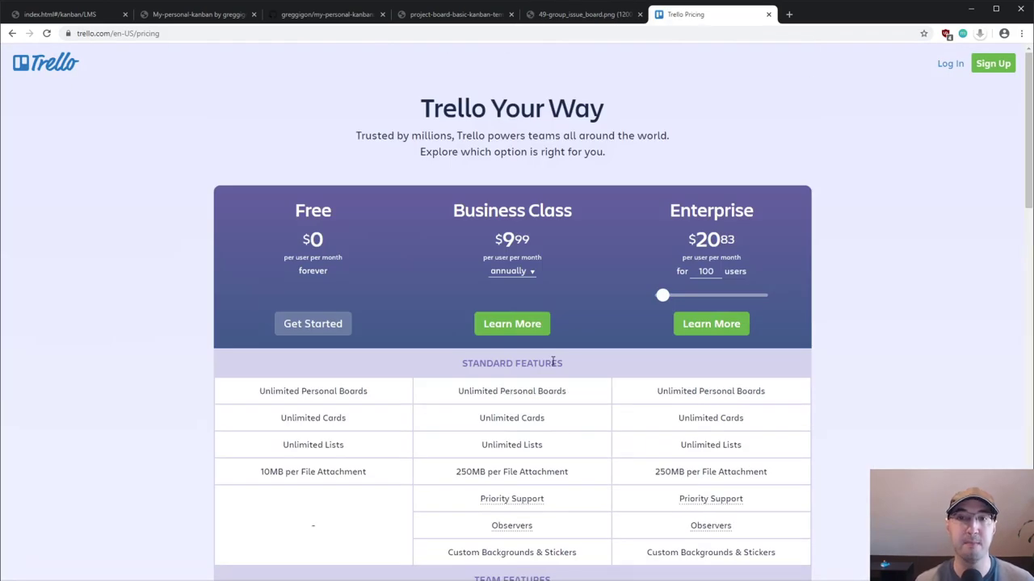
pyautogui.click(45, 63)
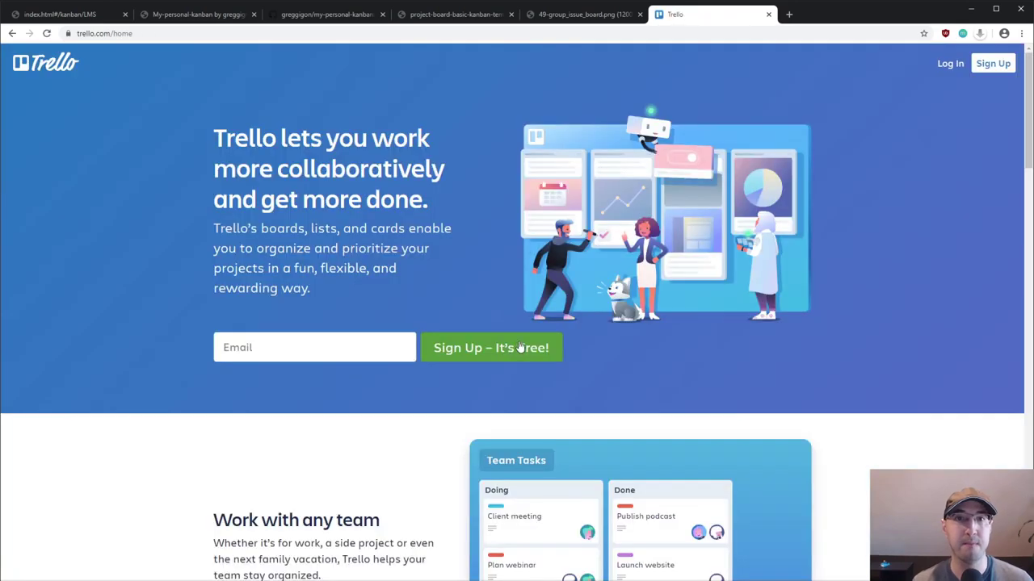
pyautogui.scroll(-3)
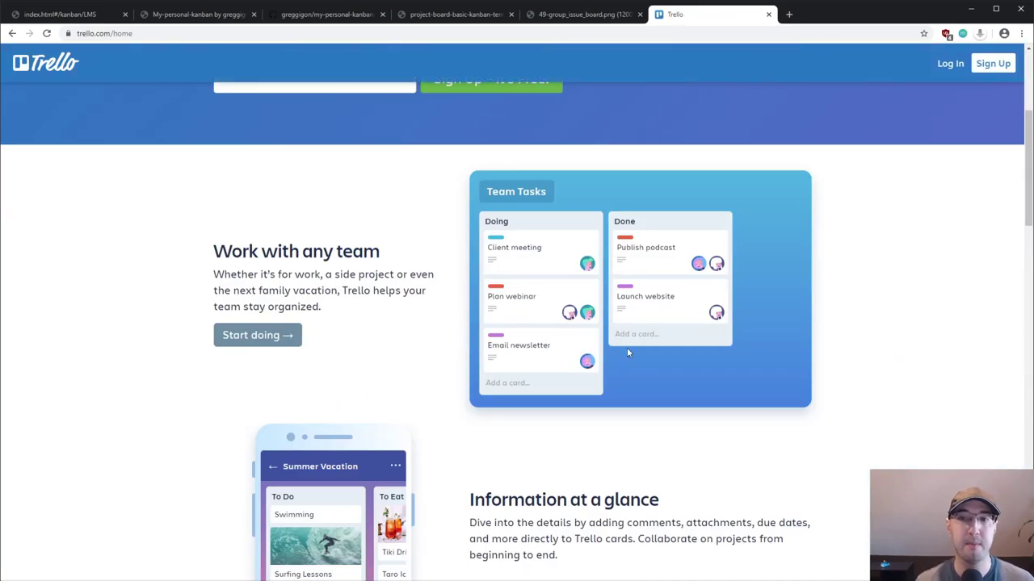
pyautogui.moveTo(471, 245)
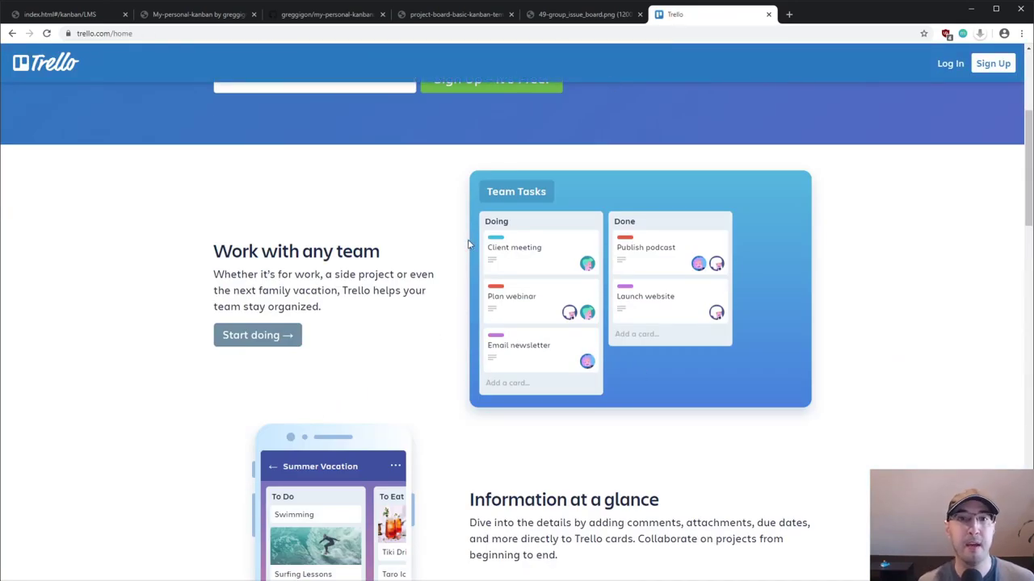
pyautogui.moveTo(450, 296)
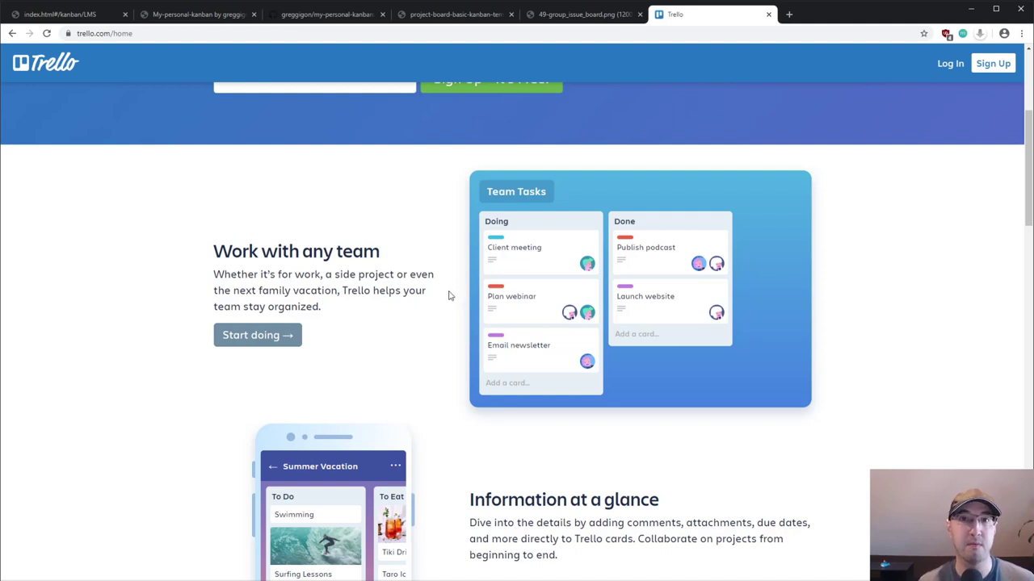
pyautogui.moveTo(413, 279)
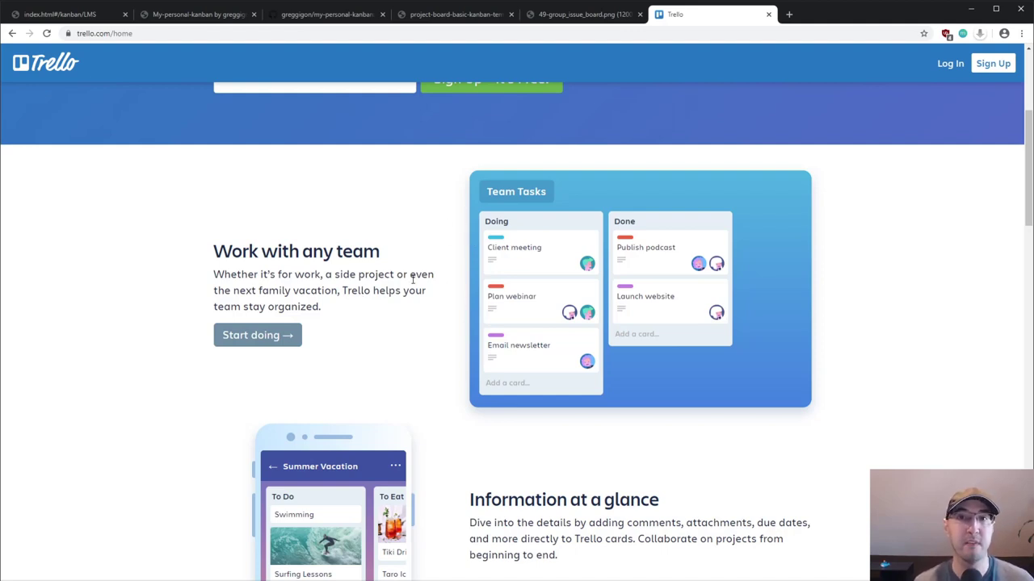
pyautogui.click(455, 13)
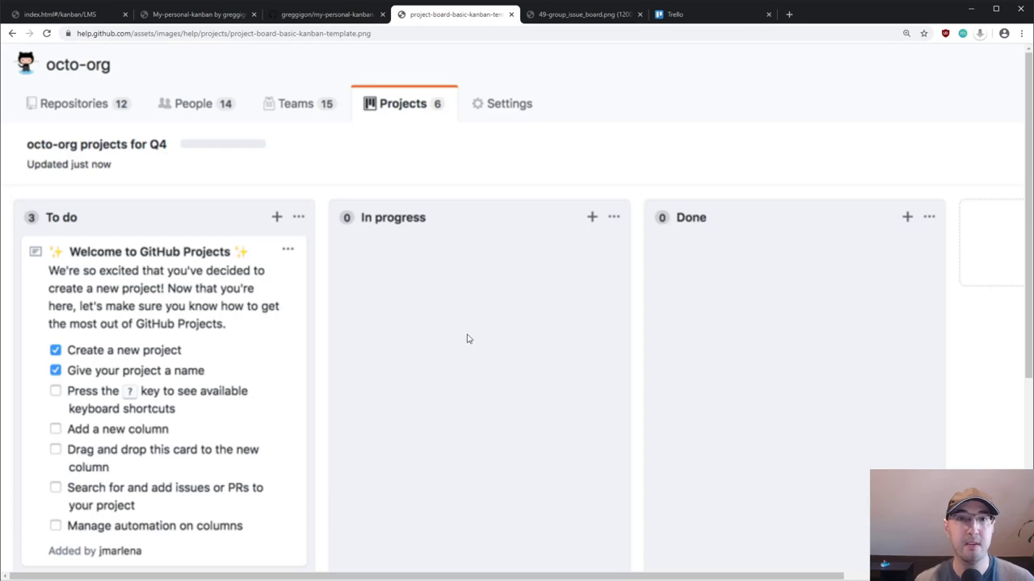
pyautogui.moveTo(473, 320)
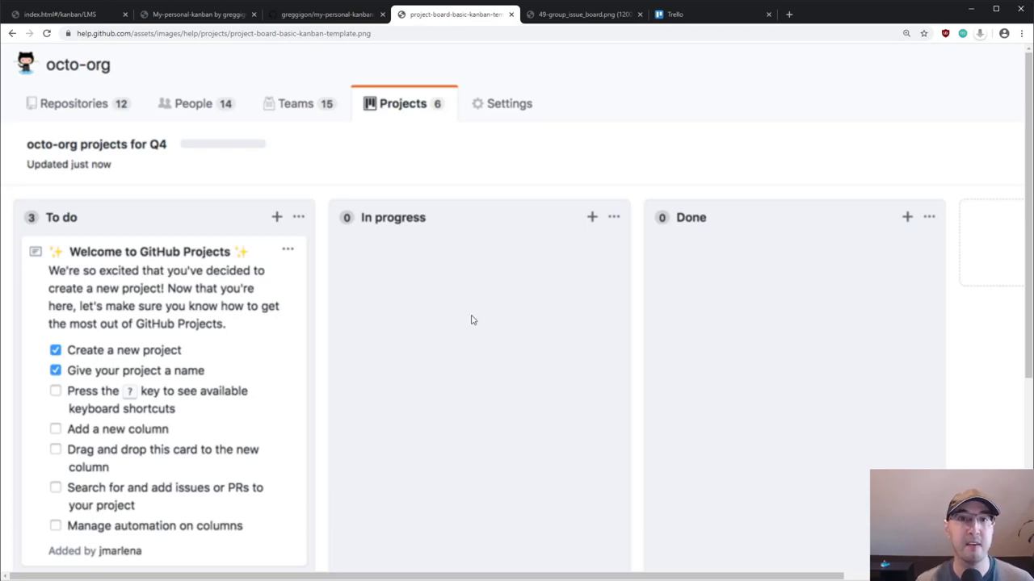
pyautogui.click(582, 14)
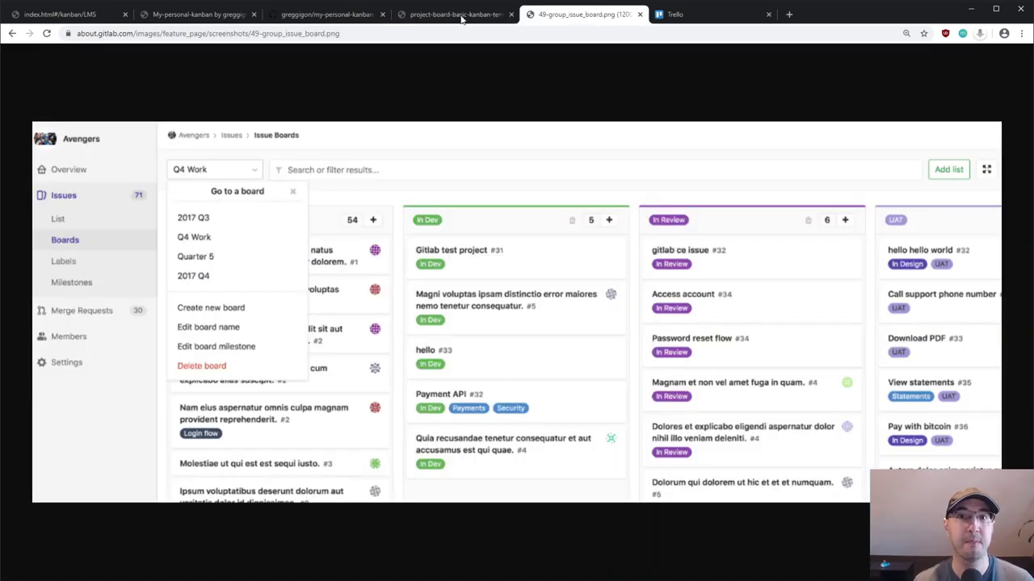
# Switch back to the index.html#/kanban/LMS tab showing the LMS board.
pyautogui.click(60, 13)
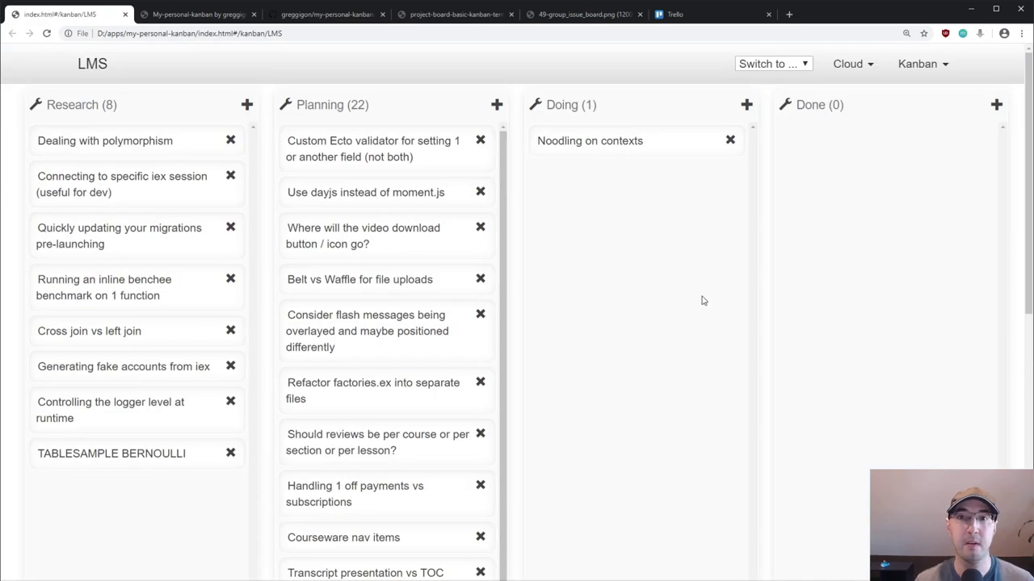
pyautogui.moveTo(744, 328)
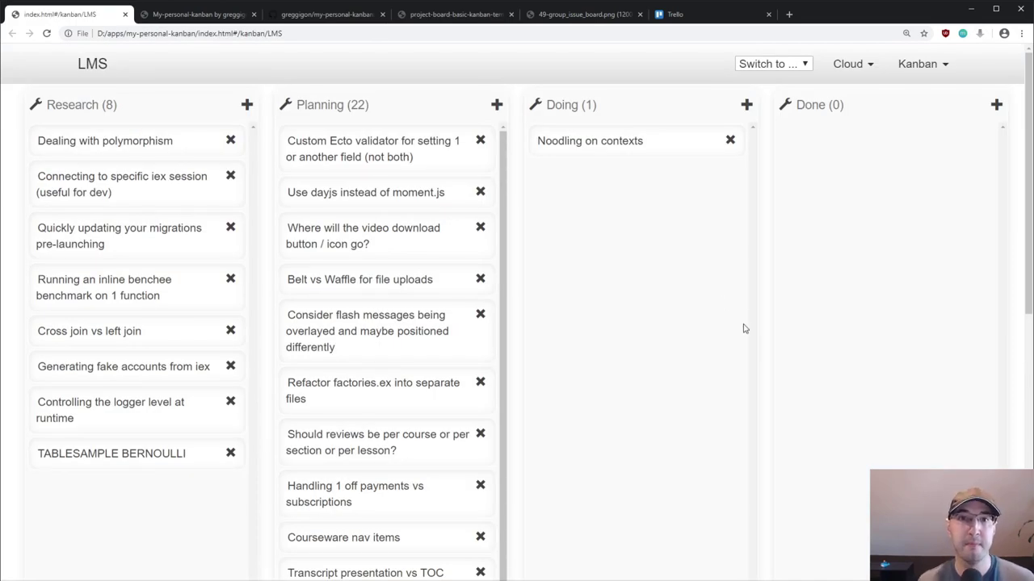
pyautogui.moveTo(406, 94)
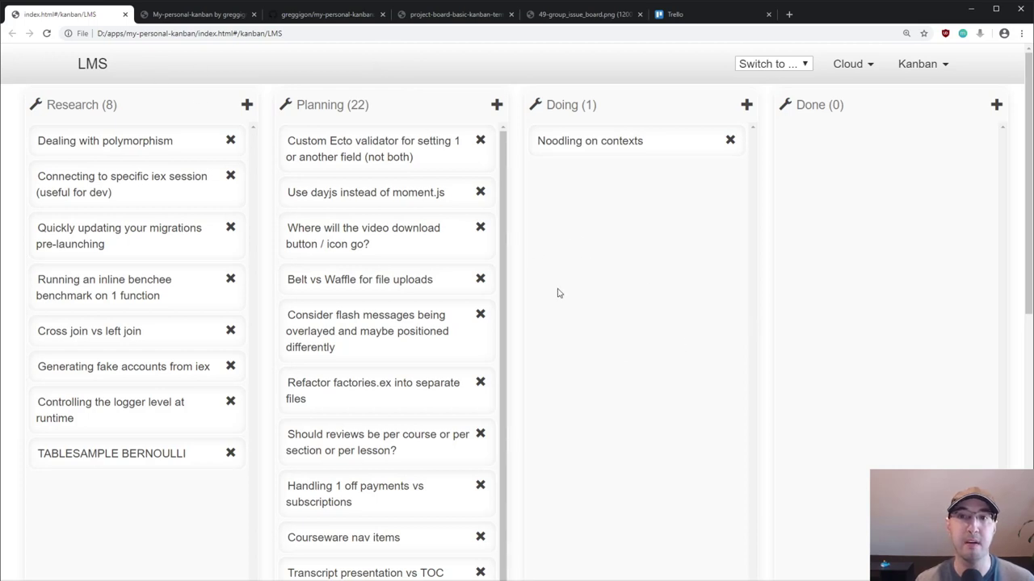
pyautogui.moveTo(638, 369)
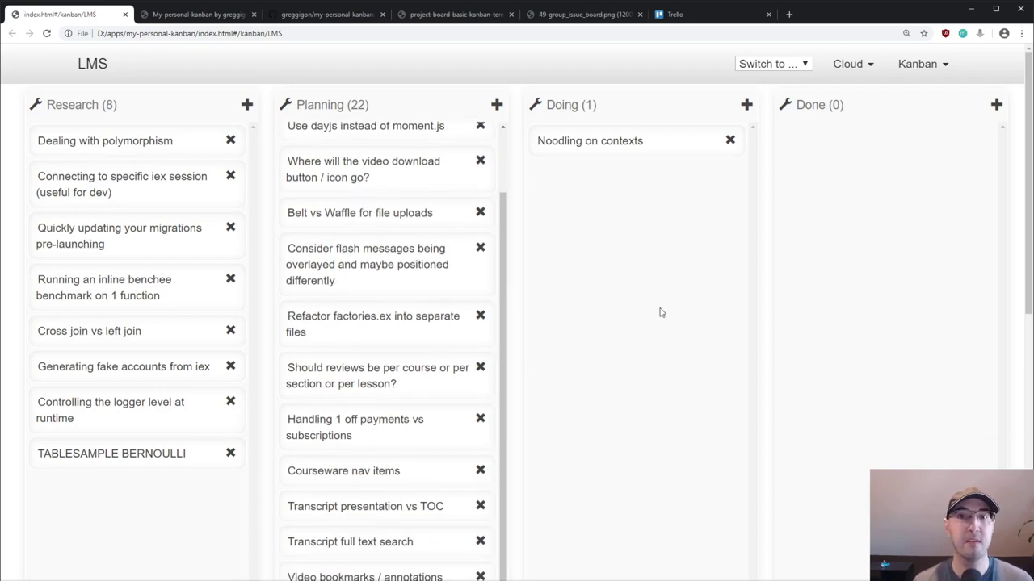
pyautogui.moveTo(305, 226)
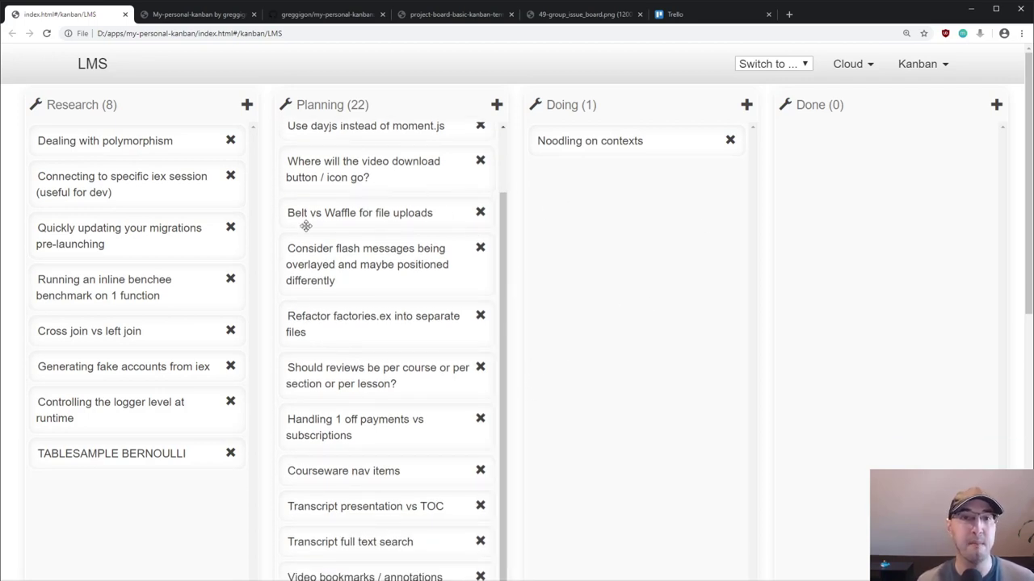
pyautogui.moveTo(705, 202)
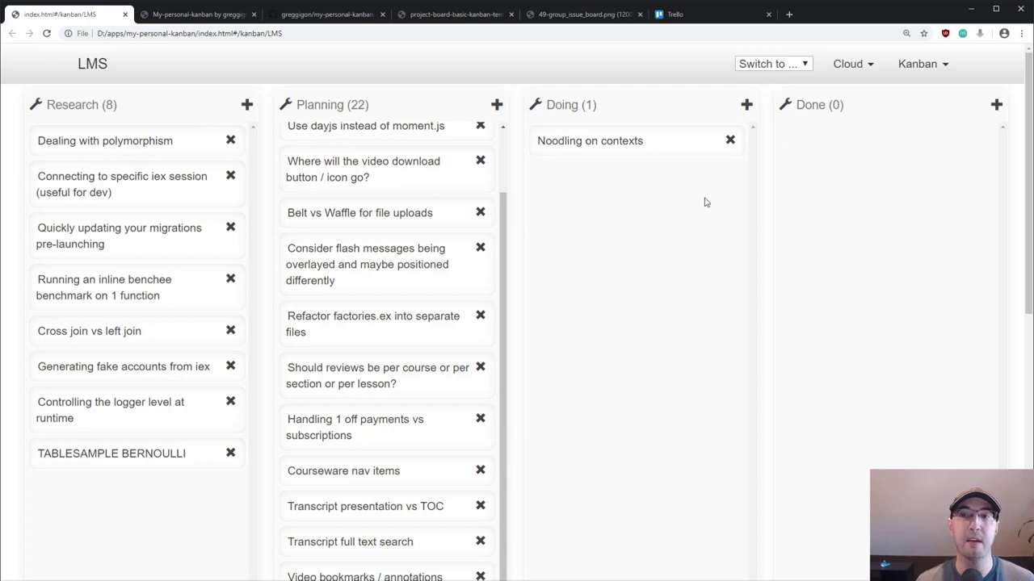
pyautogui.moveTo(735, 303)
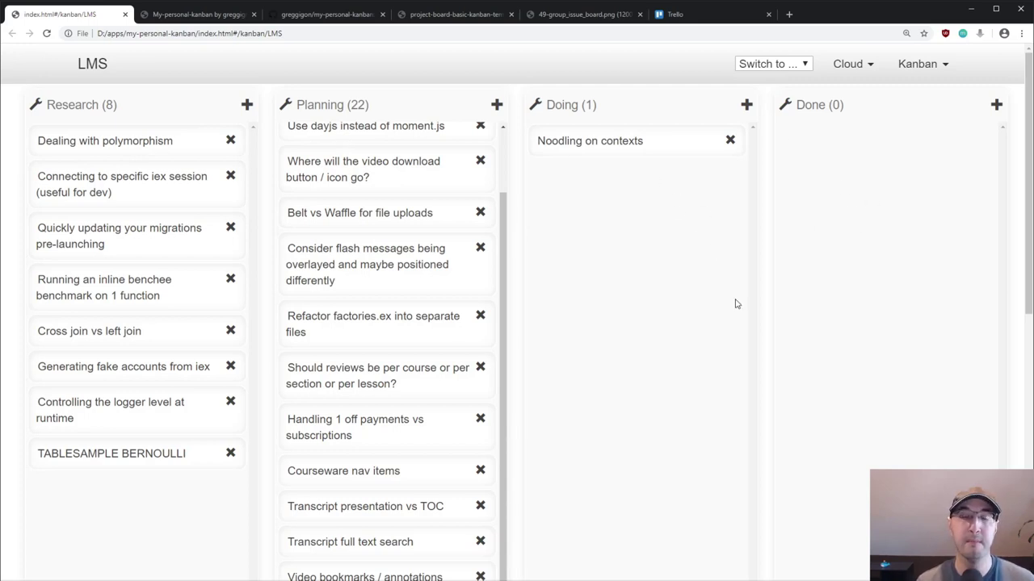
pyautogui.moveTo(458, 130)
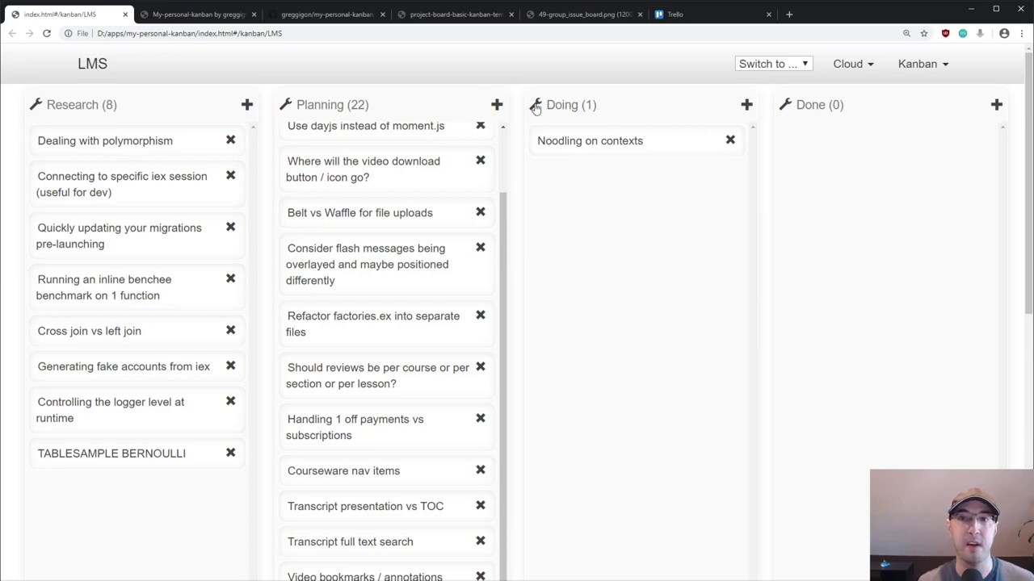
pyautogui.click(535, 105)
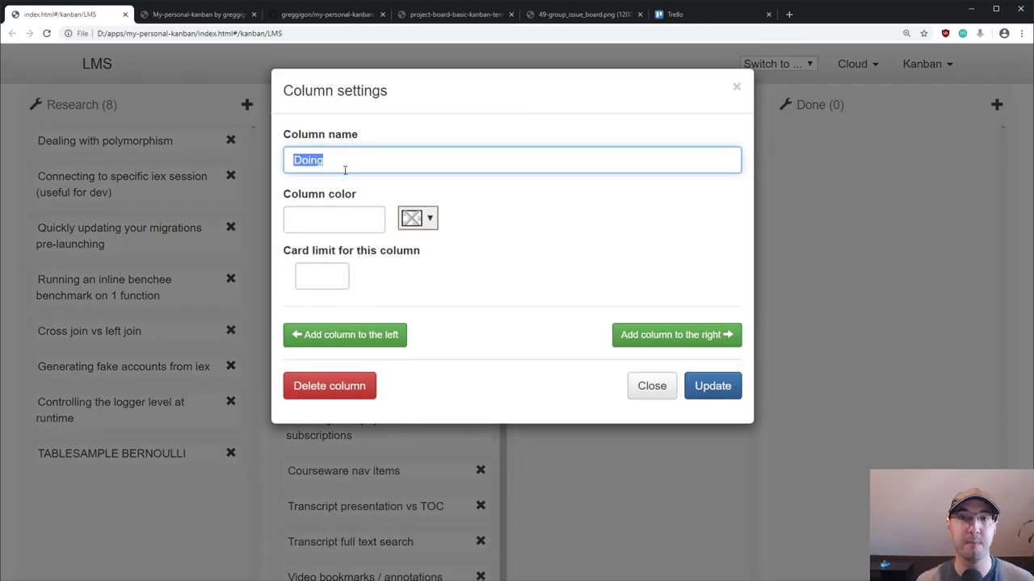
pyautogui.moveTo(652, 385)
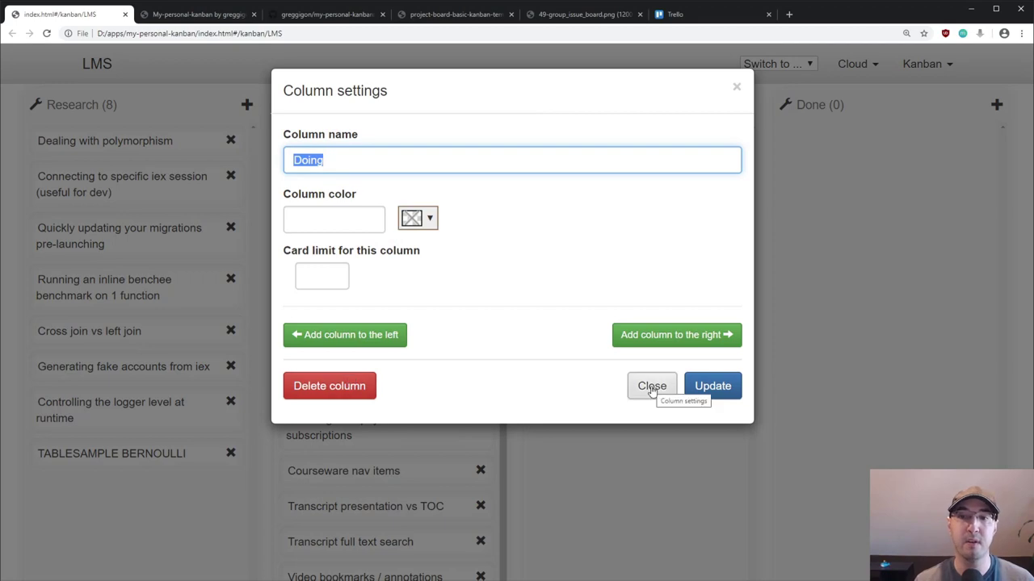
pyautogui.click(652, 386)
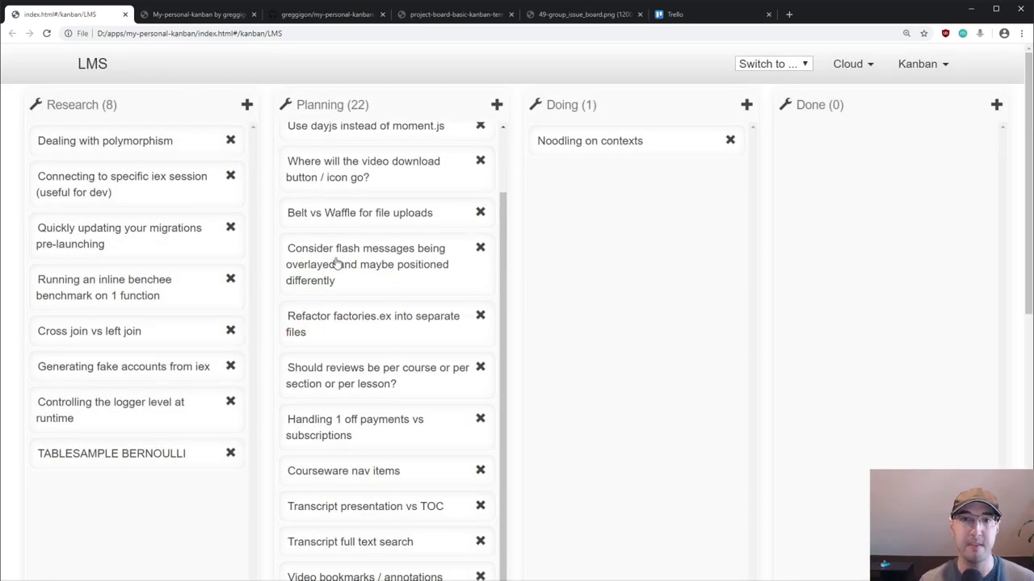
pyautogui.moveTo(561, 147)
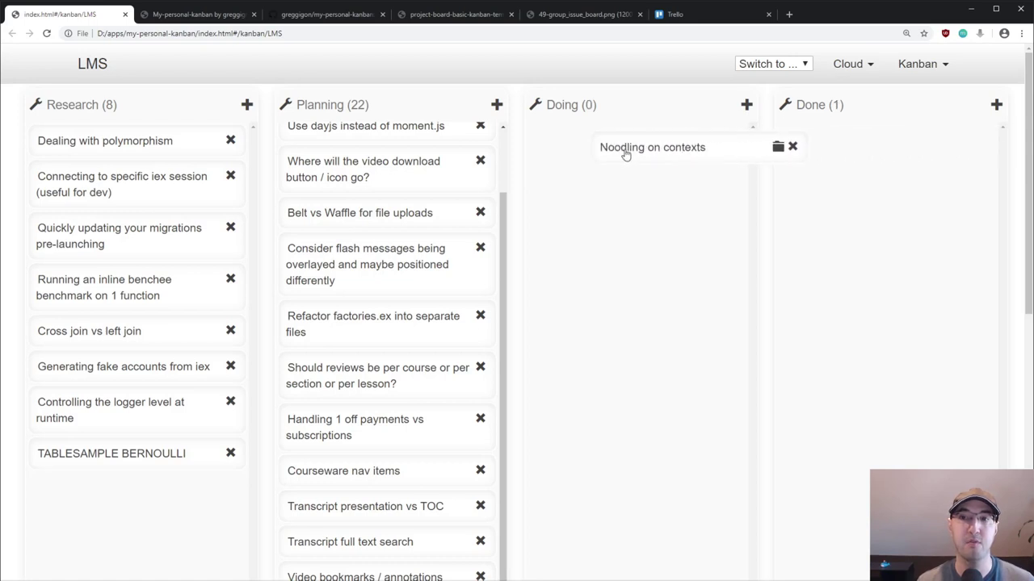
pyautogui.moveTo(652, 147); pyautogui.dragTo(839, 141)
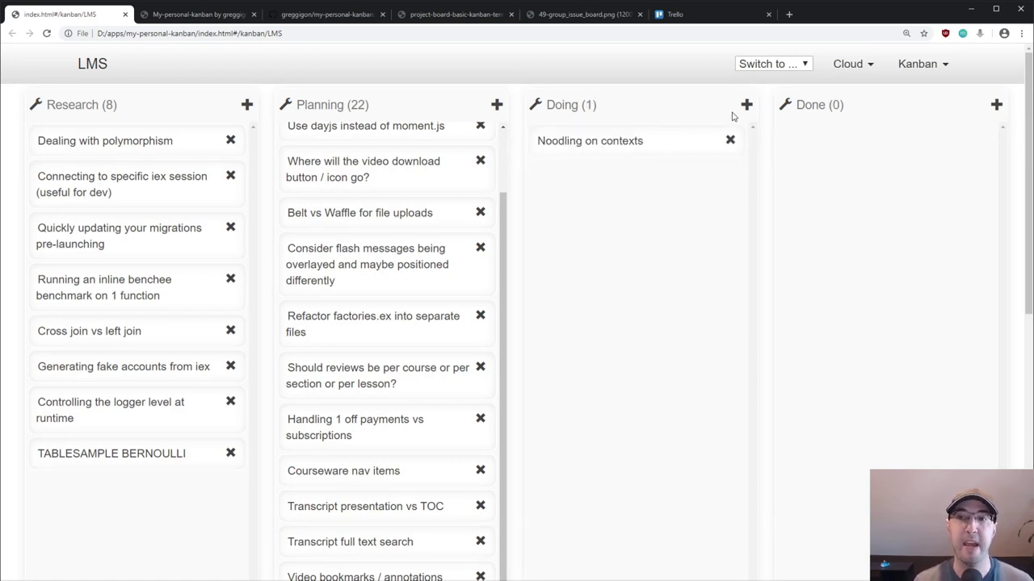
pyautogui.click(746, 104)
pyautogui.write('aaaa')
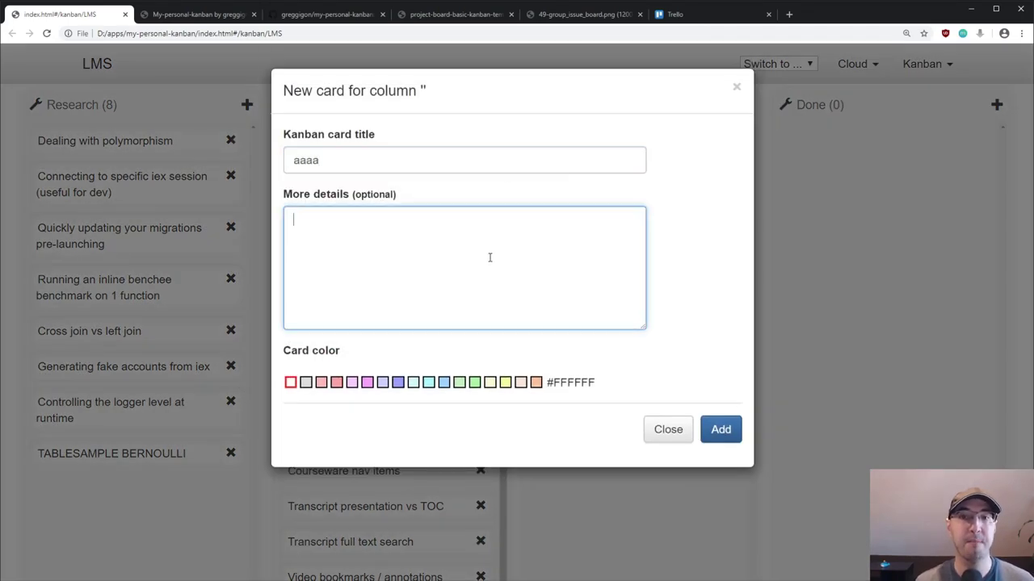
pyautogui.click(720, 429)
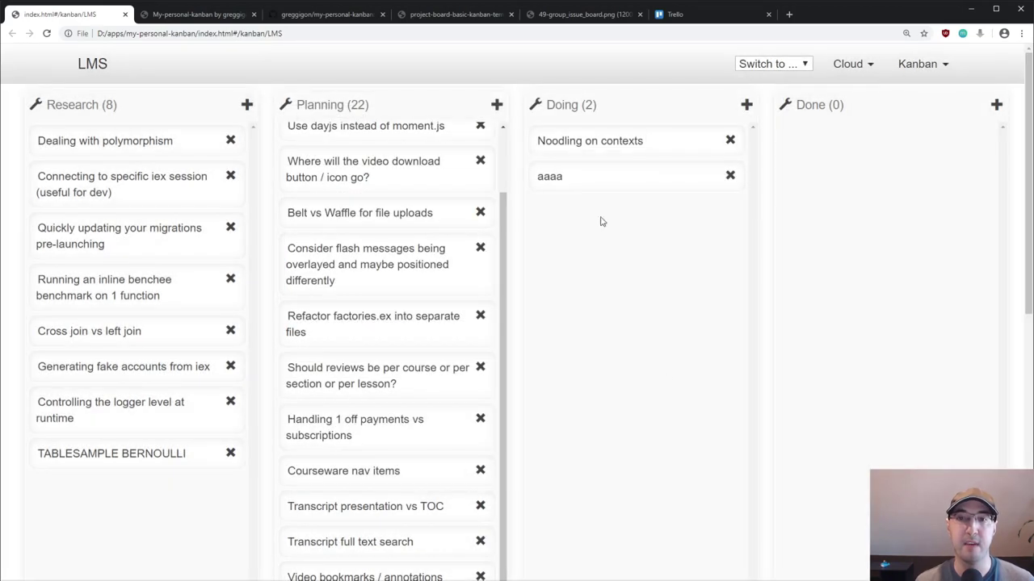
pyautogui.click(549, 177)
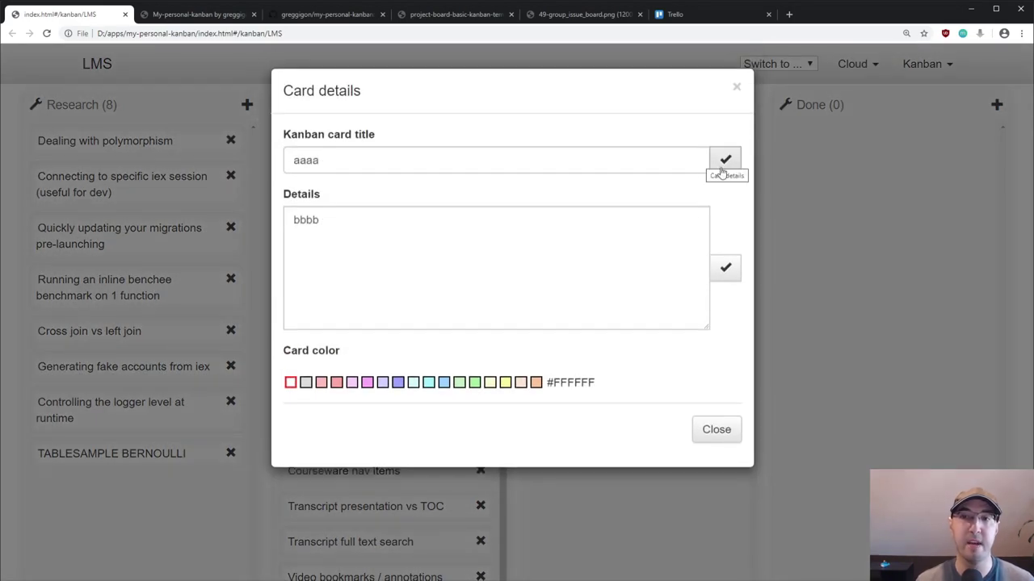
pyautogui.write('222')
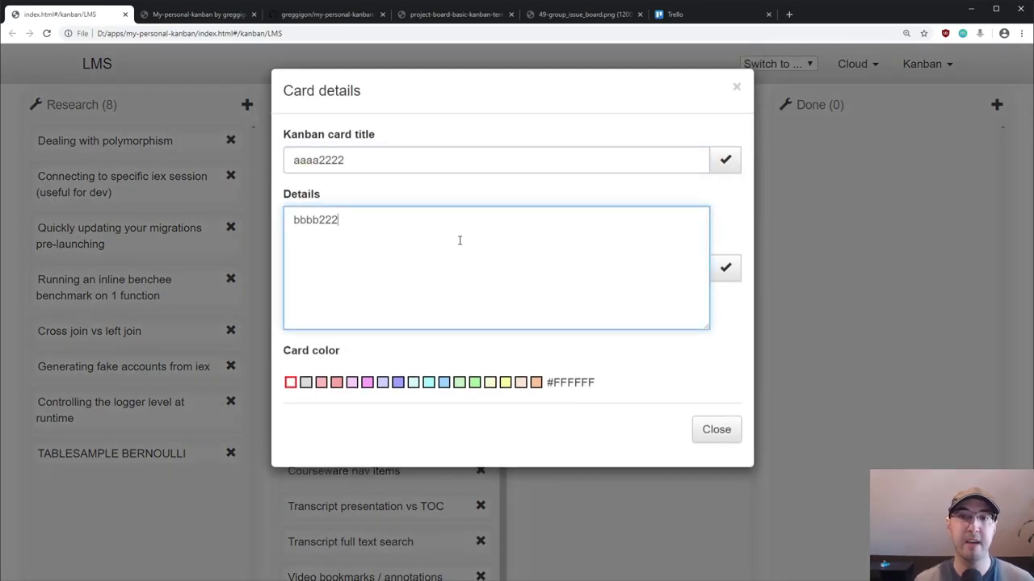
pyautogui.click(716, 429)
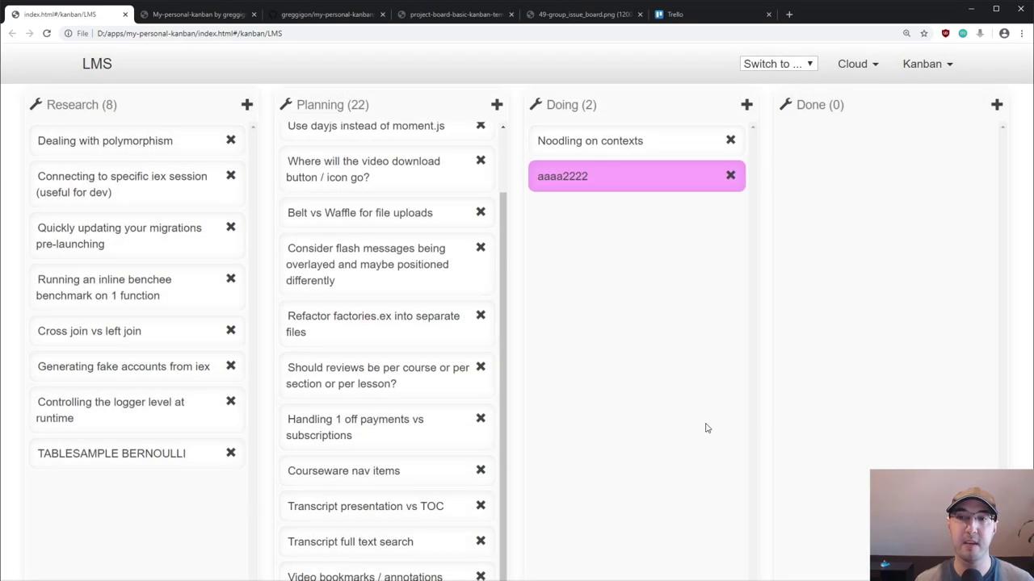
pyautogui.moveTo(661, 239)
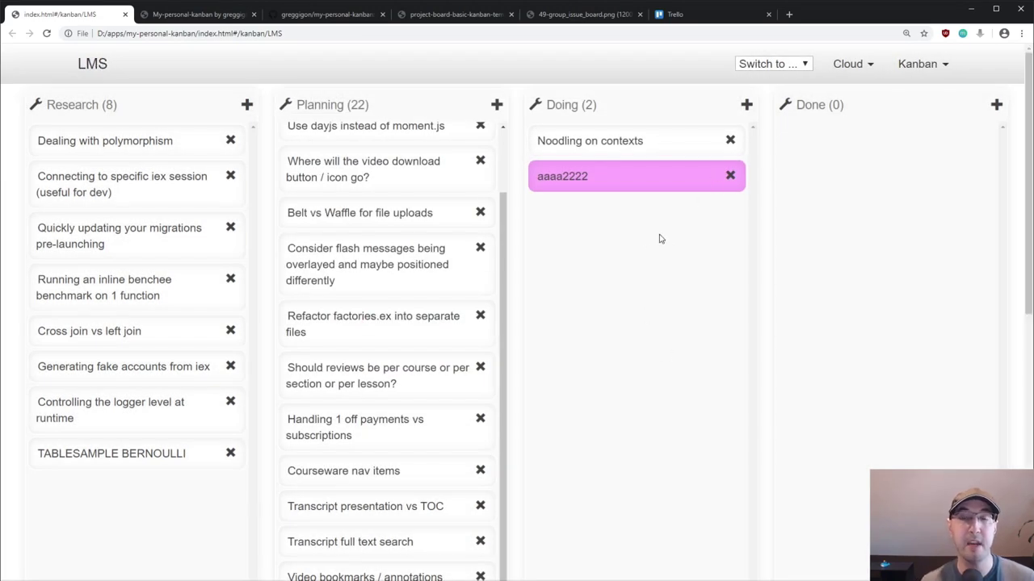
pyautogui.moveTo(729, 208)
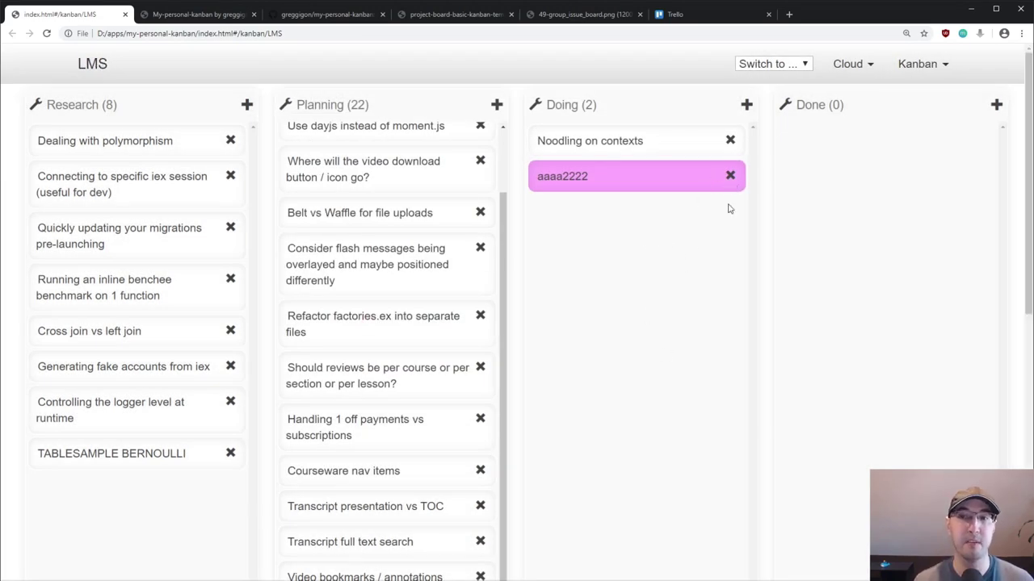
pyautogui.click(730, 176)
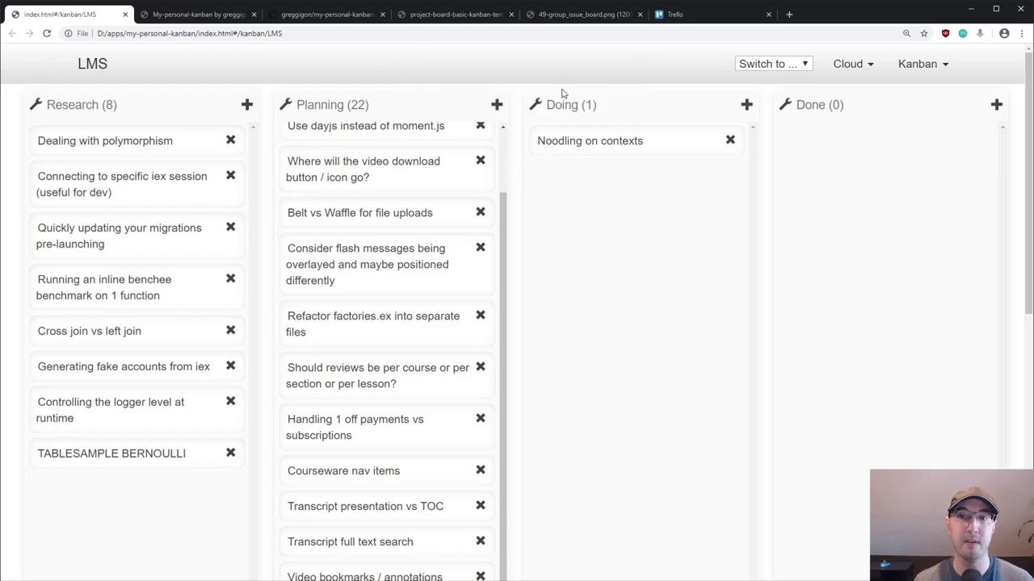
pyautogui.moveTo(350, 132)
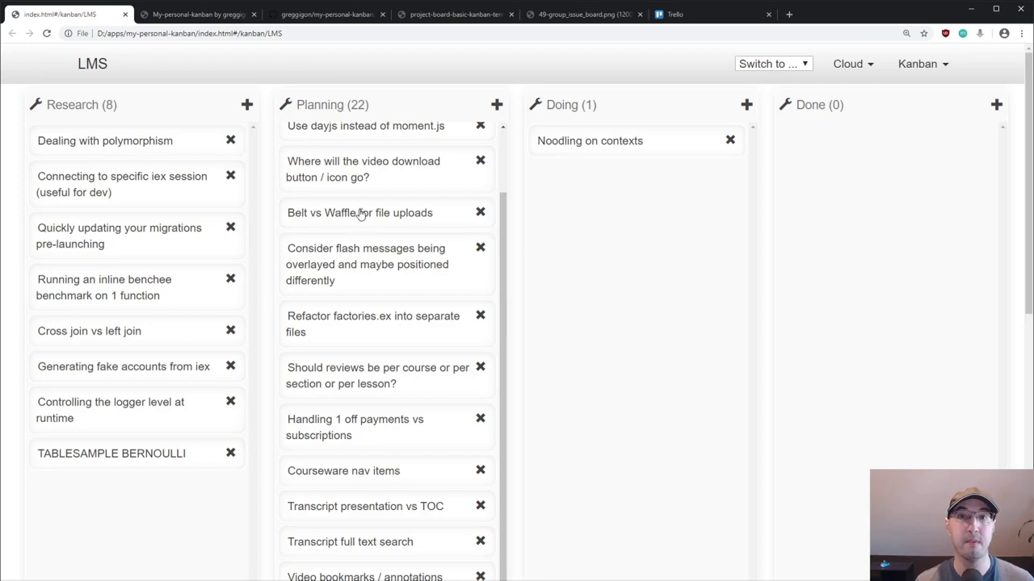
pyautogui.moveTo(428, 334)
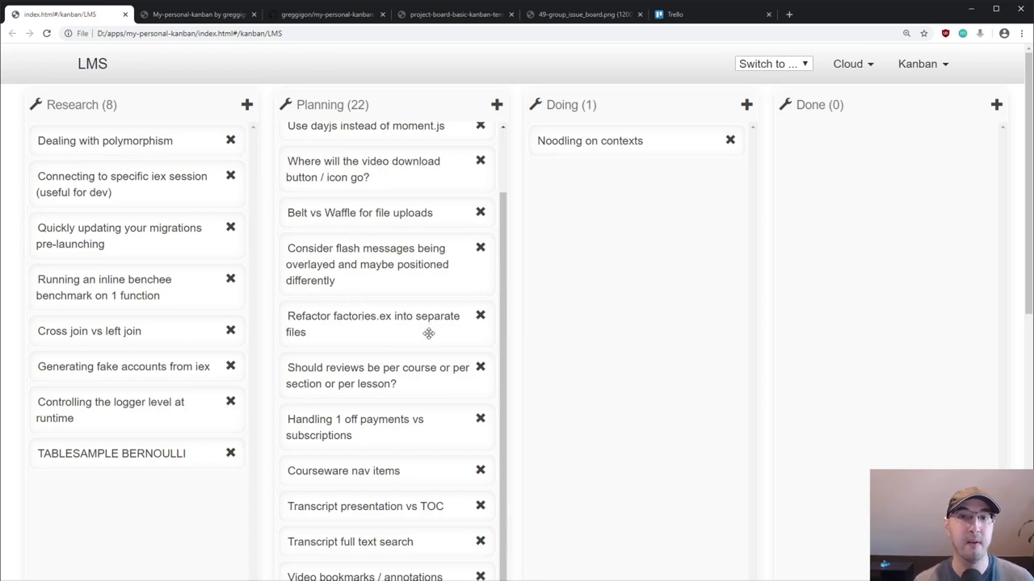
pyautogui.scroll(3)
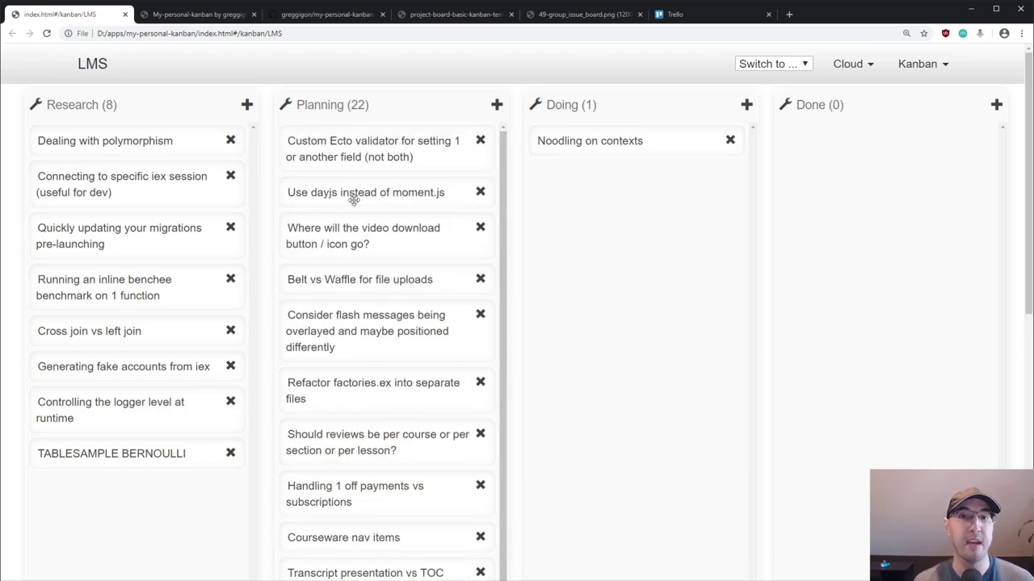
pyautogui.click(366, 192)
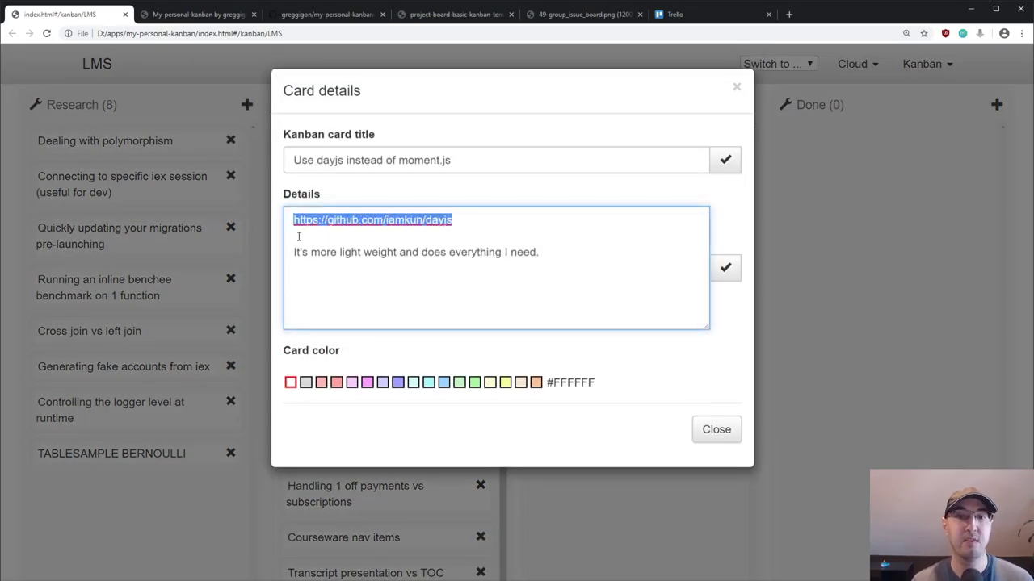
pyautogui.click(482, 260)
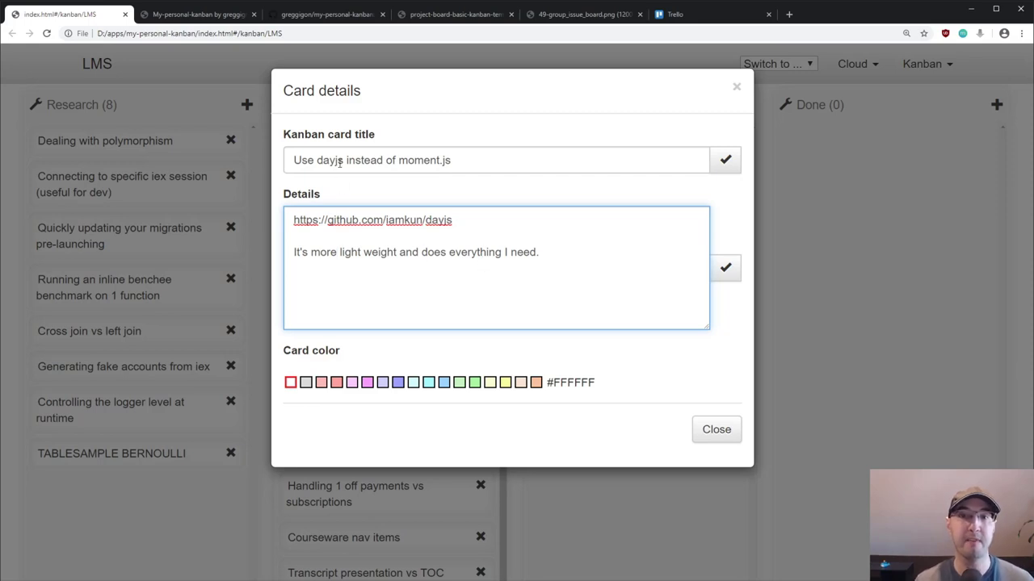
pyautogui.moveTo(310, 252); pyautogui.dragTo(422, 252)
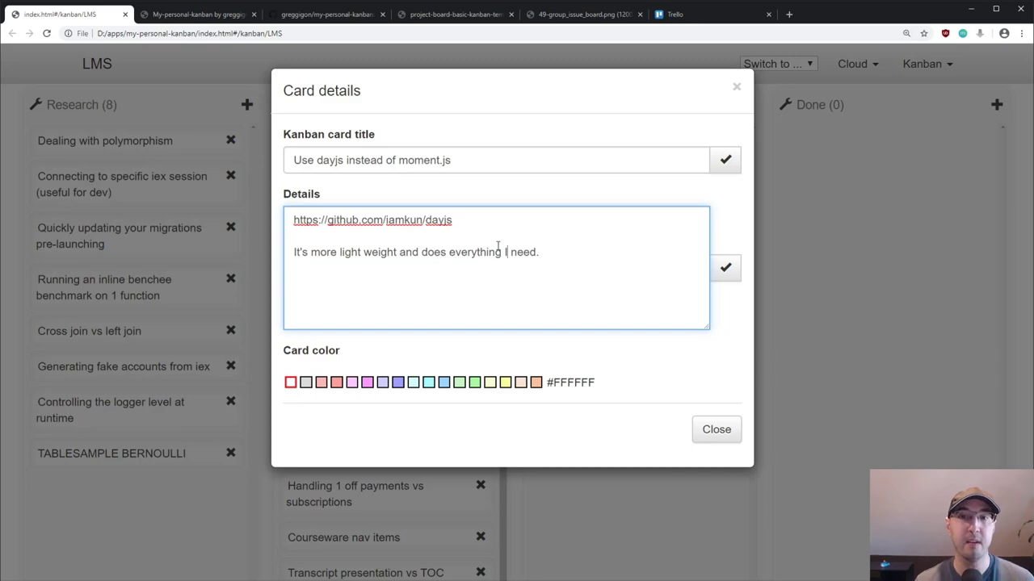
pyautogui.click(715, 429)
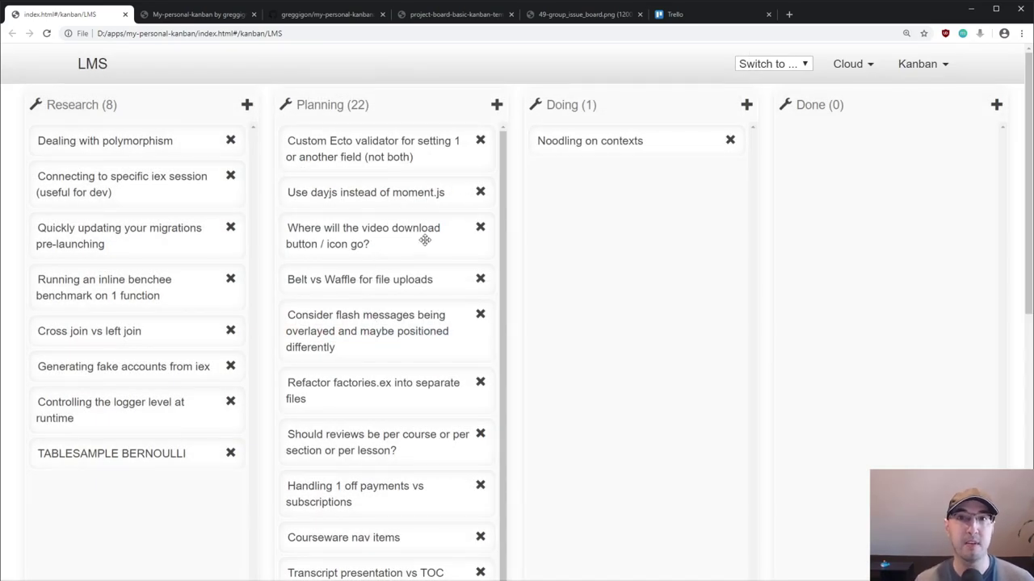
pyautogui.moveTo(408, 218)
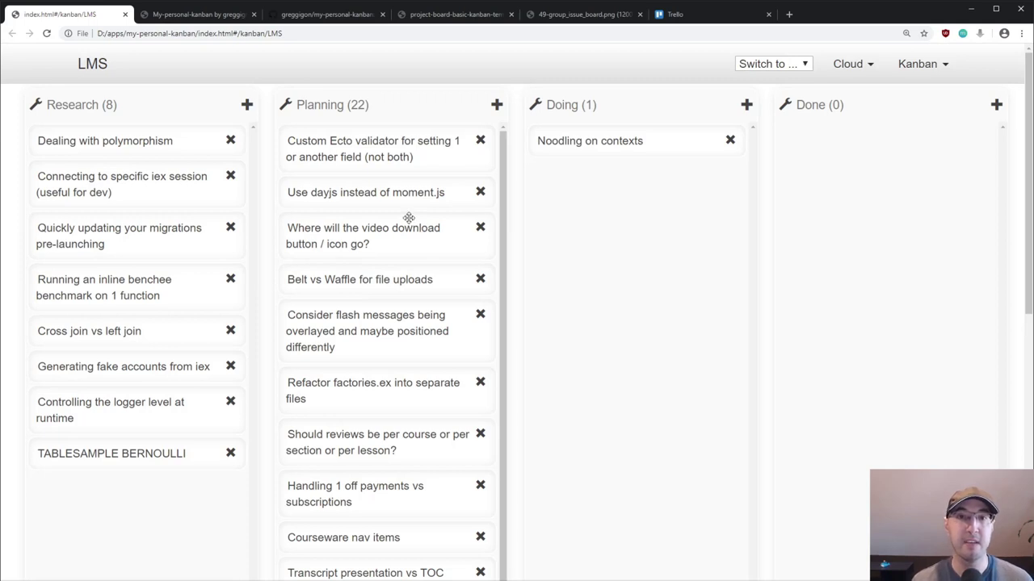
pyautogui.moveTo(459, 283)
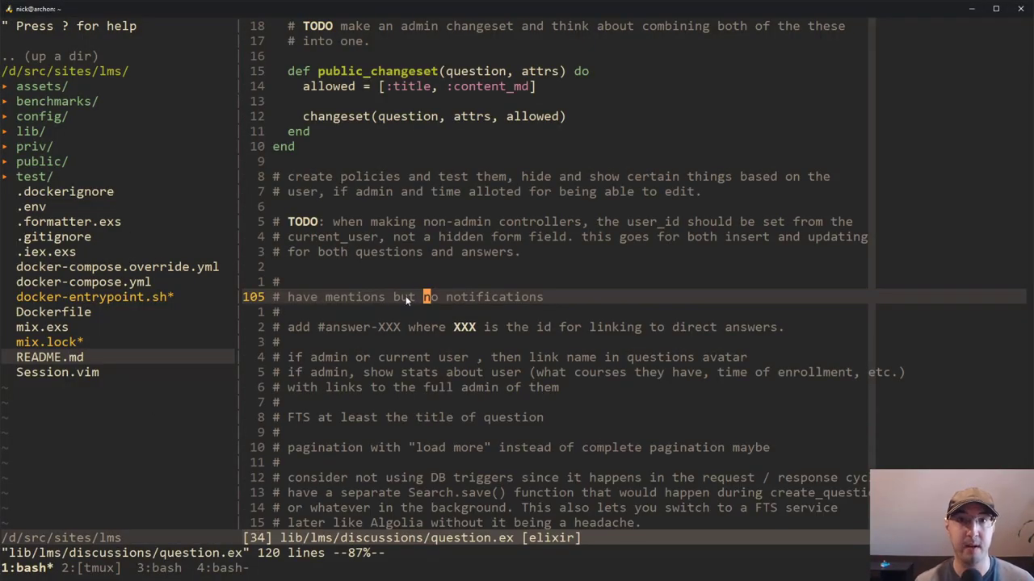
# Scroll down through the TODO comments in question.ex.
pyautogui.scroll(-3)
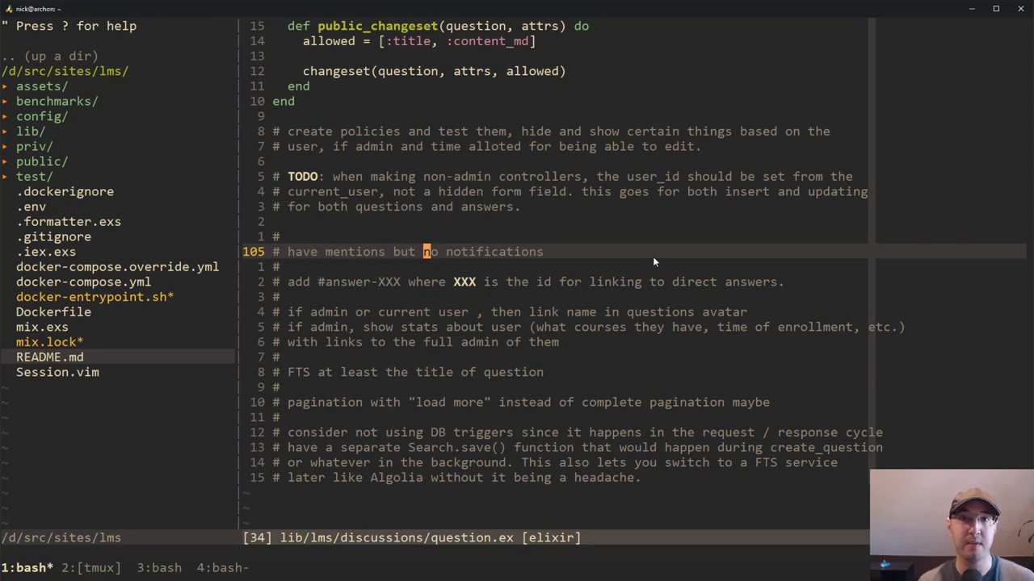
pyautogui.moveTo(633, 360)
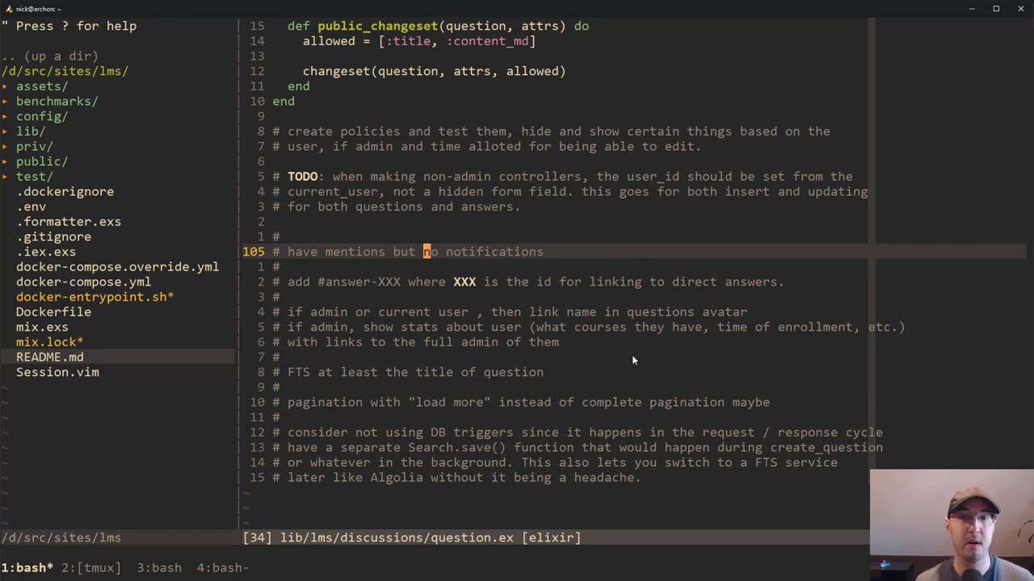
pyautogui.moveTo(623, 348)
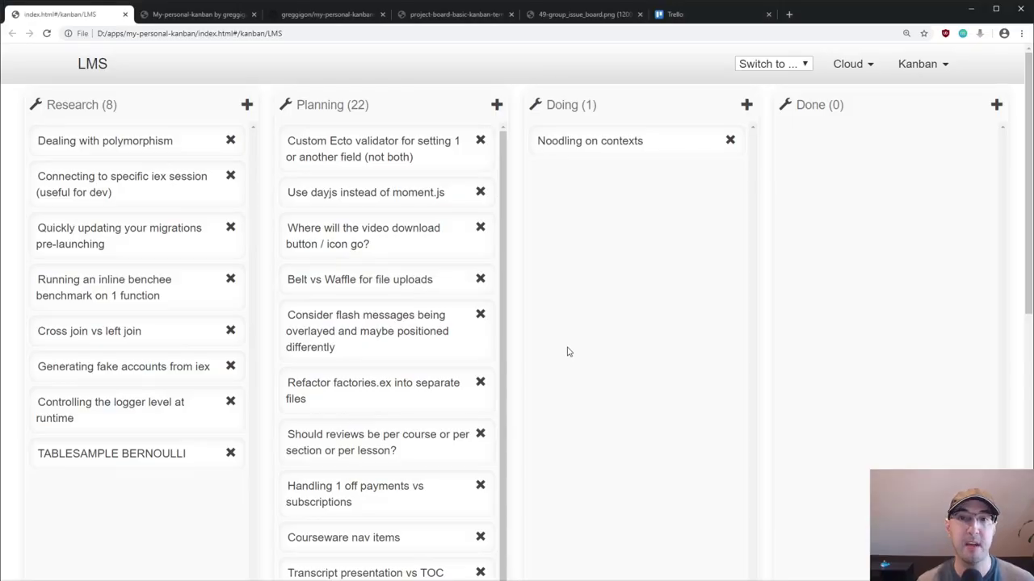
pyautogui.moveTo(360, 120)
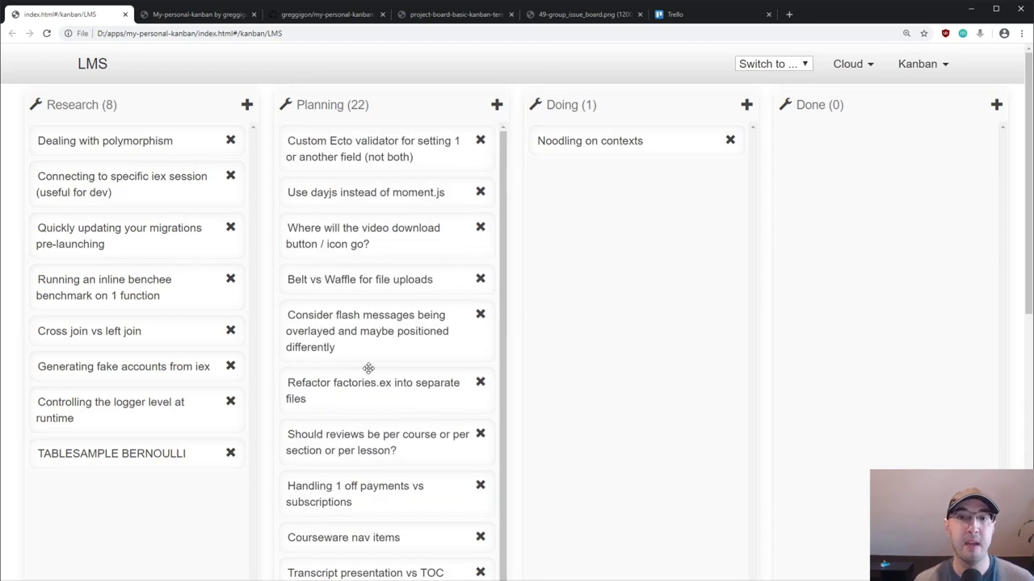
pyautogui.moveTo(413, 384)
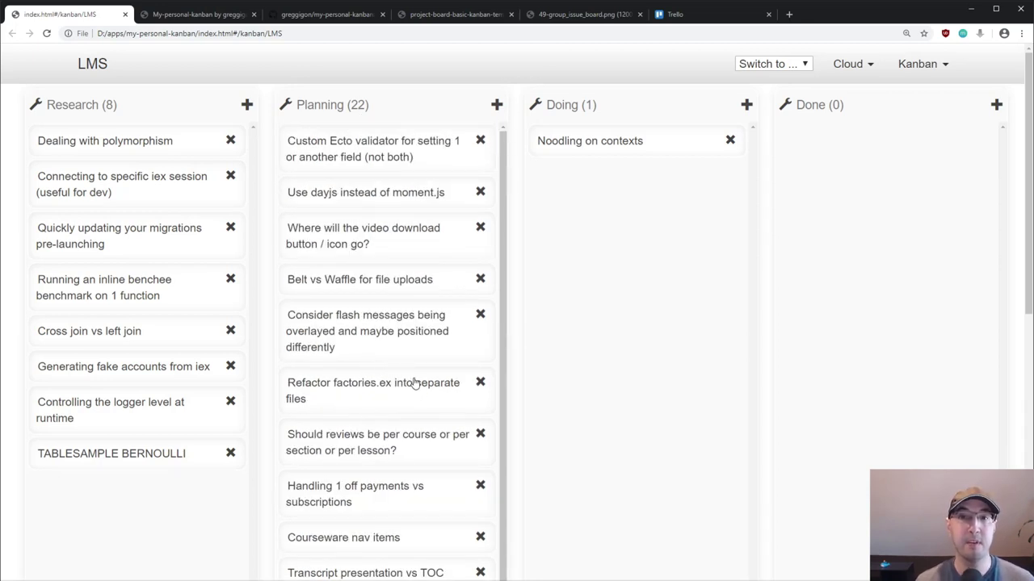
pyautogui.moveTo(299, 283)
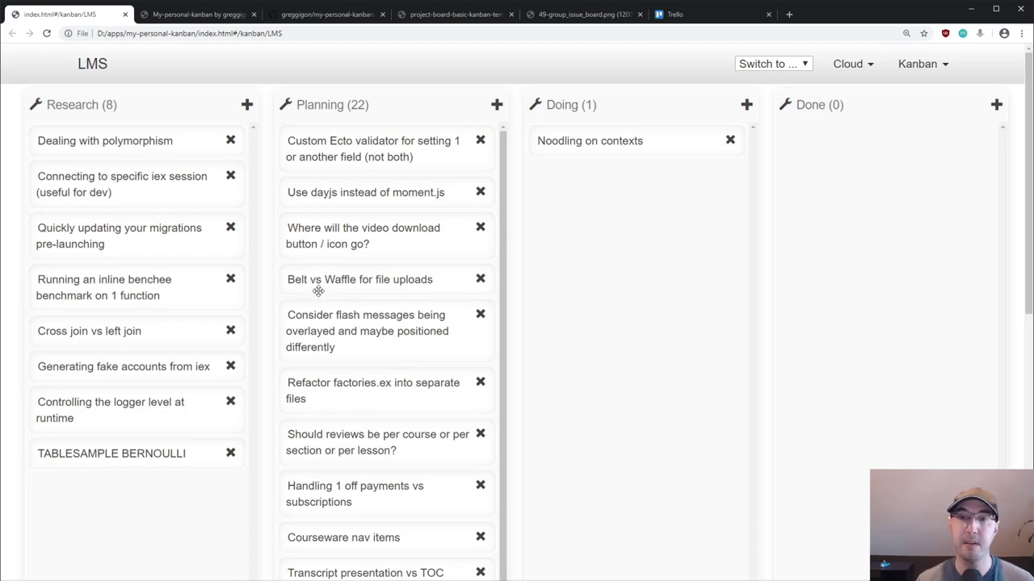
pyautogui.moveTo(365, 292)
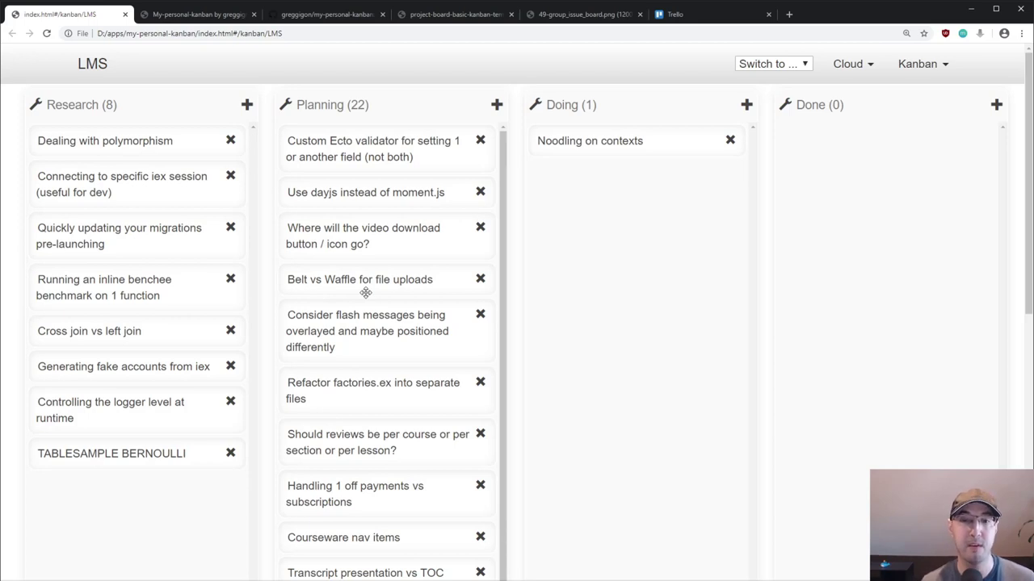
pyautogui.moveTo(321, 236)
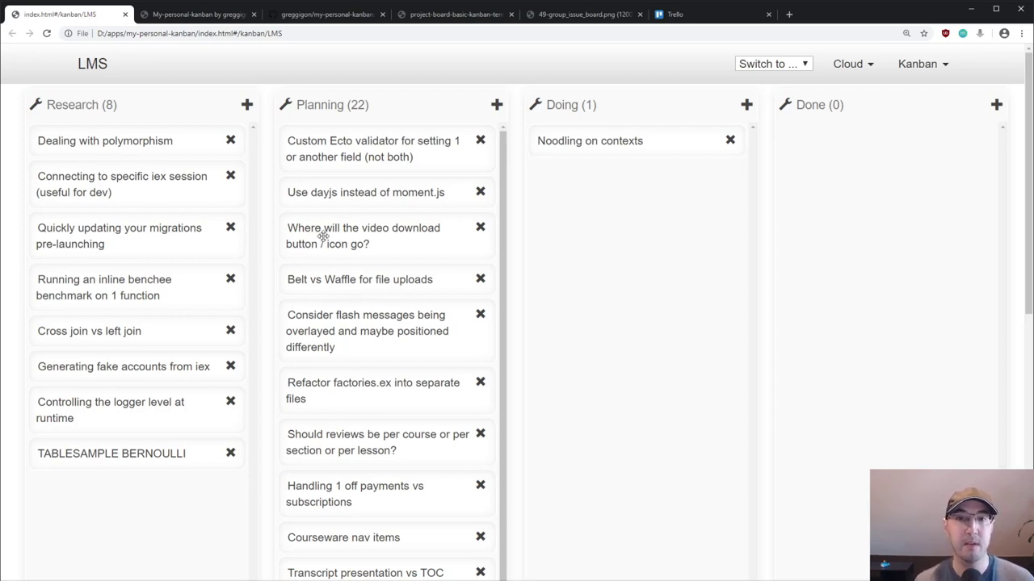
pyautogui.moveTo(346, 244)
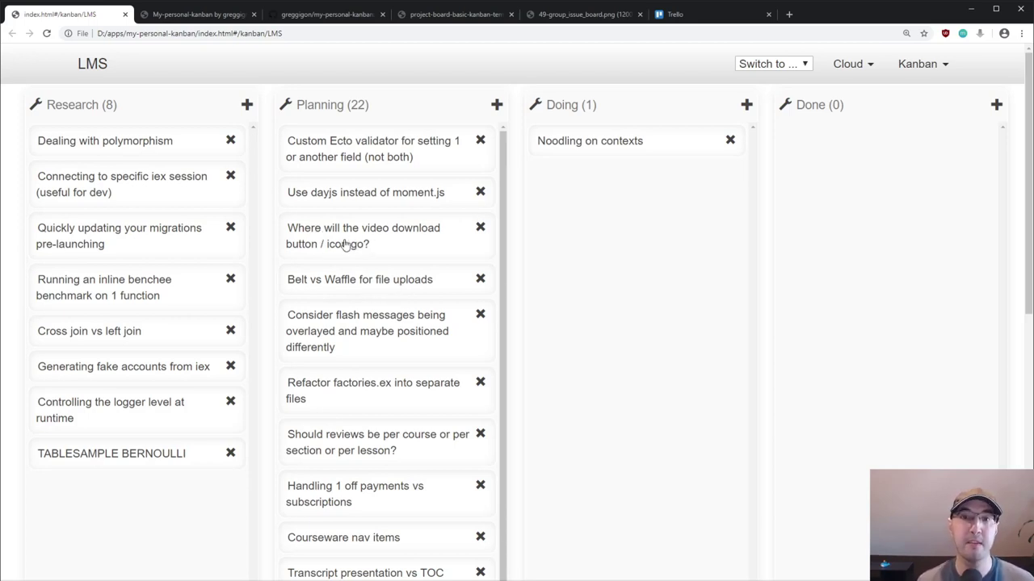
pyautogui.moveTo(327, 248)
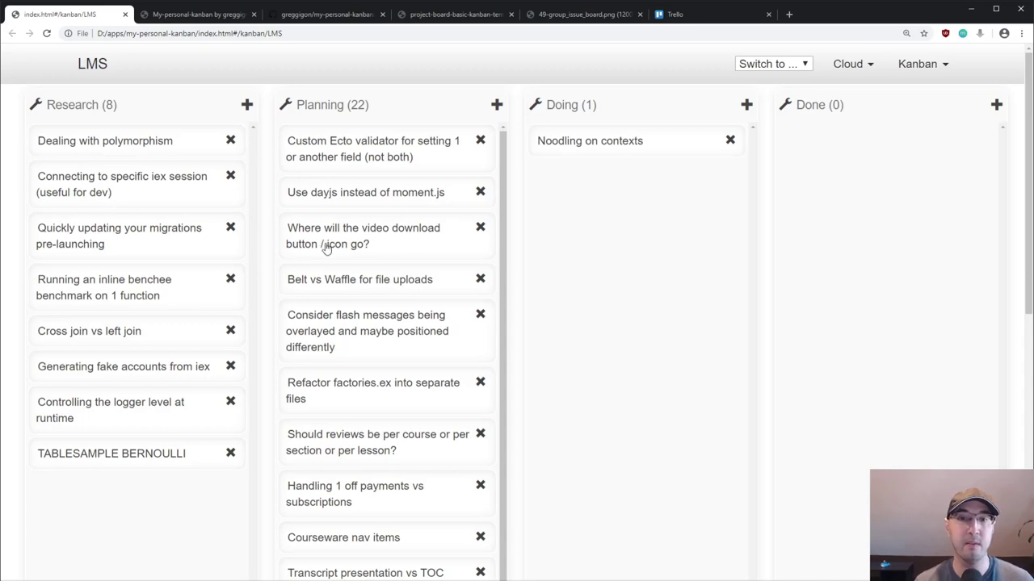
pyautogui.click(362, 236)
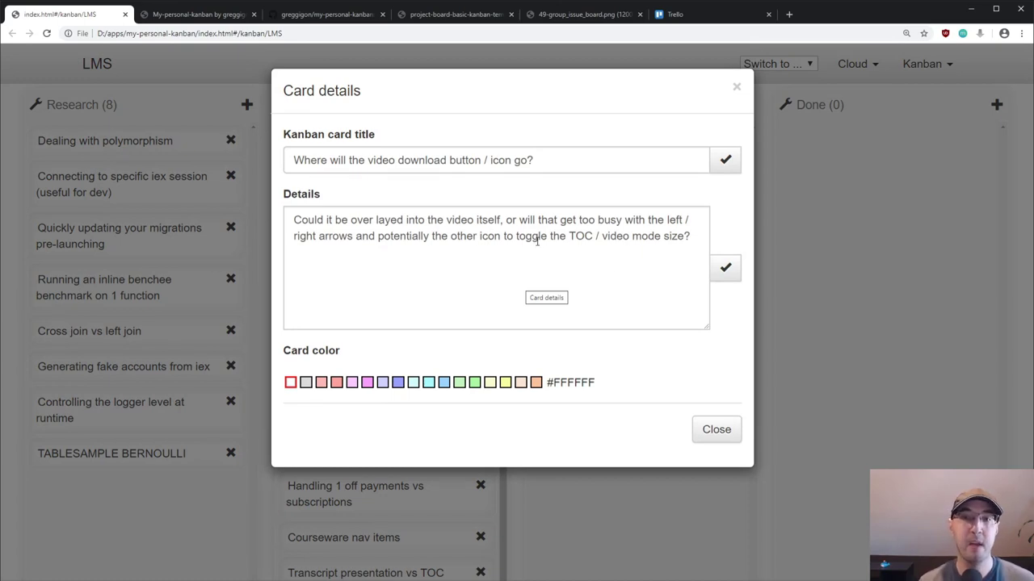
pyautogui.moveTo(456, 238)
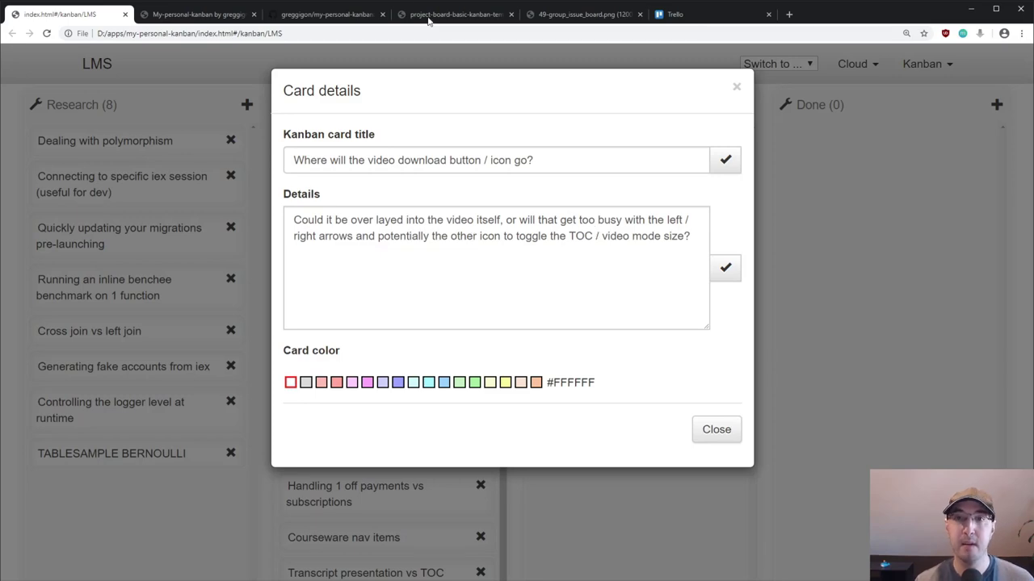
pyautogui.moveTo(715, 429)
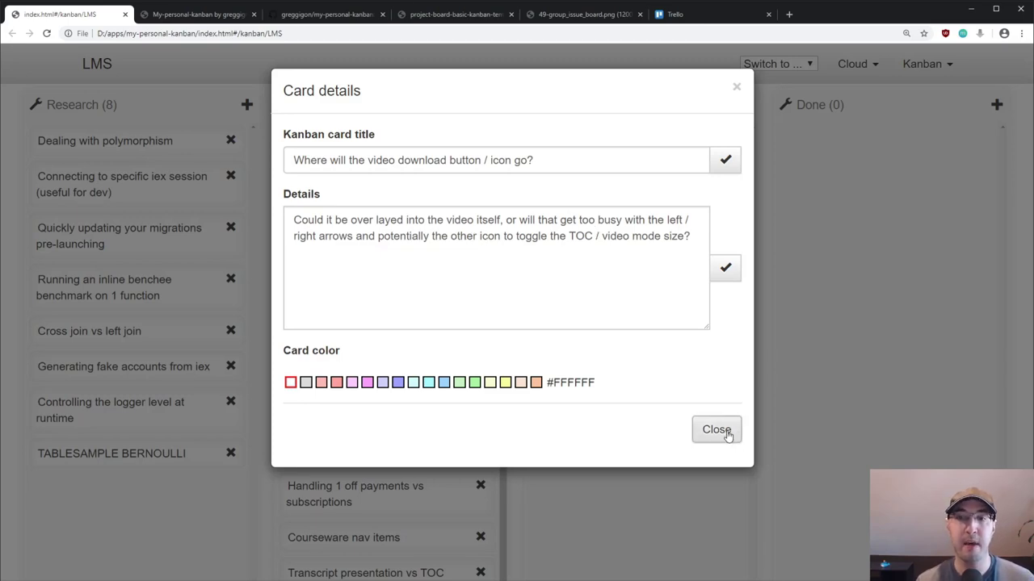
pyautogui.click(716, 429)
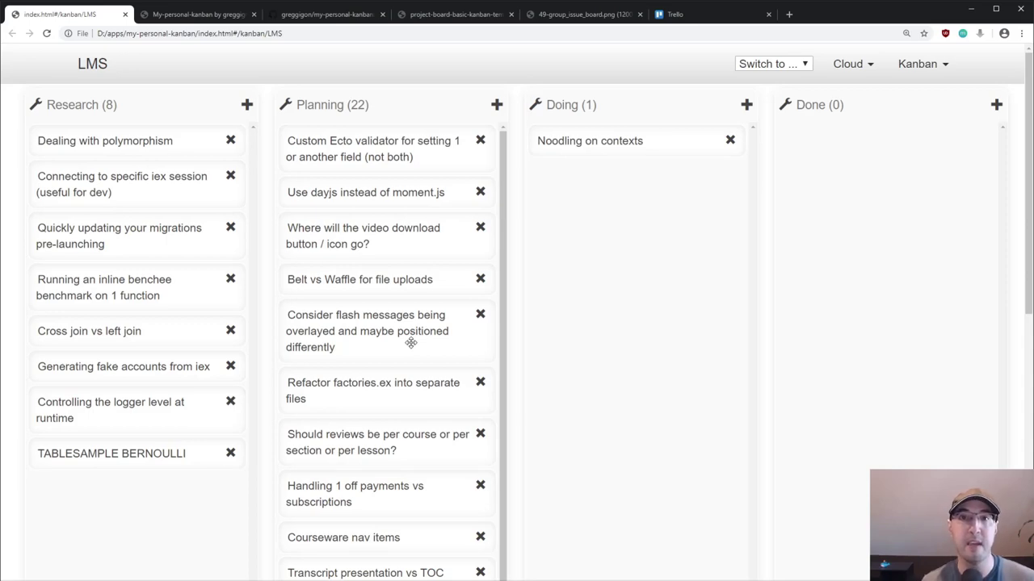
pyautogui.moveTo(404, 197)
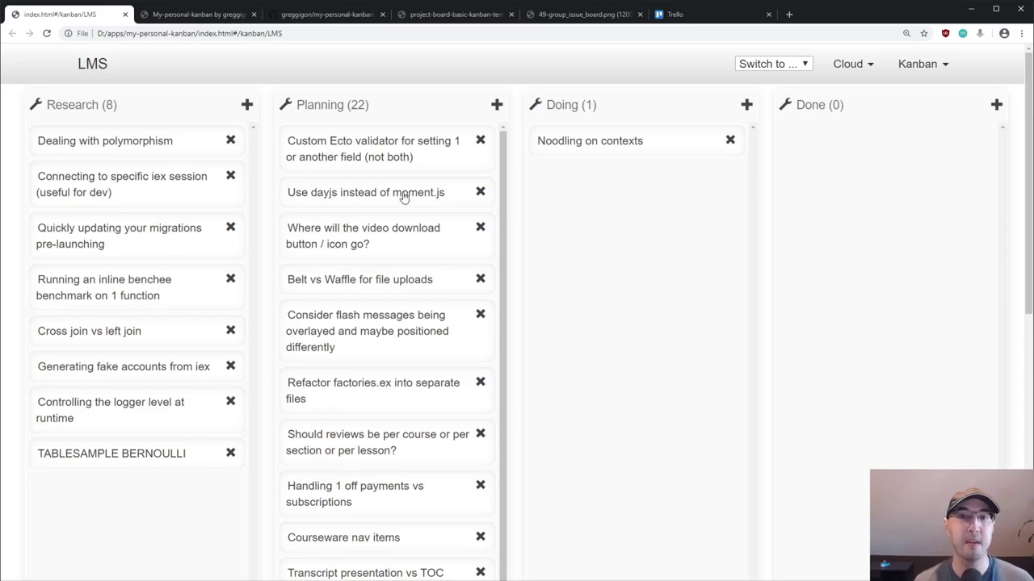
pyautogui.click(746, 104)
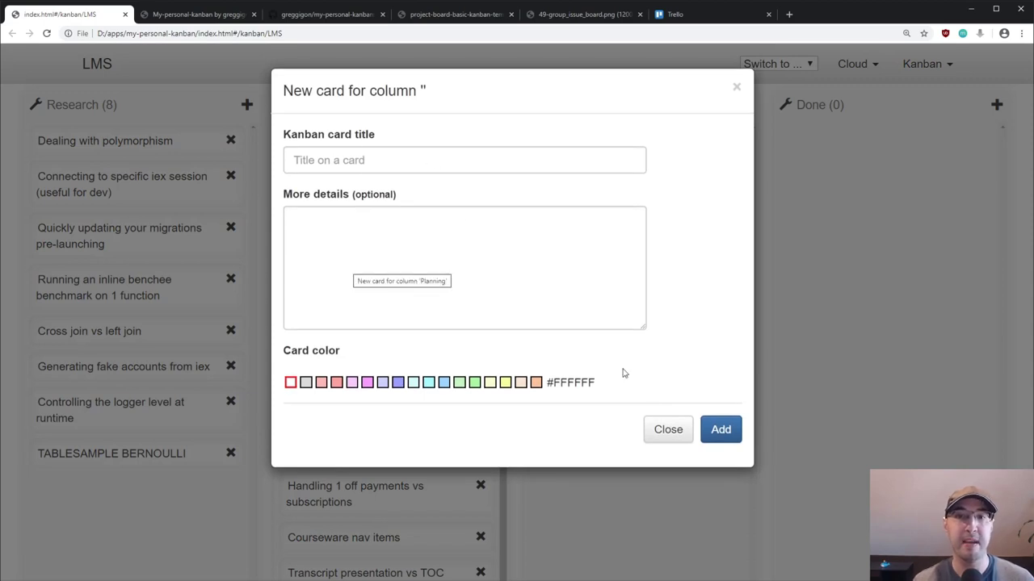
pyautogui.click(667, 429)
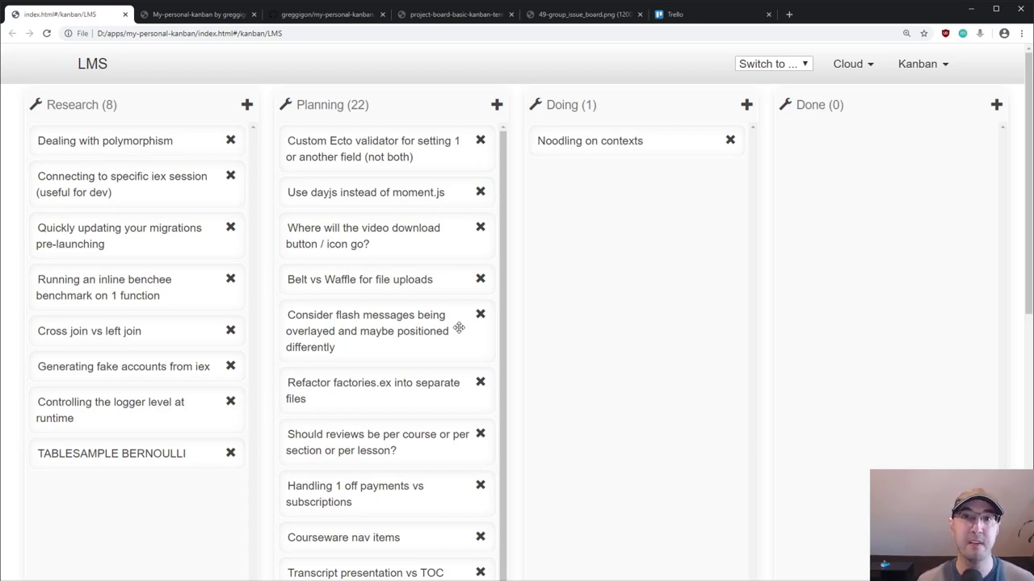
pyautogui.moveTo(374, 284)
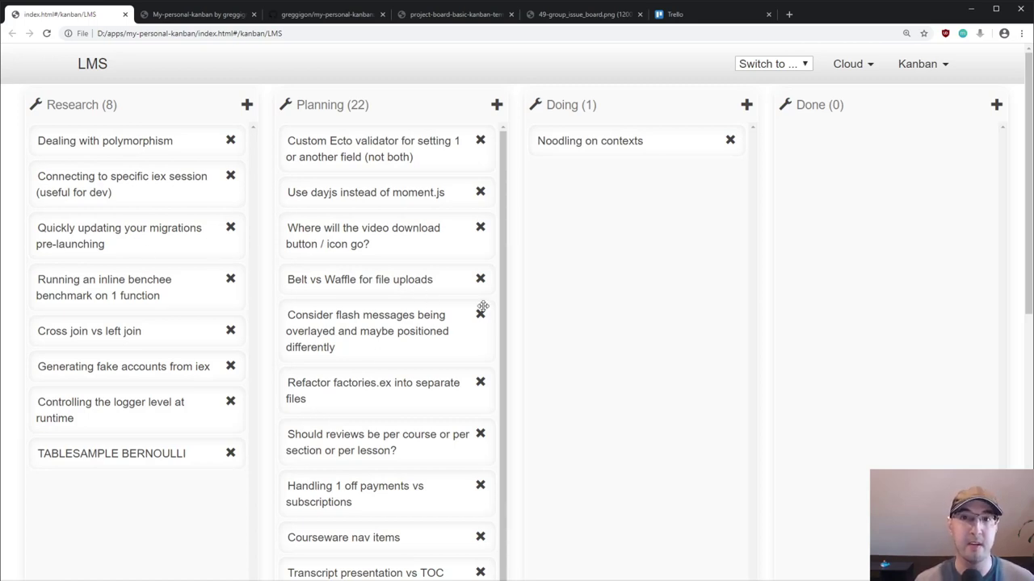
pyautogui.moveTo(634, 311)
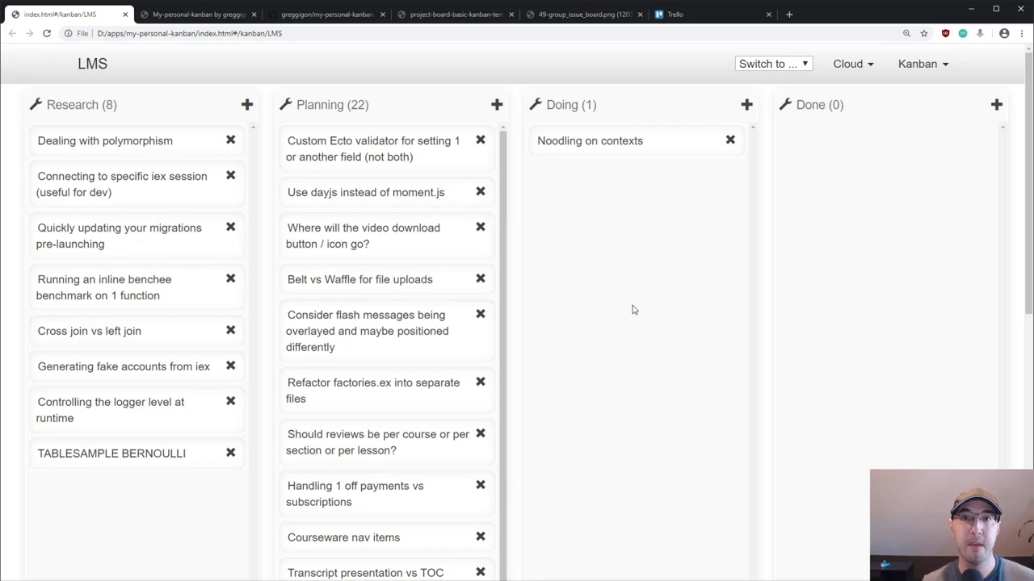
pyautogui.moveTo(617, 314)
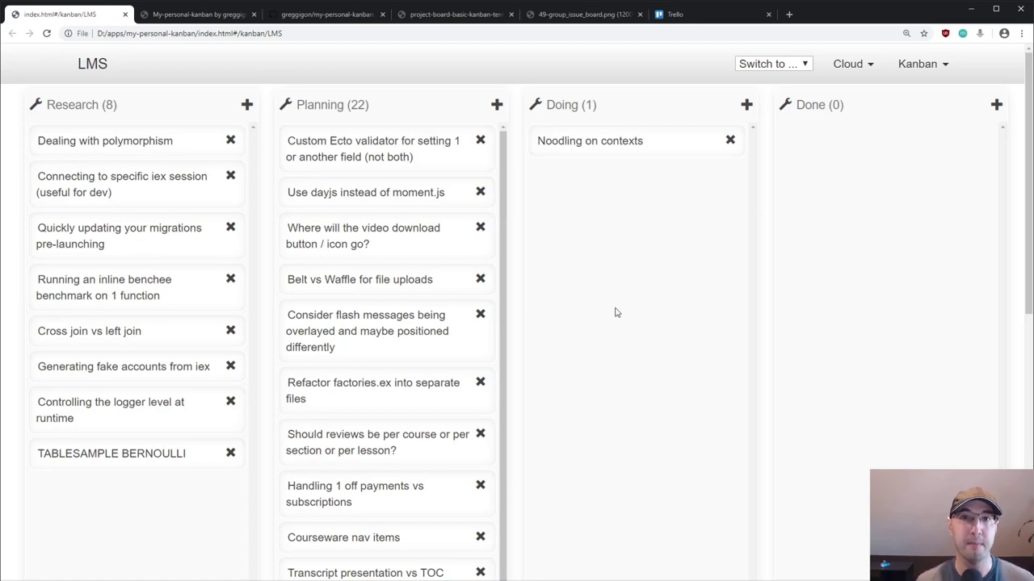
pyautogui.moveTo(590, 309)
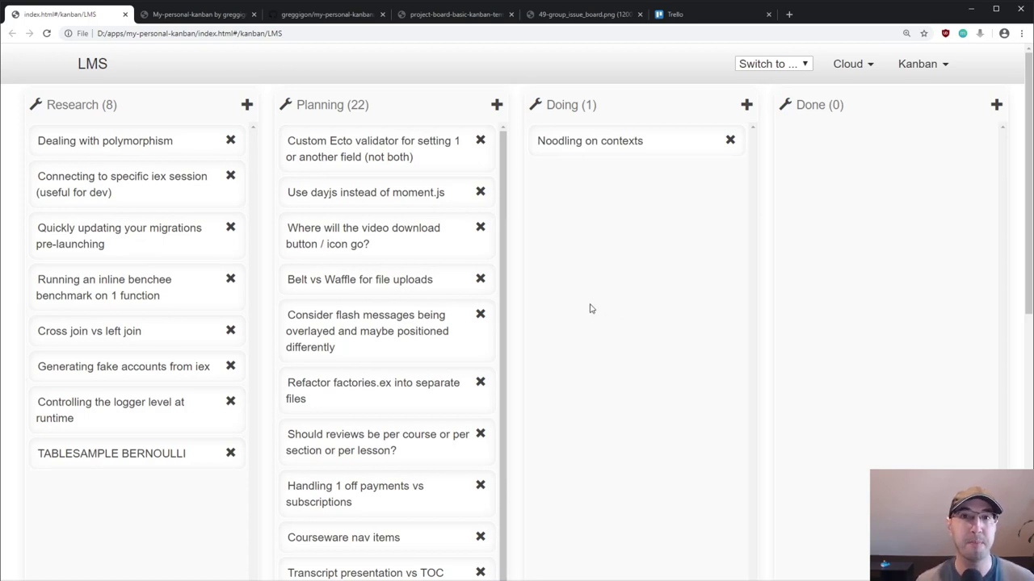
pyautogui.moveTo(447, 310)
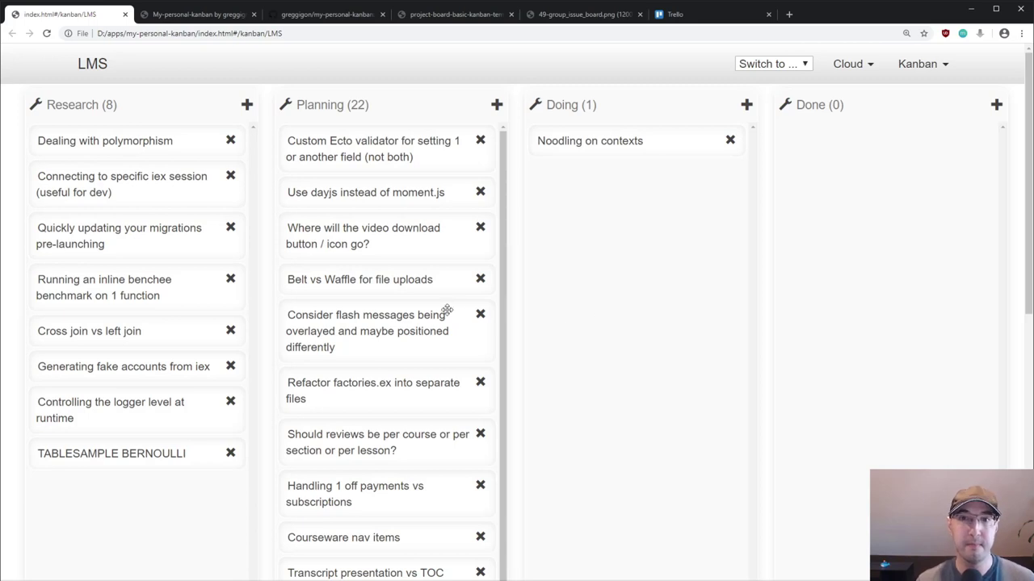
pyautogui.moveTo(633, 346)
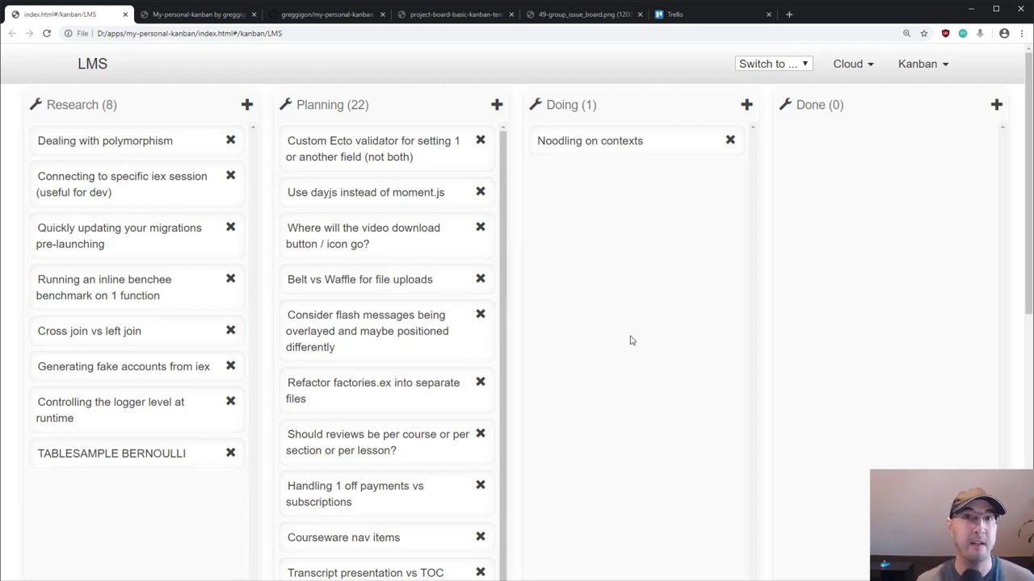
pyautogui.moveTo(467, 289)
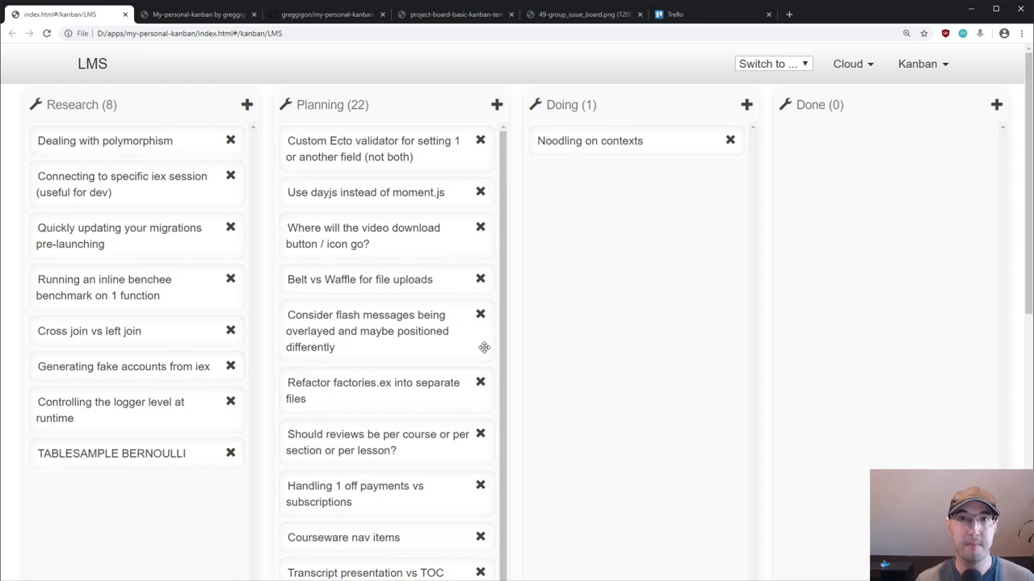
pyautogui.moveTo(646, 340)
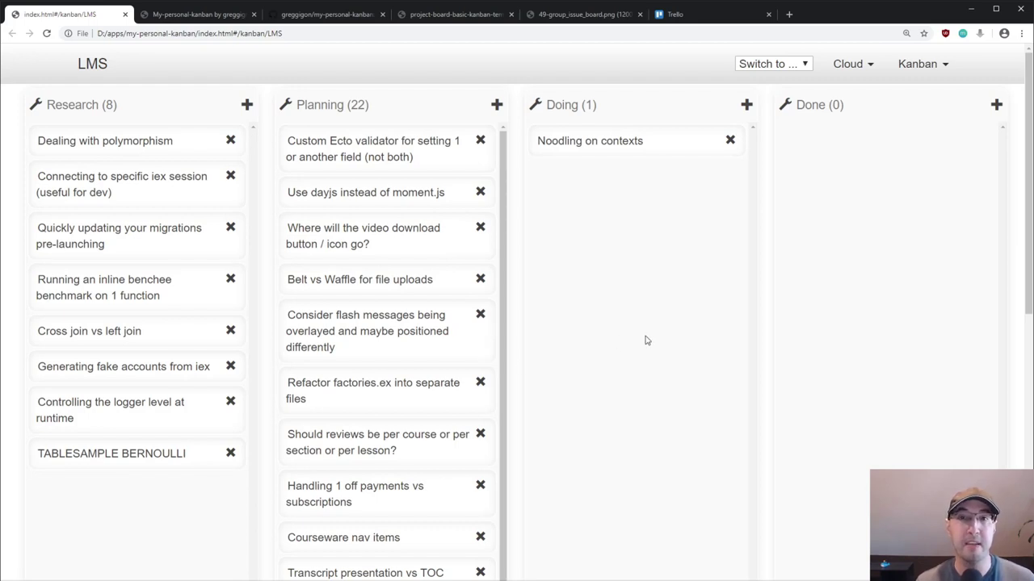
pyautogui.moveTo(618, 297)
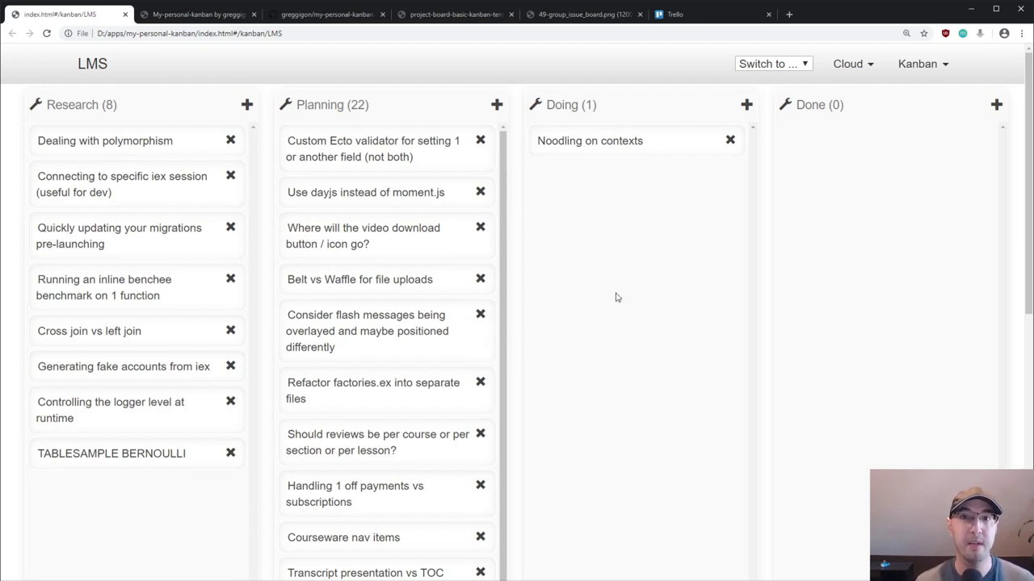
pyautogui.moveTo(713, 260)
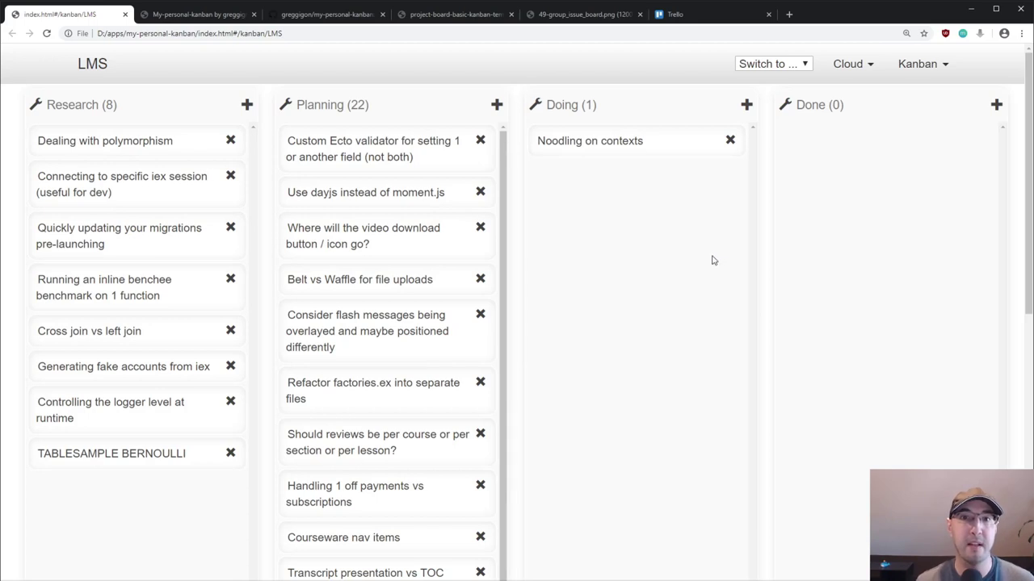
pyautogui.moveTo(291, 119)
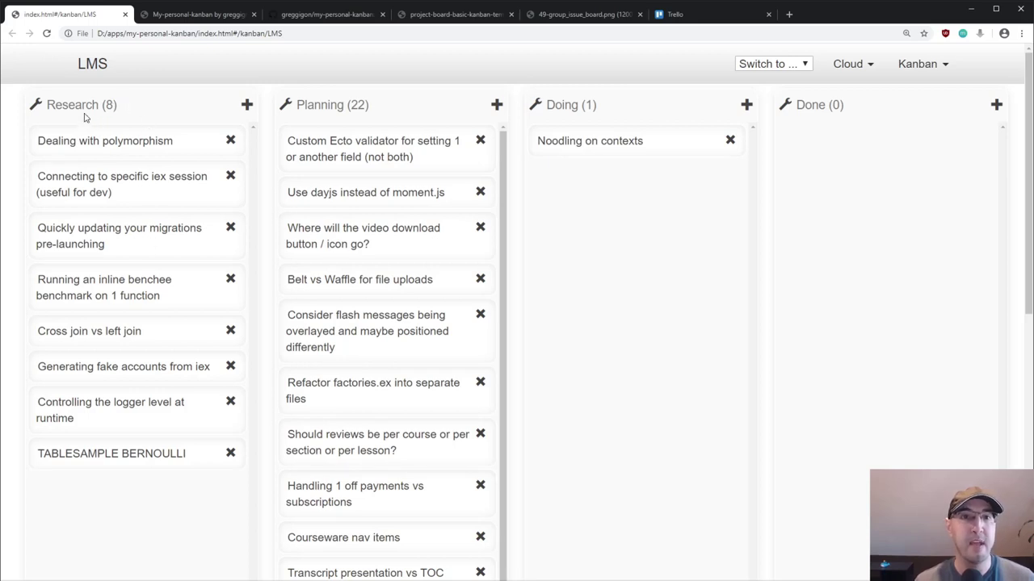
pyautogui.moveTo(640, 321)
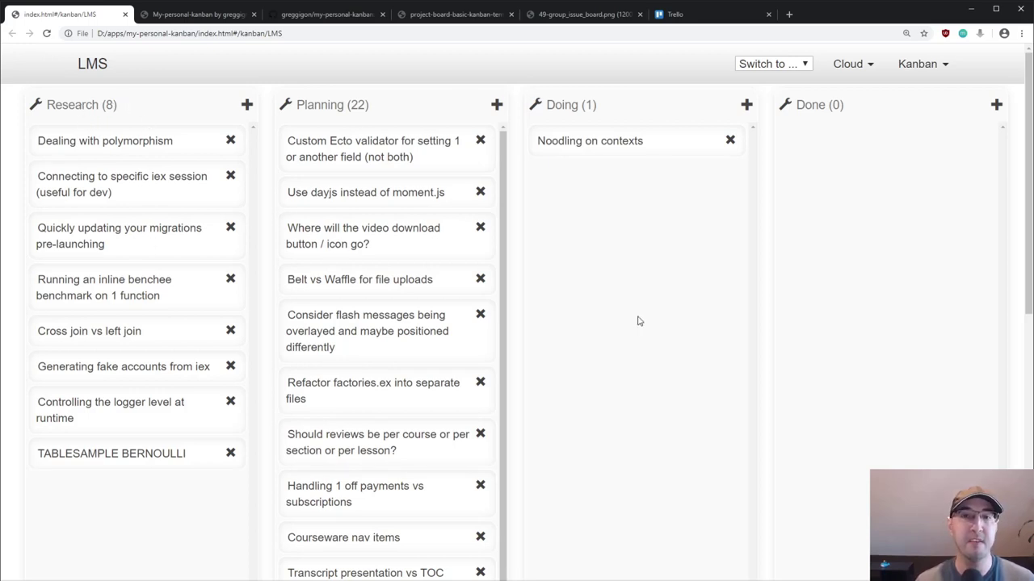
pyautogui.moveTo(634, 206)
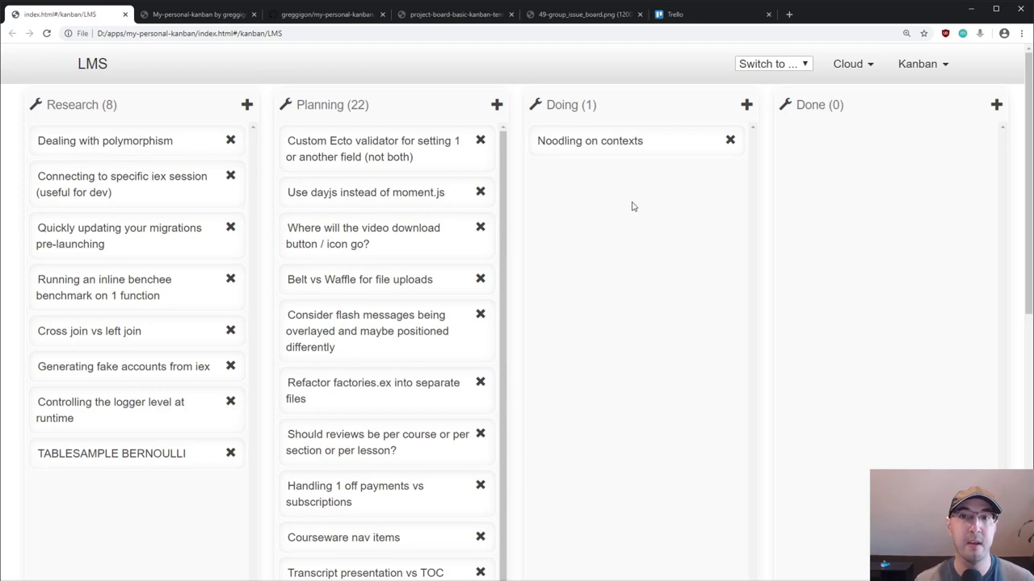
pyautogui.moveTo(121, 97)
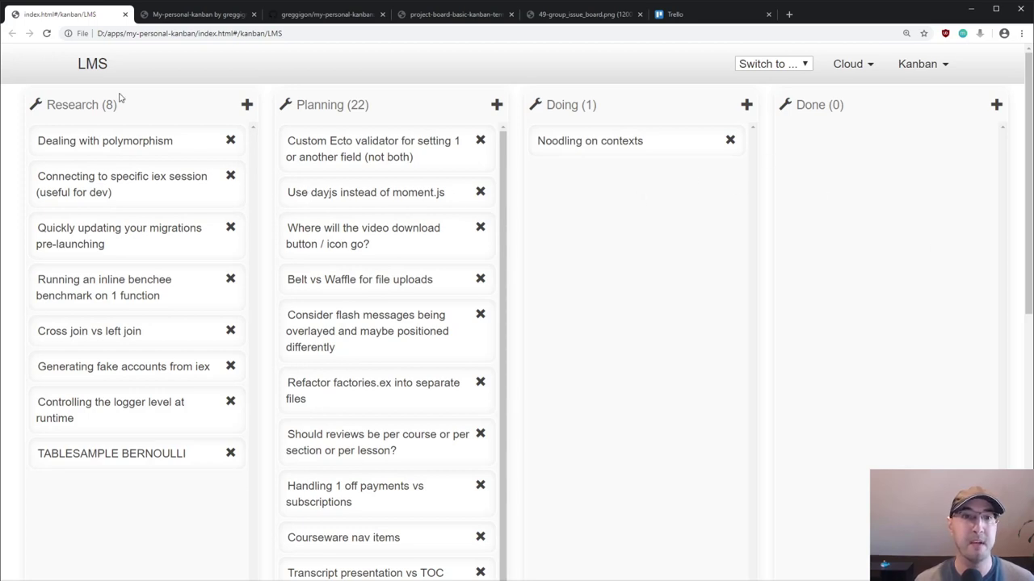
pyautogui.moveTo(145, 149)
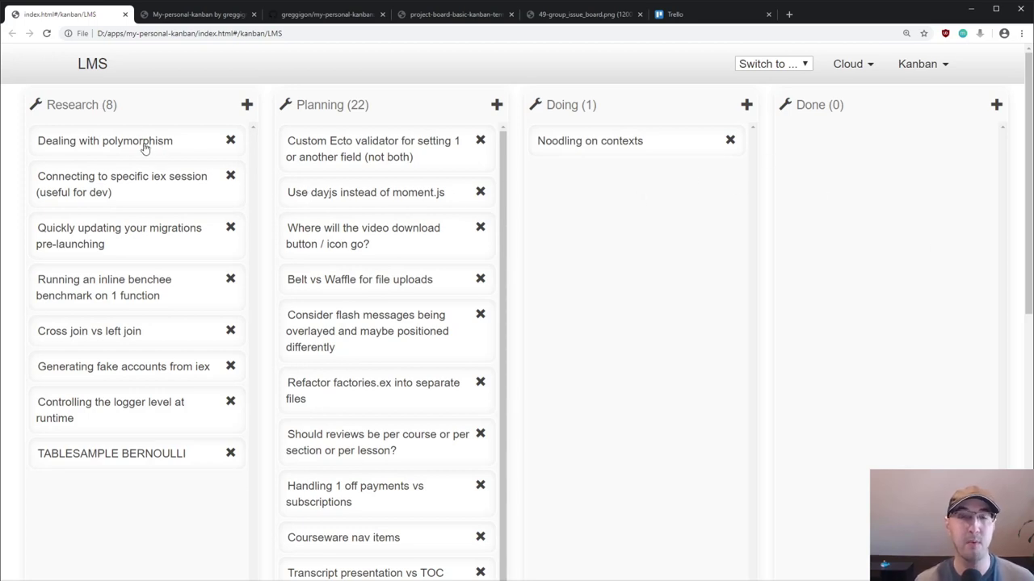
pyautogui.moveTo(109, 370)
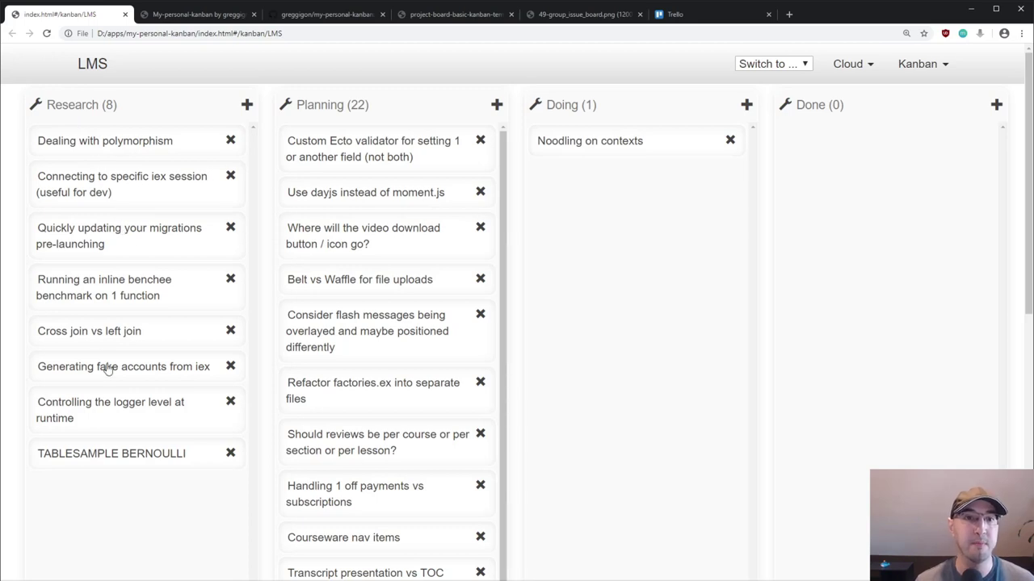
pyautogui.moveTo(126, 370)
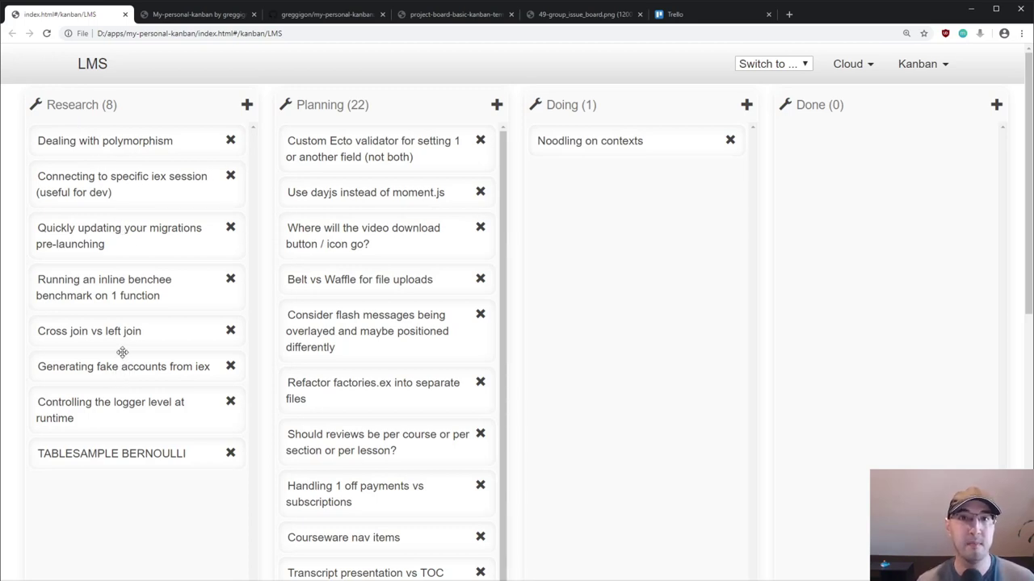
pyautogui.moveTo(165, 290)
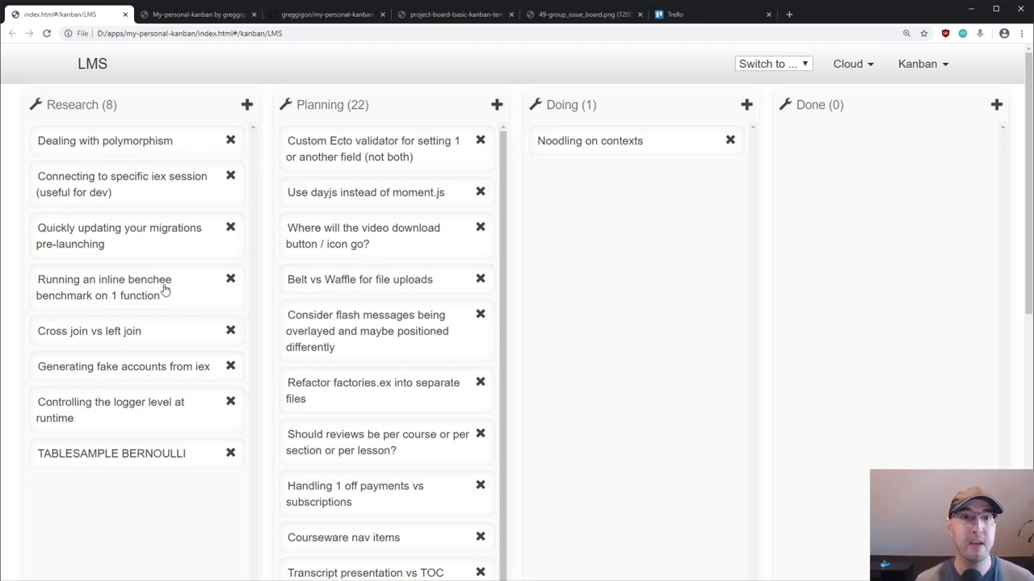
pyautogui.moveTo(362, 146)
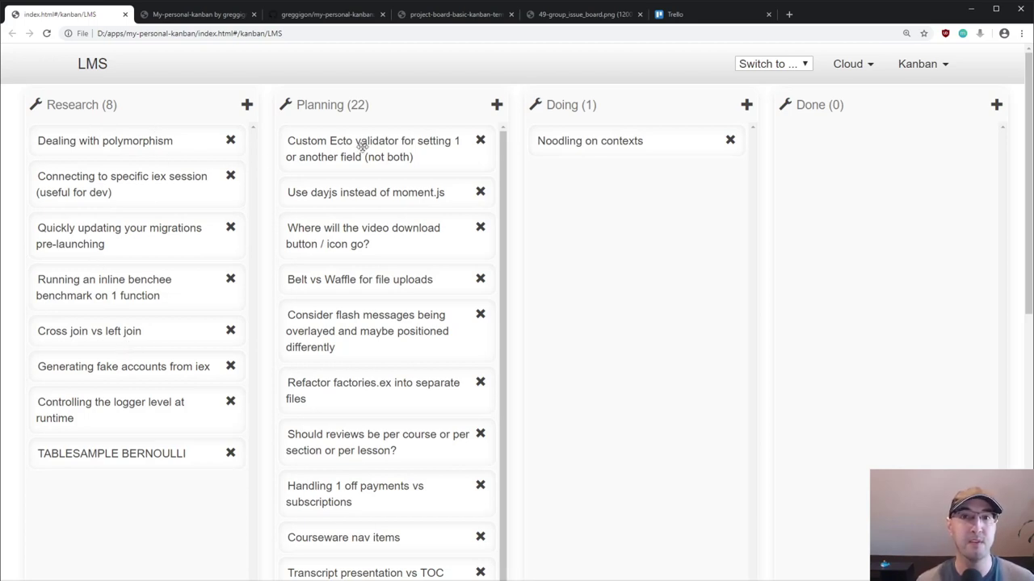
pyautogui.moveTo(672, 283)
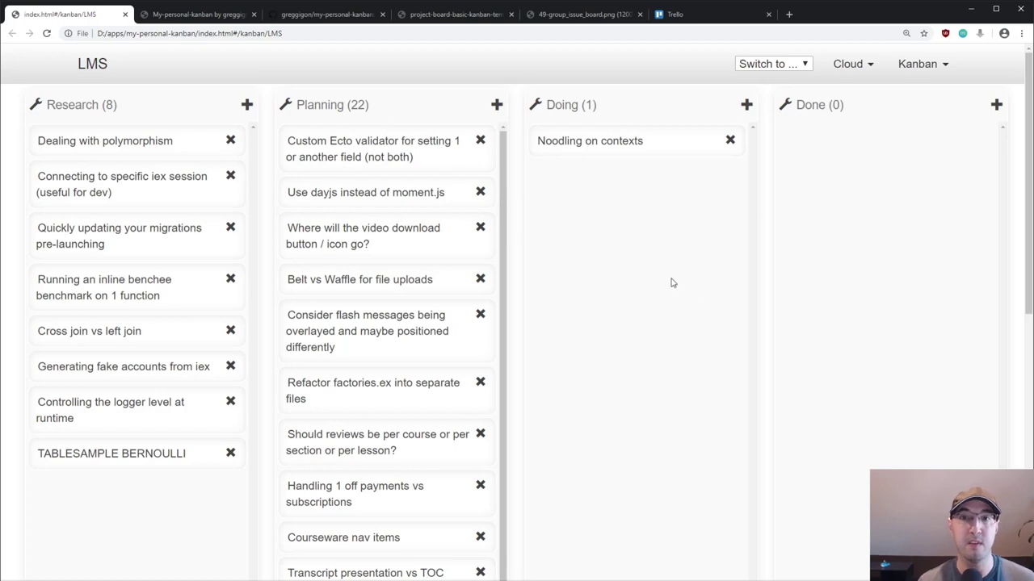
pyautogui.moveTo(677, 279)
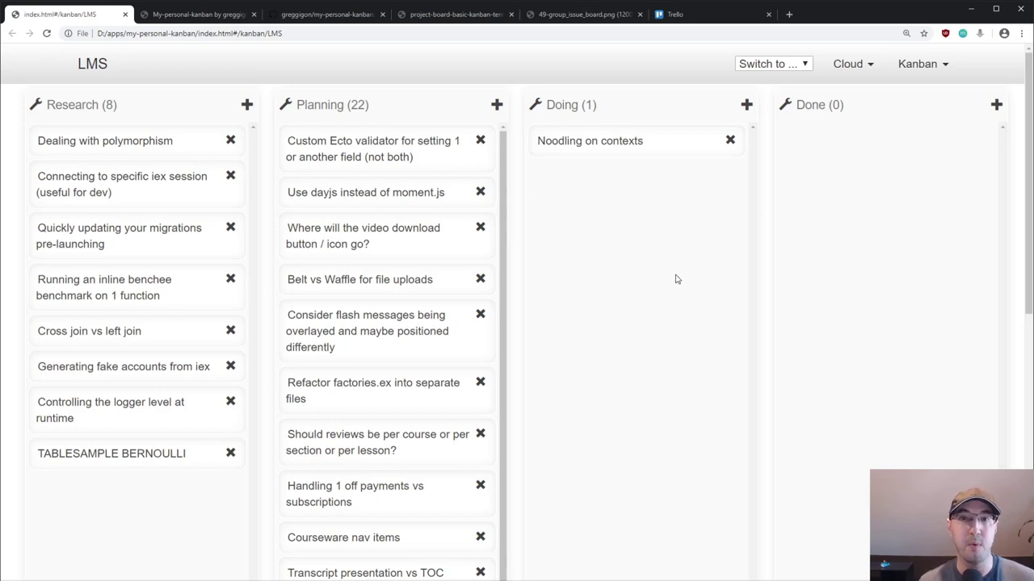
pyautogui.moveTo(100, 155)
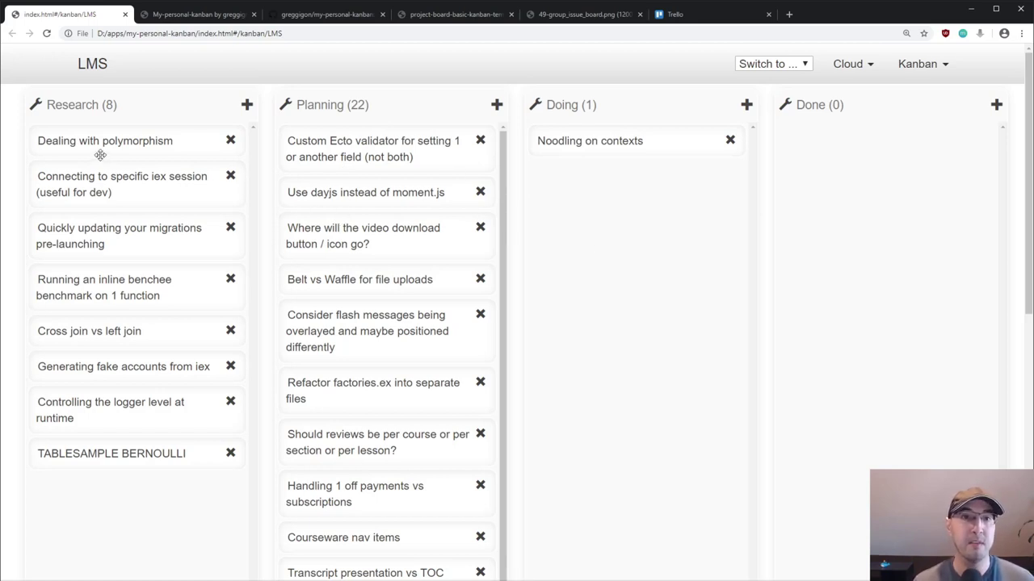
pyautogui.moveTo(102, 202)
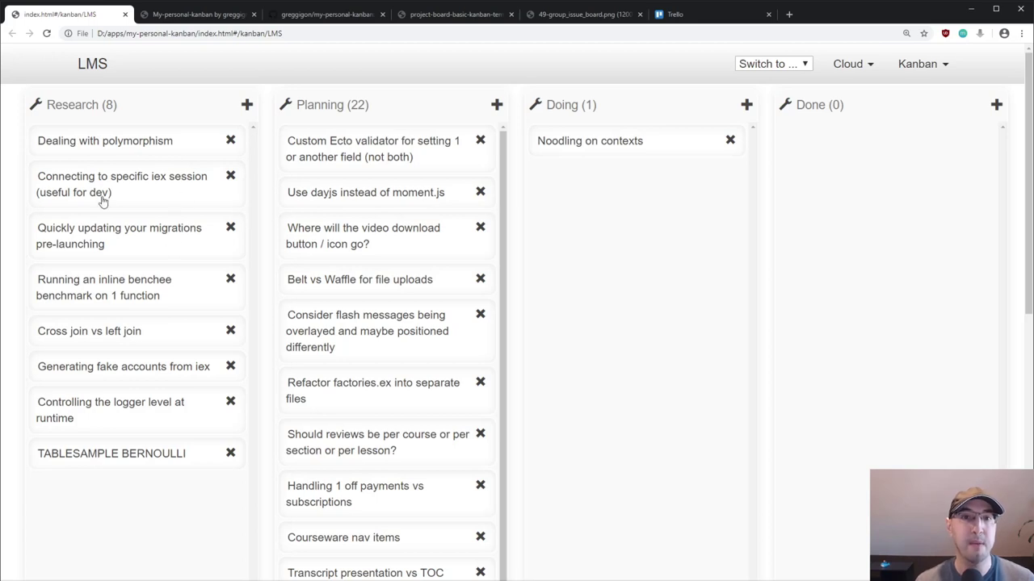
pyautogui.moveTo(411, 306)
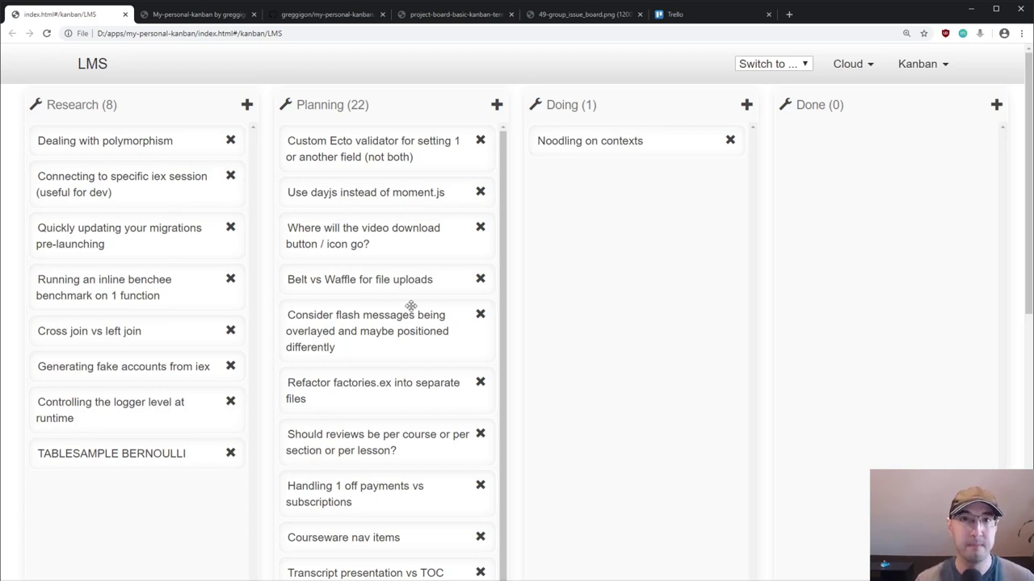
pyautogui.moveTo(683, 304)
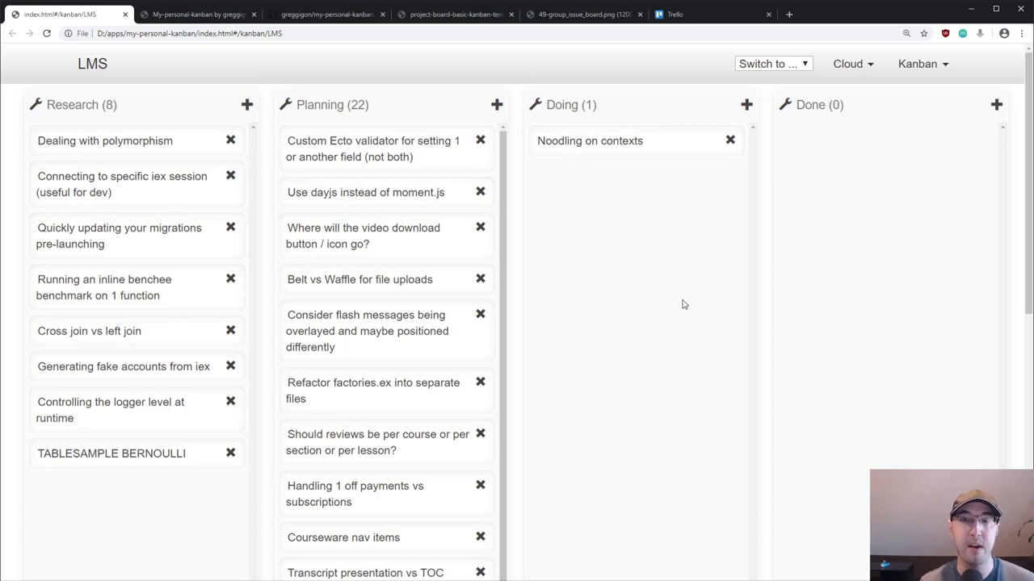